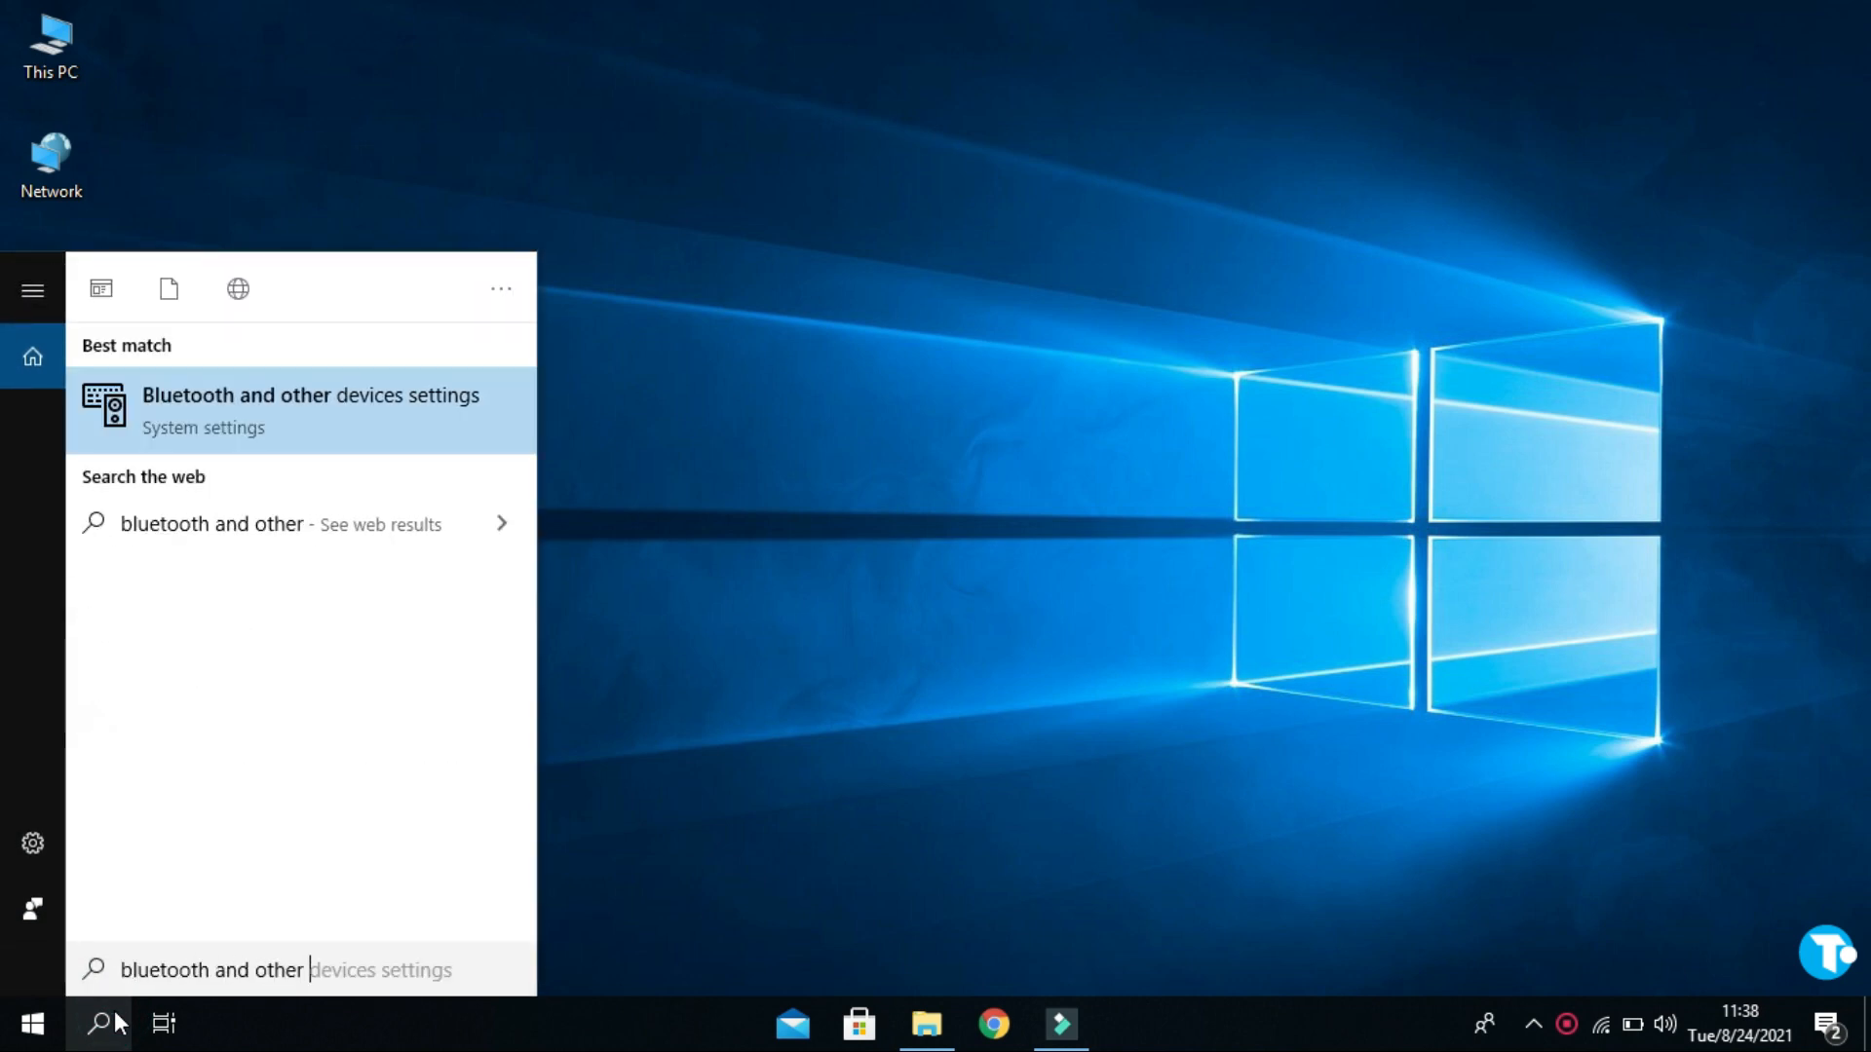
Step: Search 'devices settings' and open the Bluetooth & other devices settings page
type("devices settings")
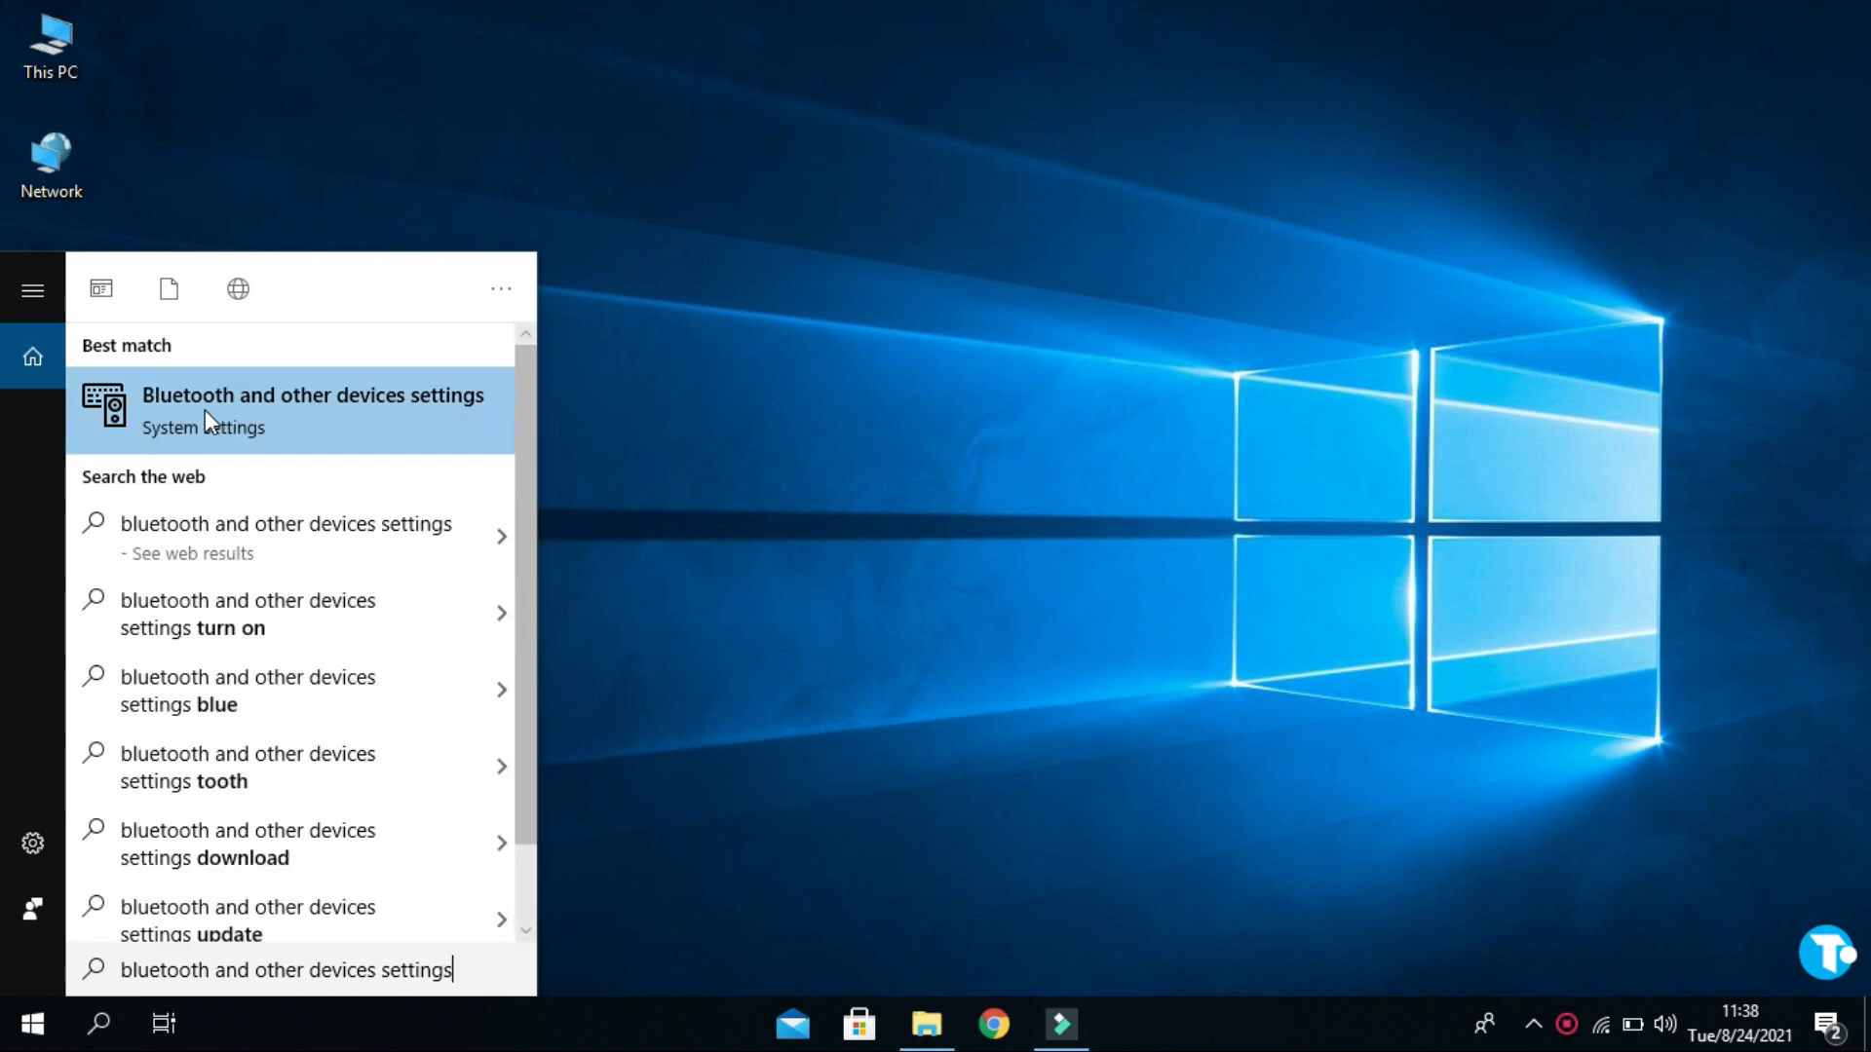
left_click(313, 409)
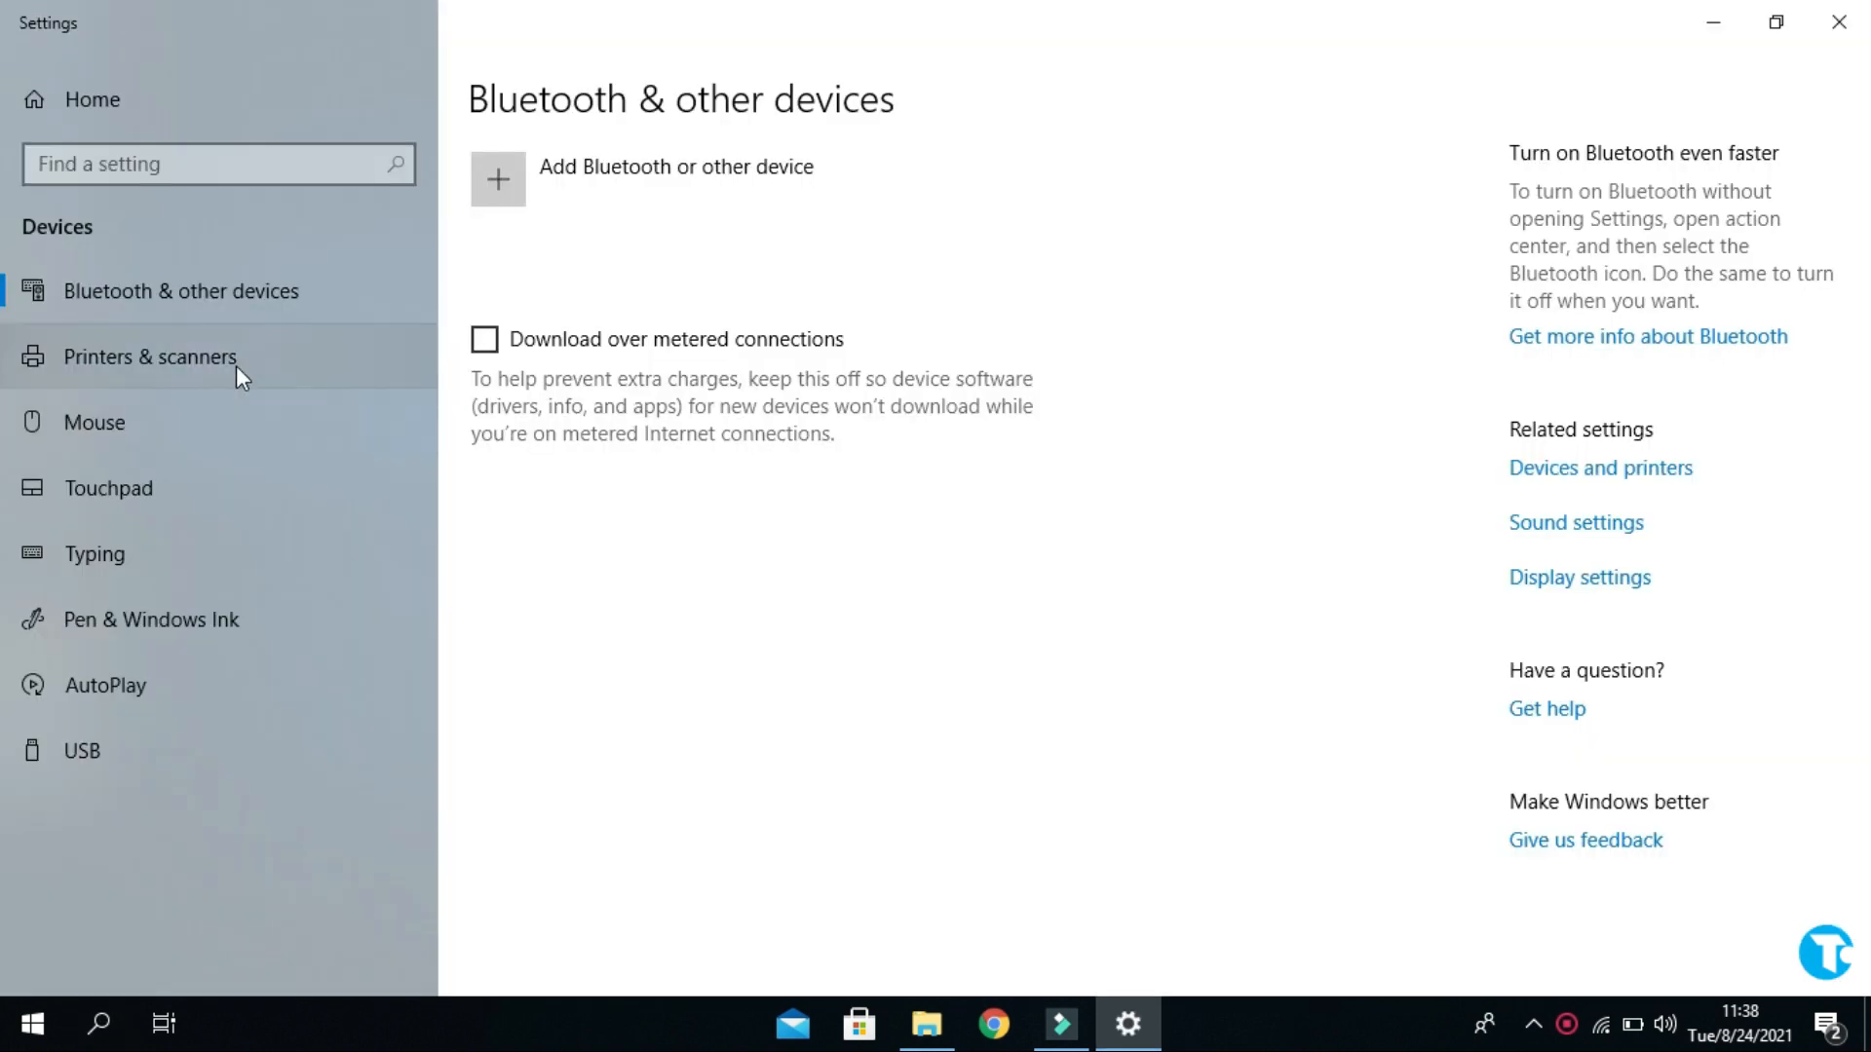
mouse_move(519, 181)
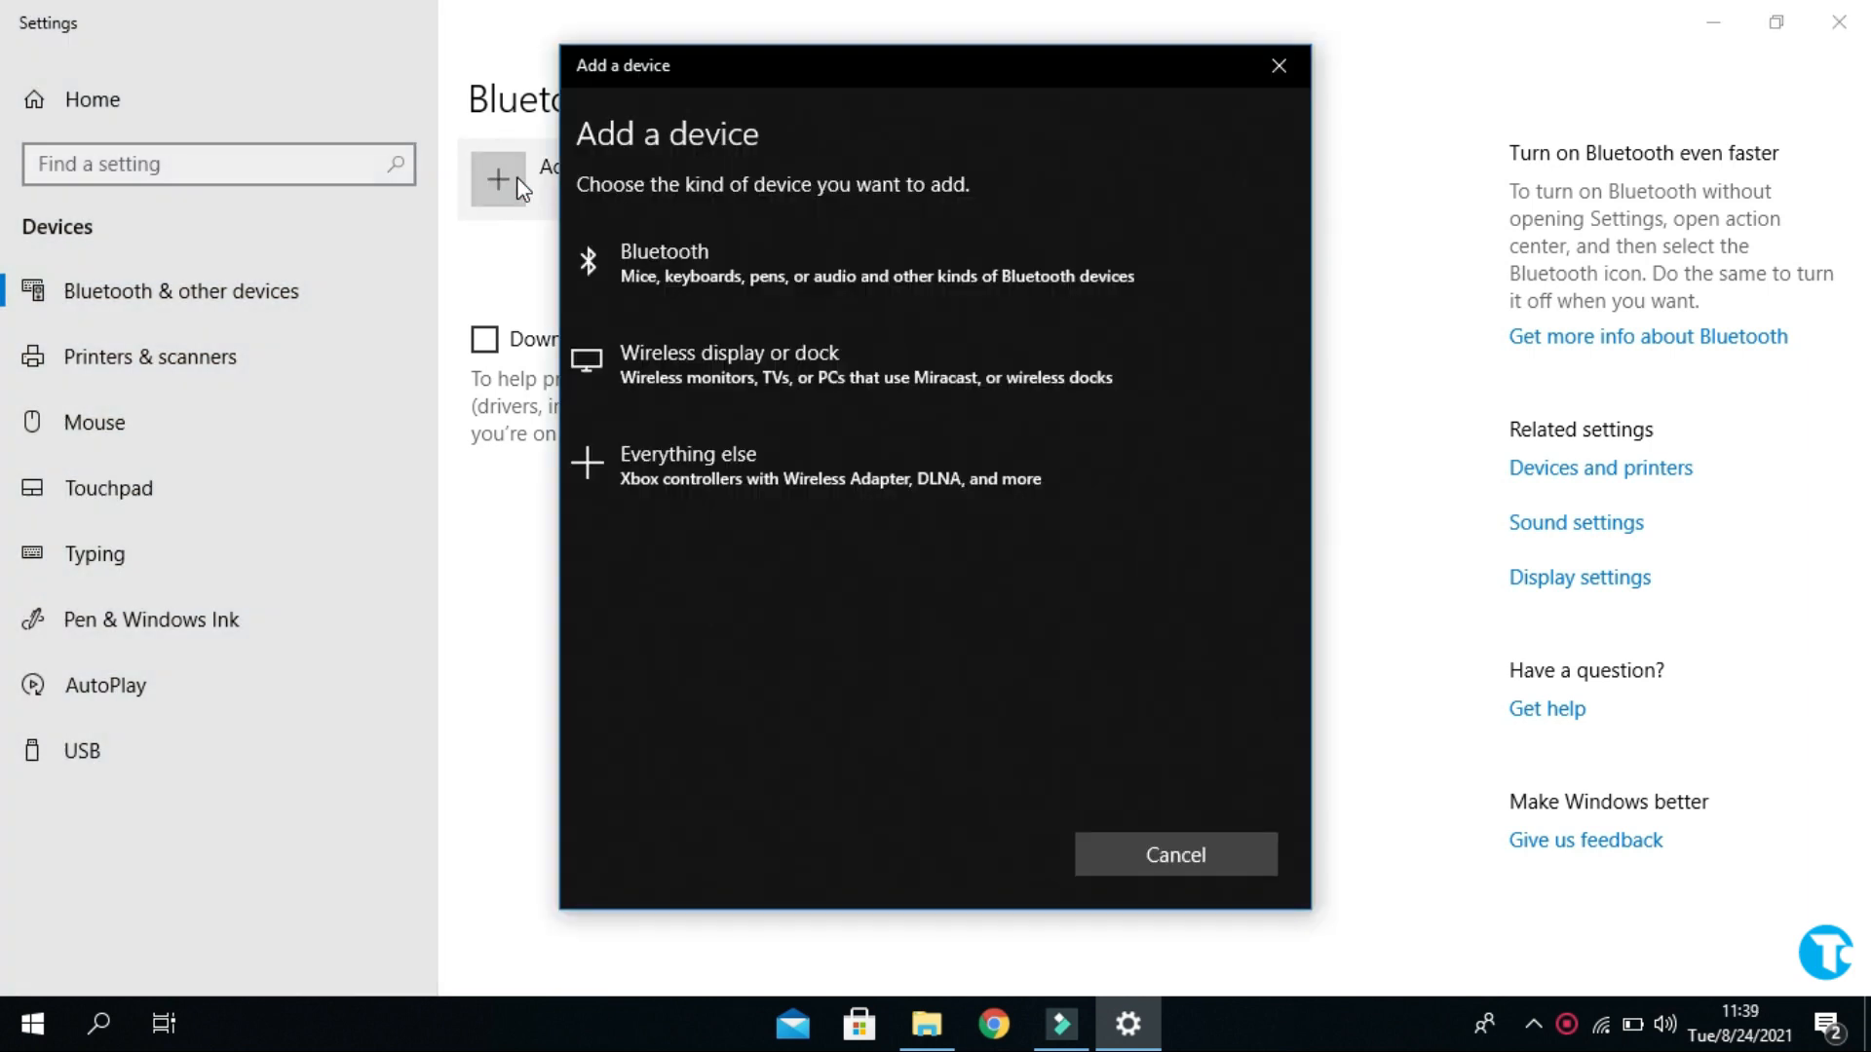
mouse_move(676, 256)
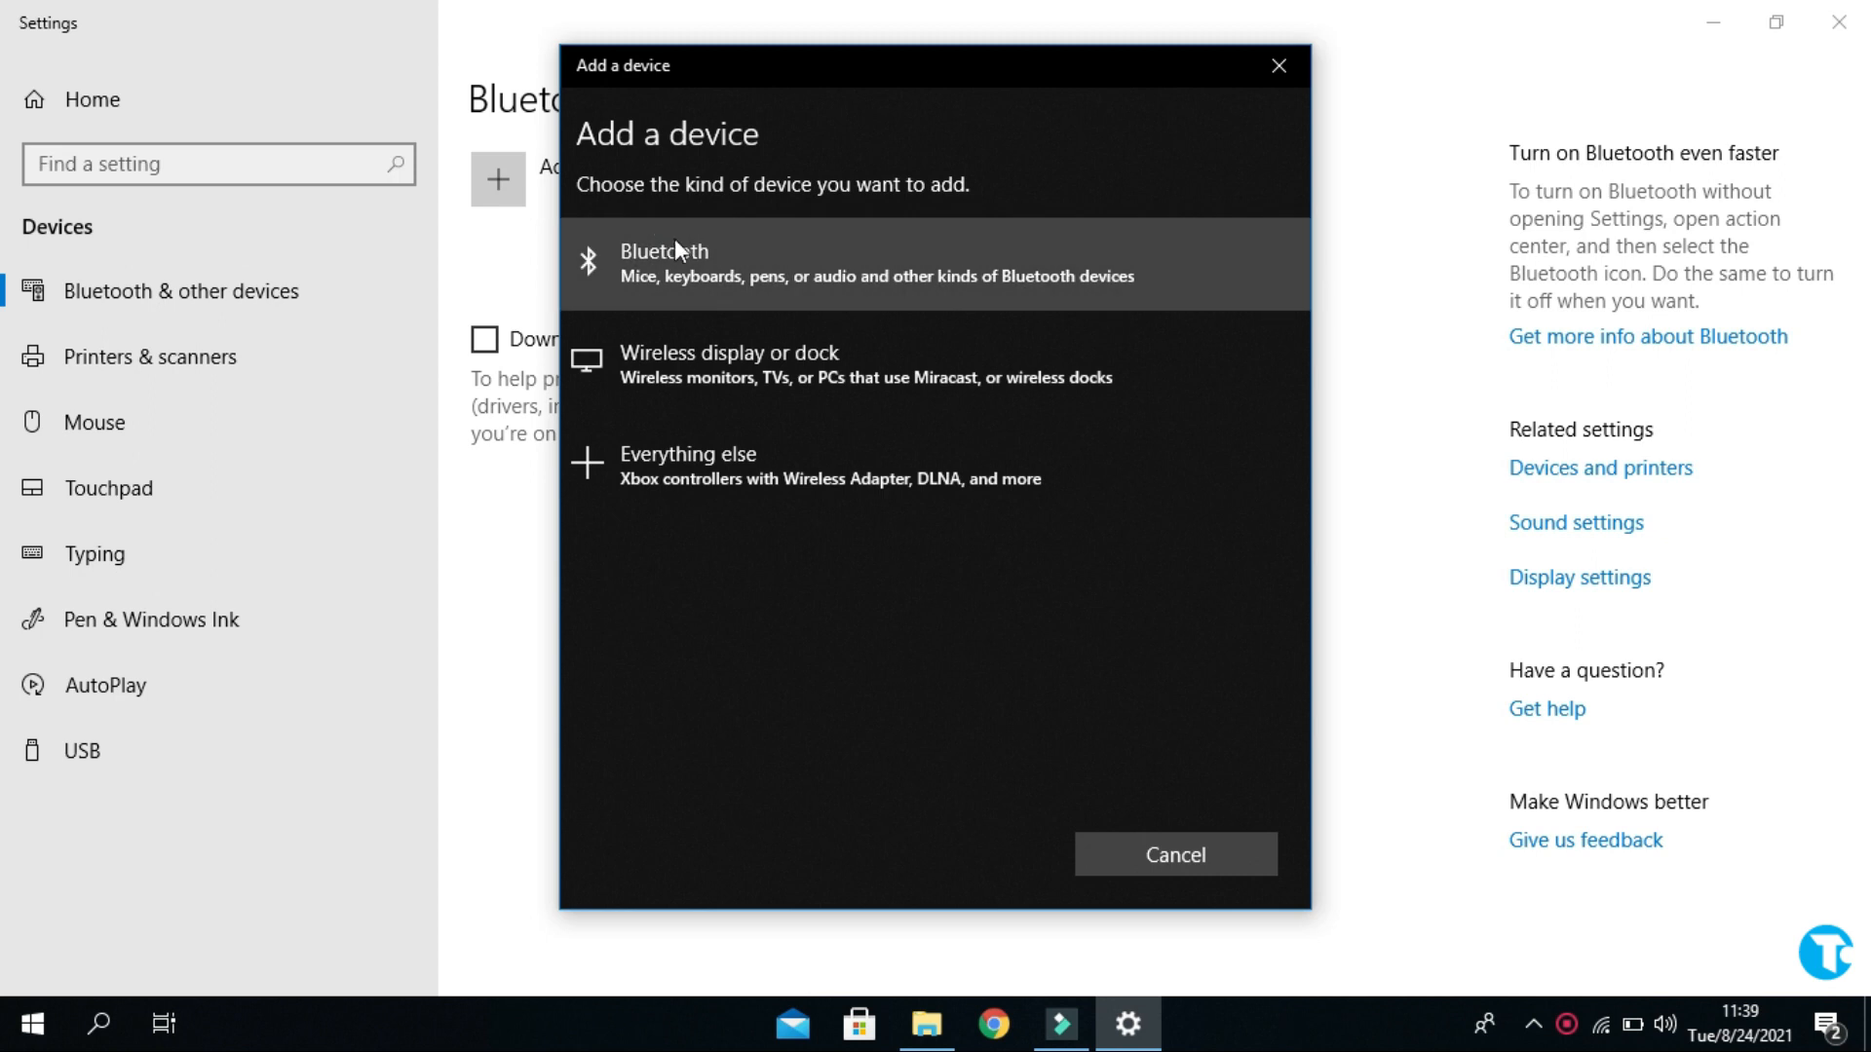
Step: Try adding a Bluetooth device, then dismiss the Couldn't connect message
left_click(663, 264)
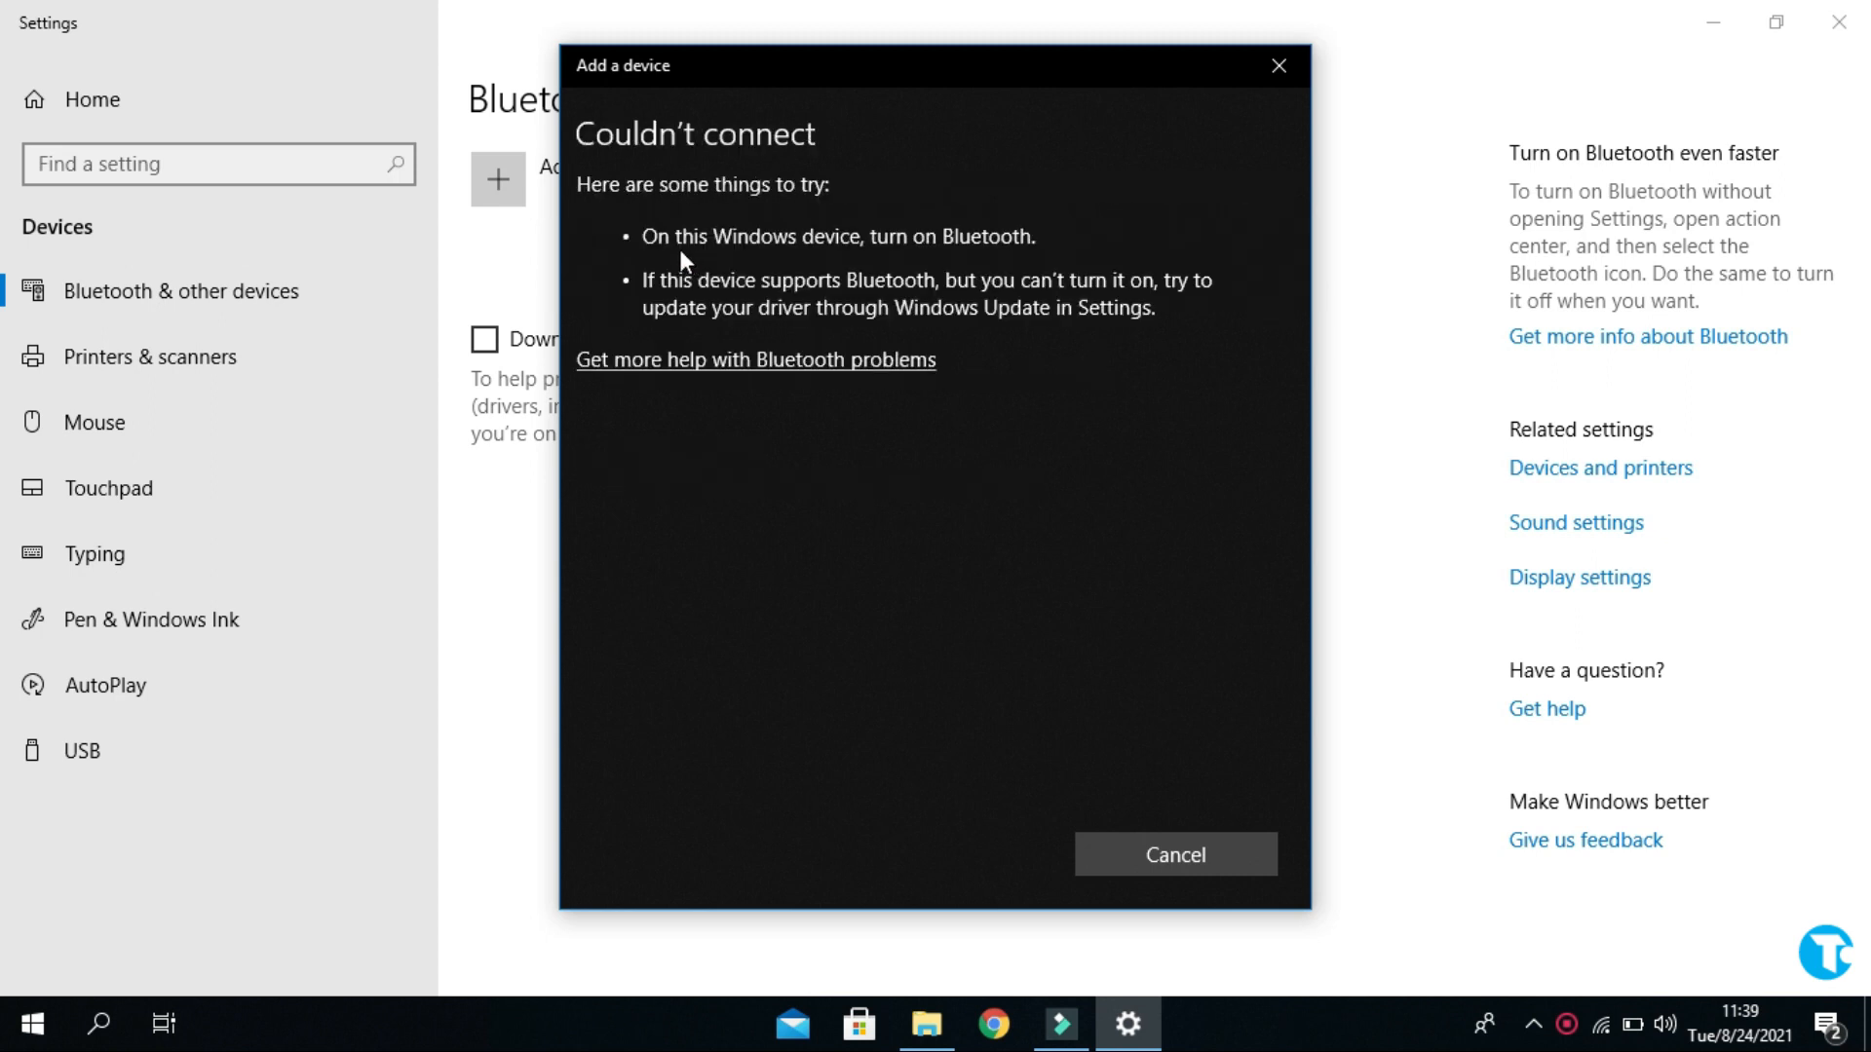
mouse_move(718, 292)
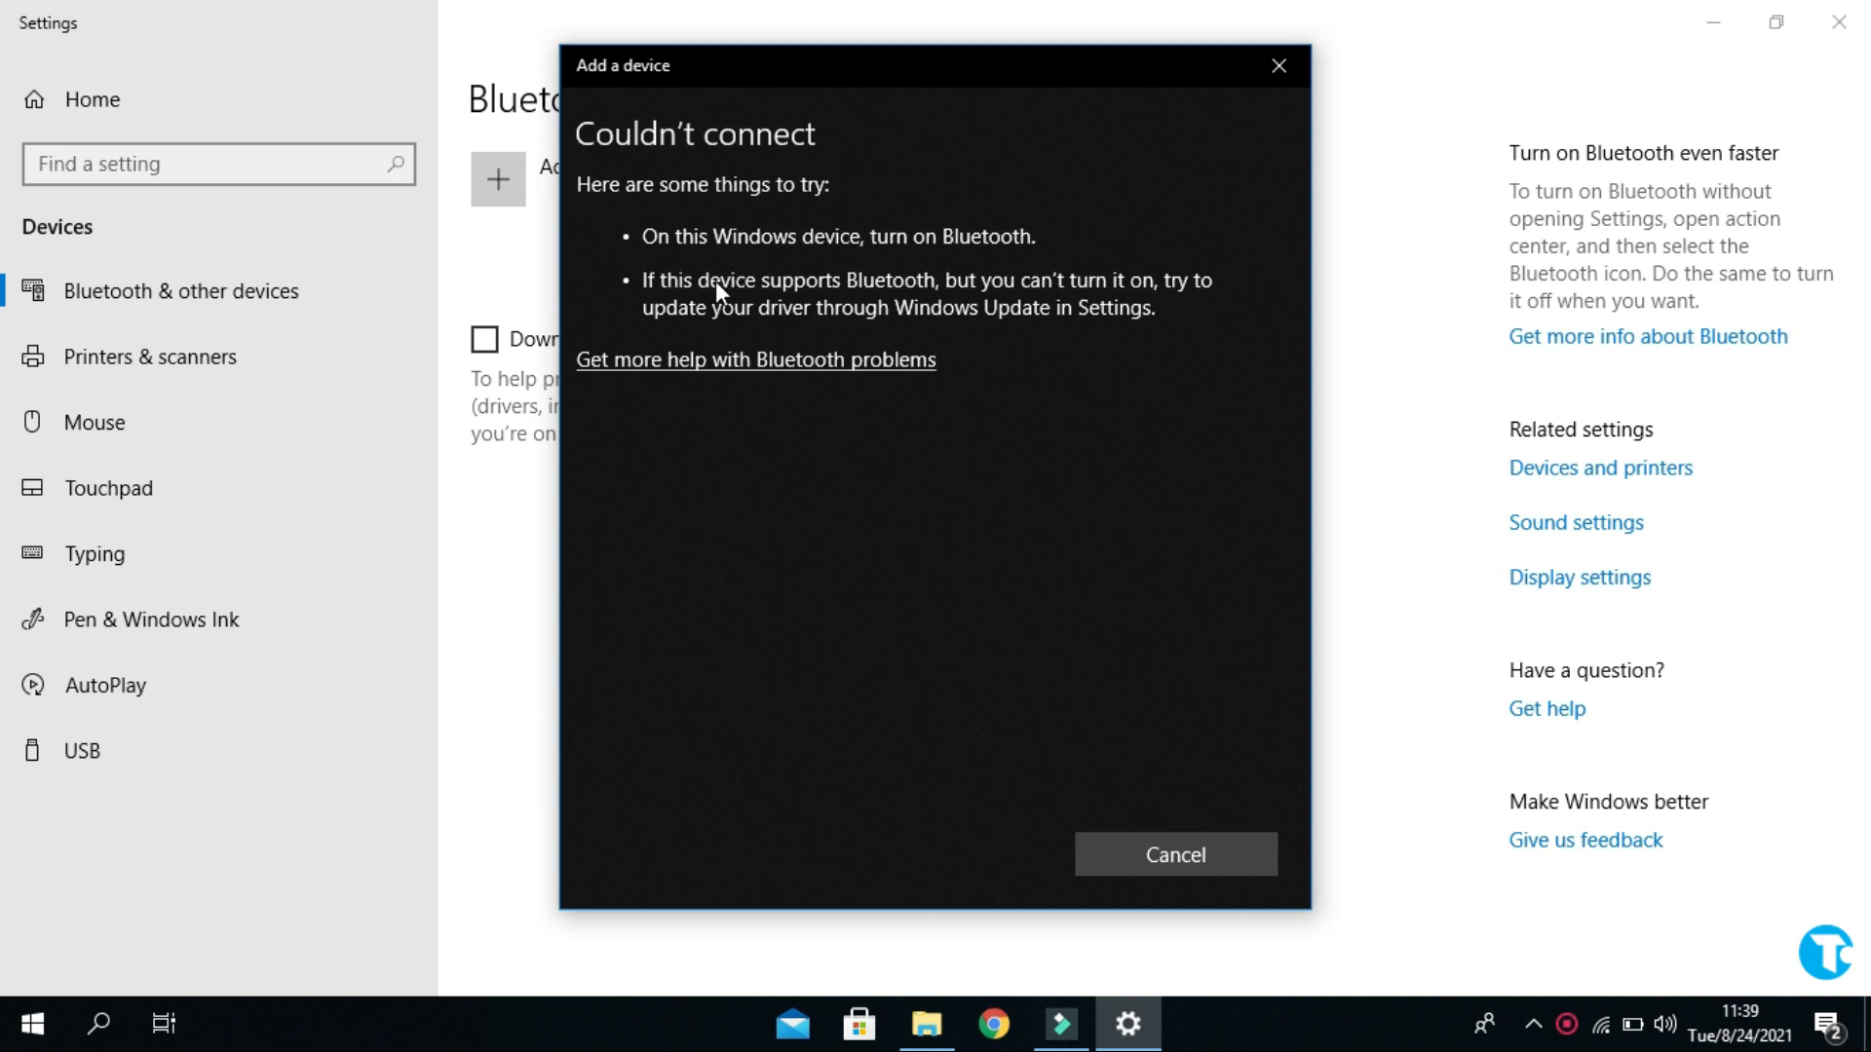
mouse_move(1085, 296)
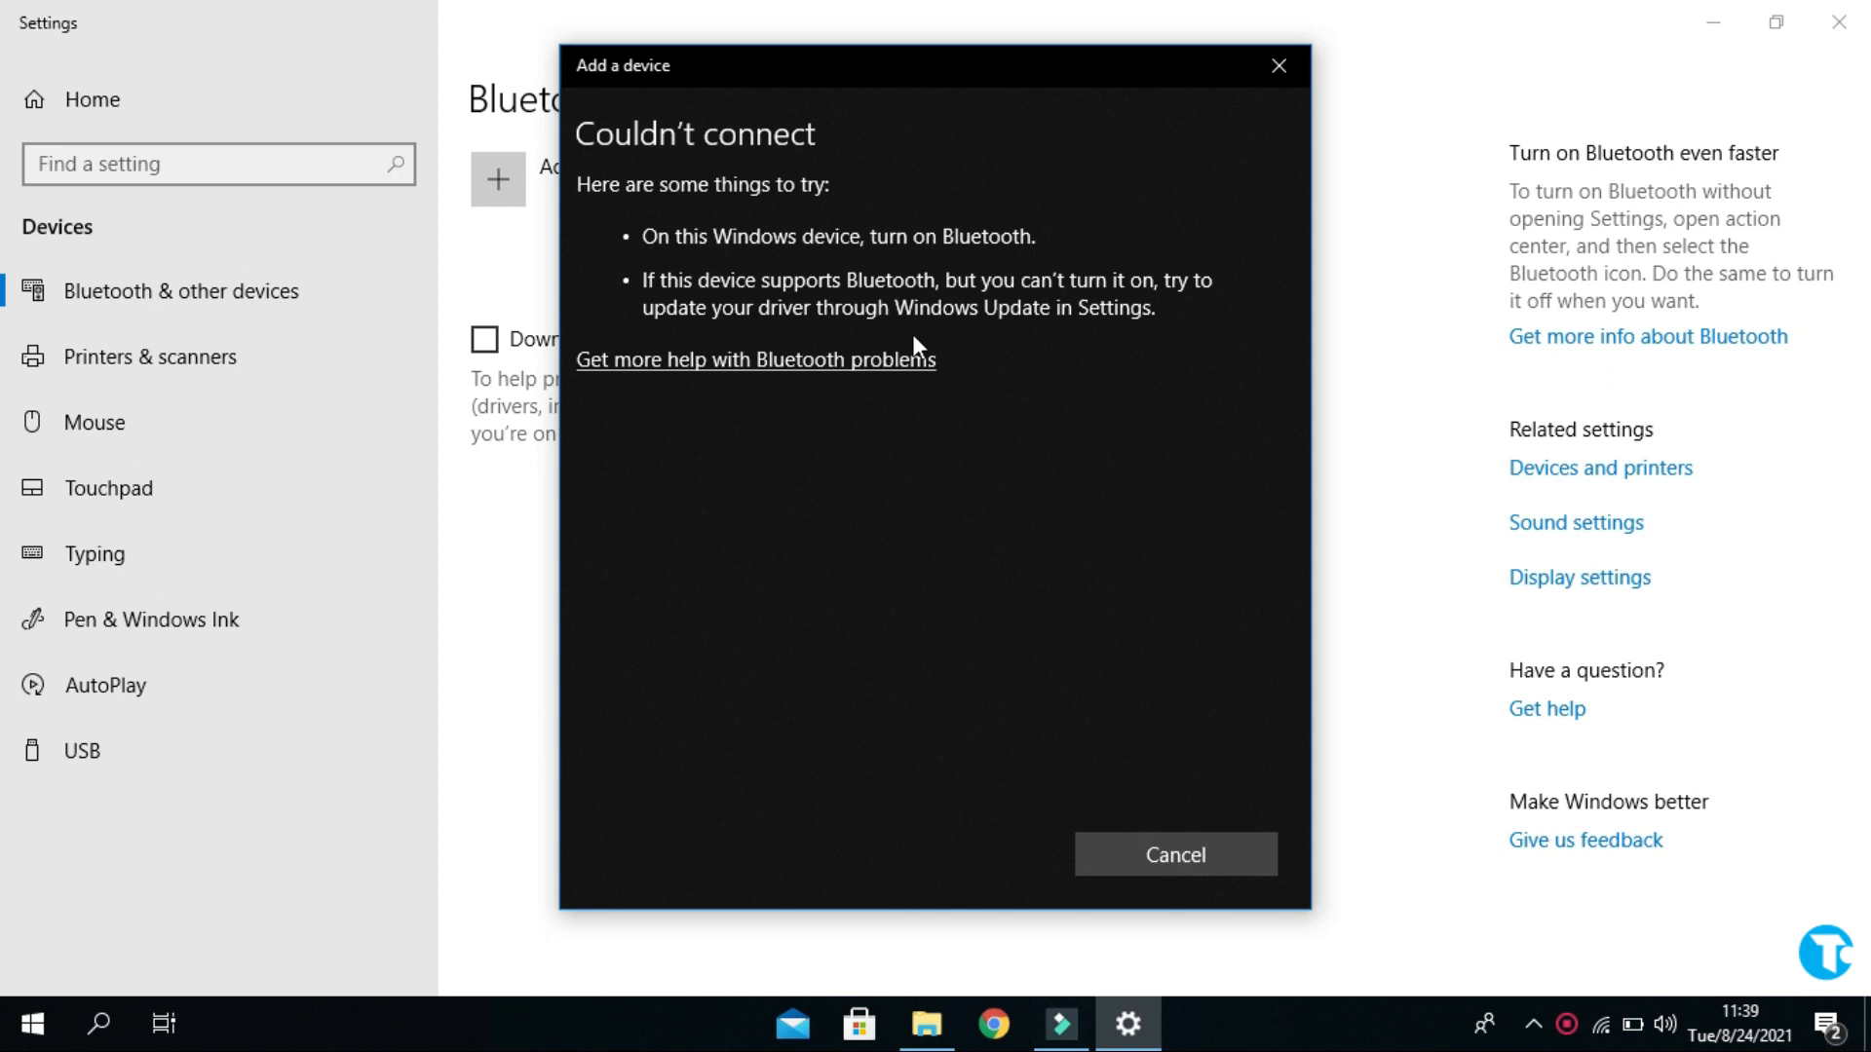
mouse_move(1101, 331)
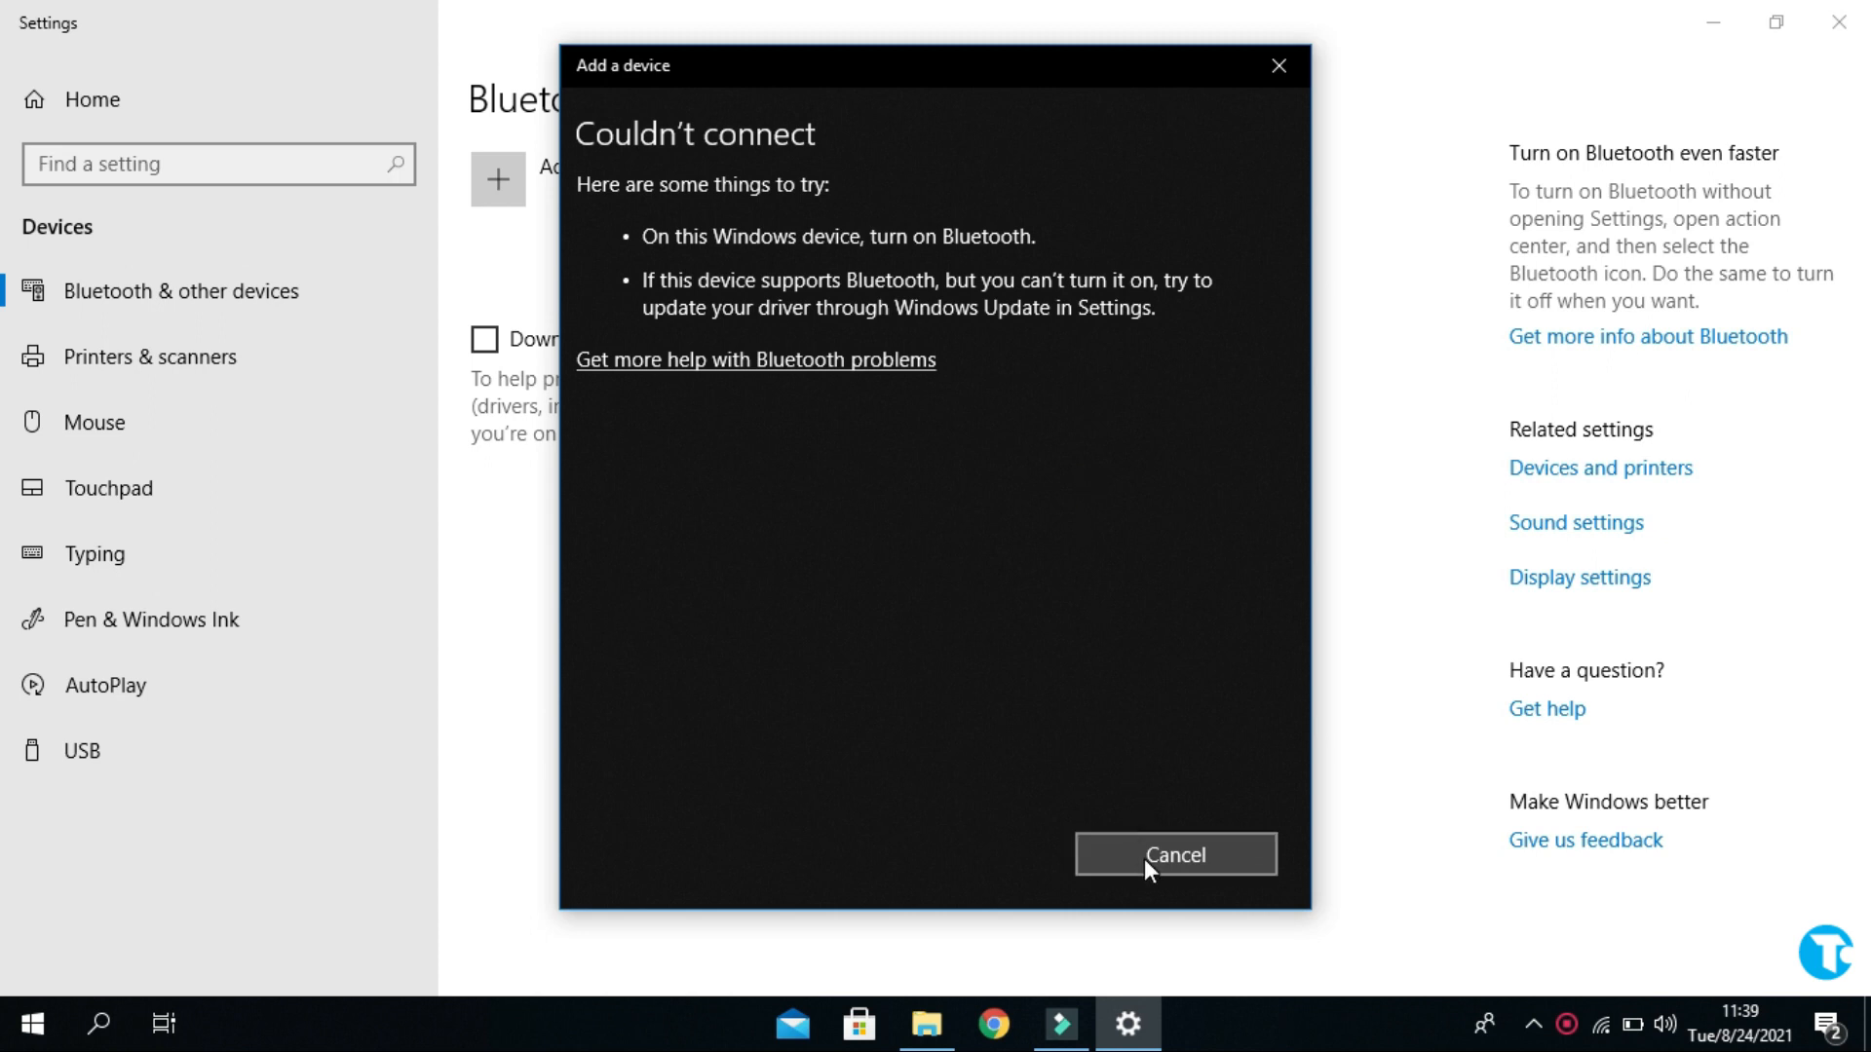
left_click(1174, 855)
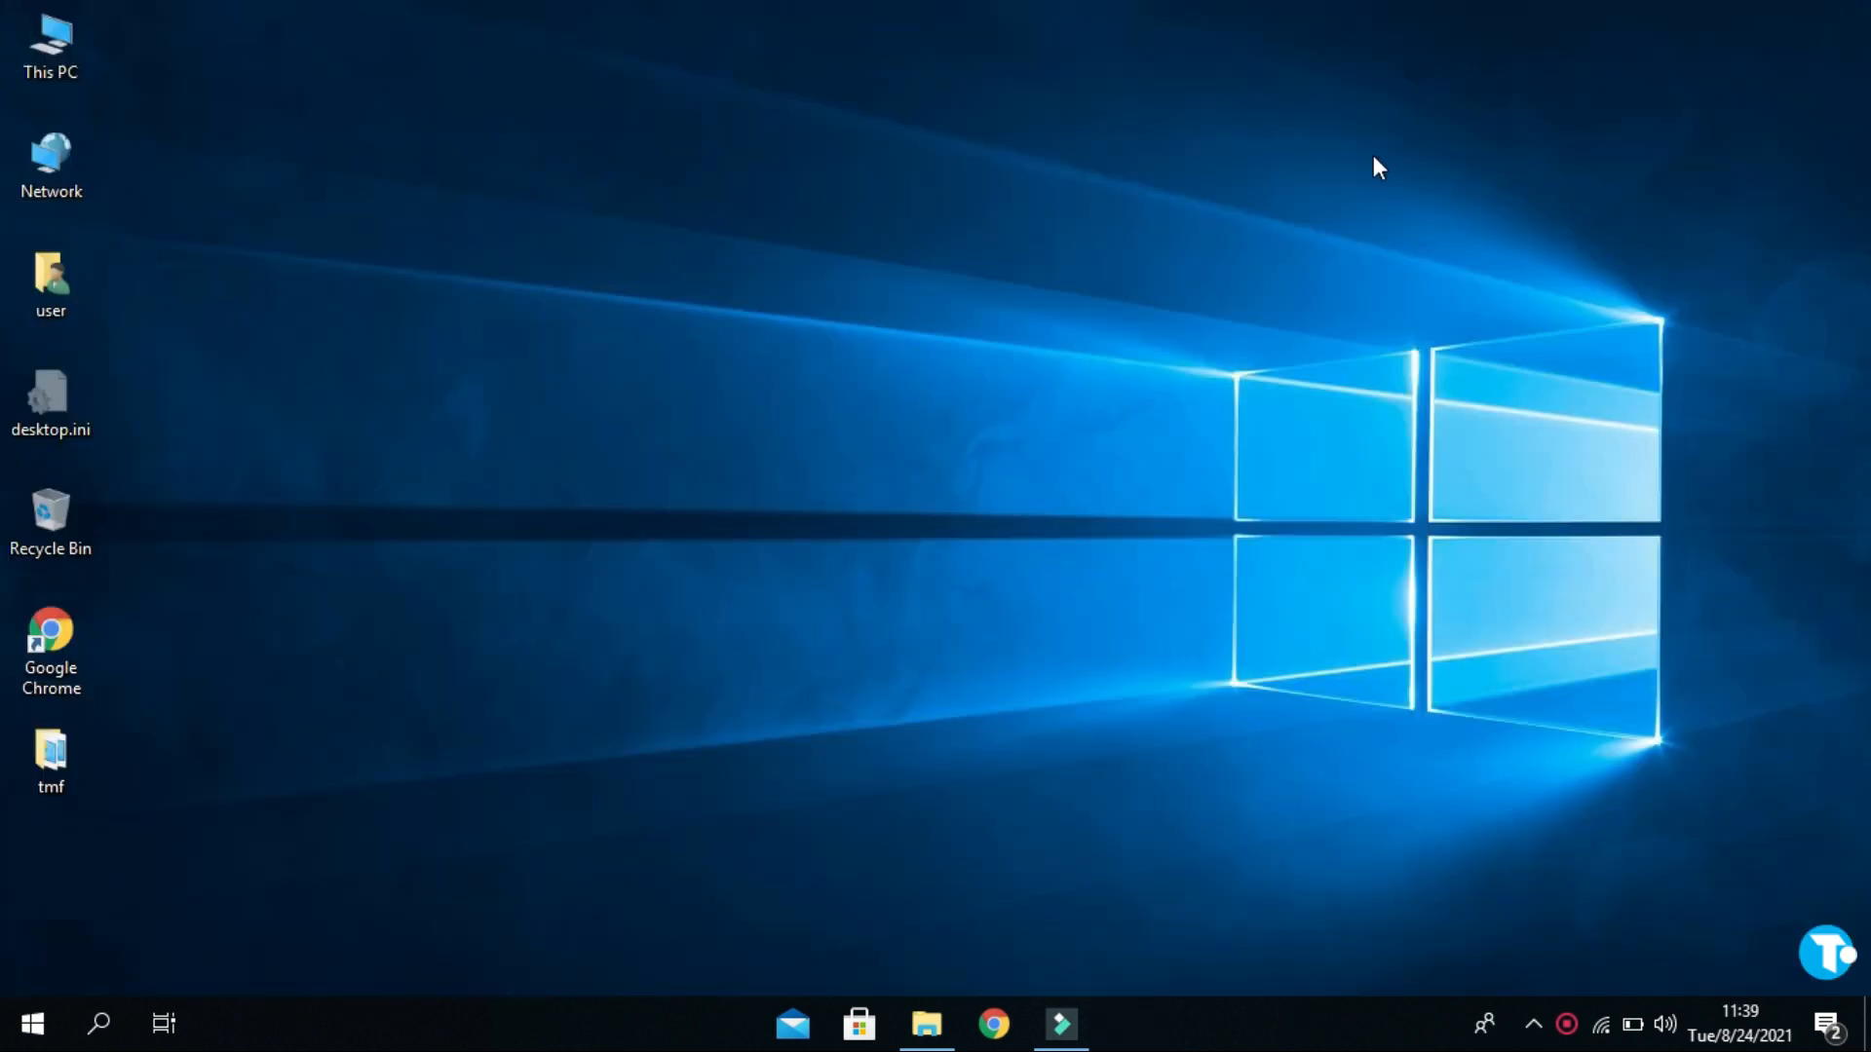
Step: Search for 'settings' and launch the Settings app
left_click(97, 1022)
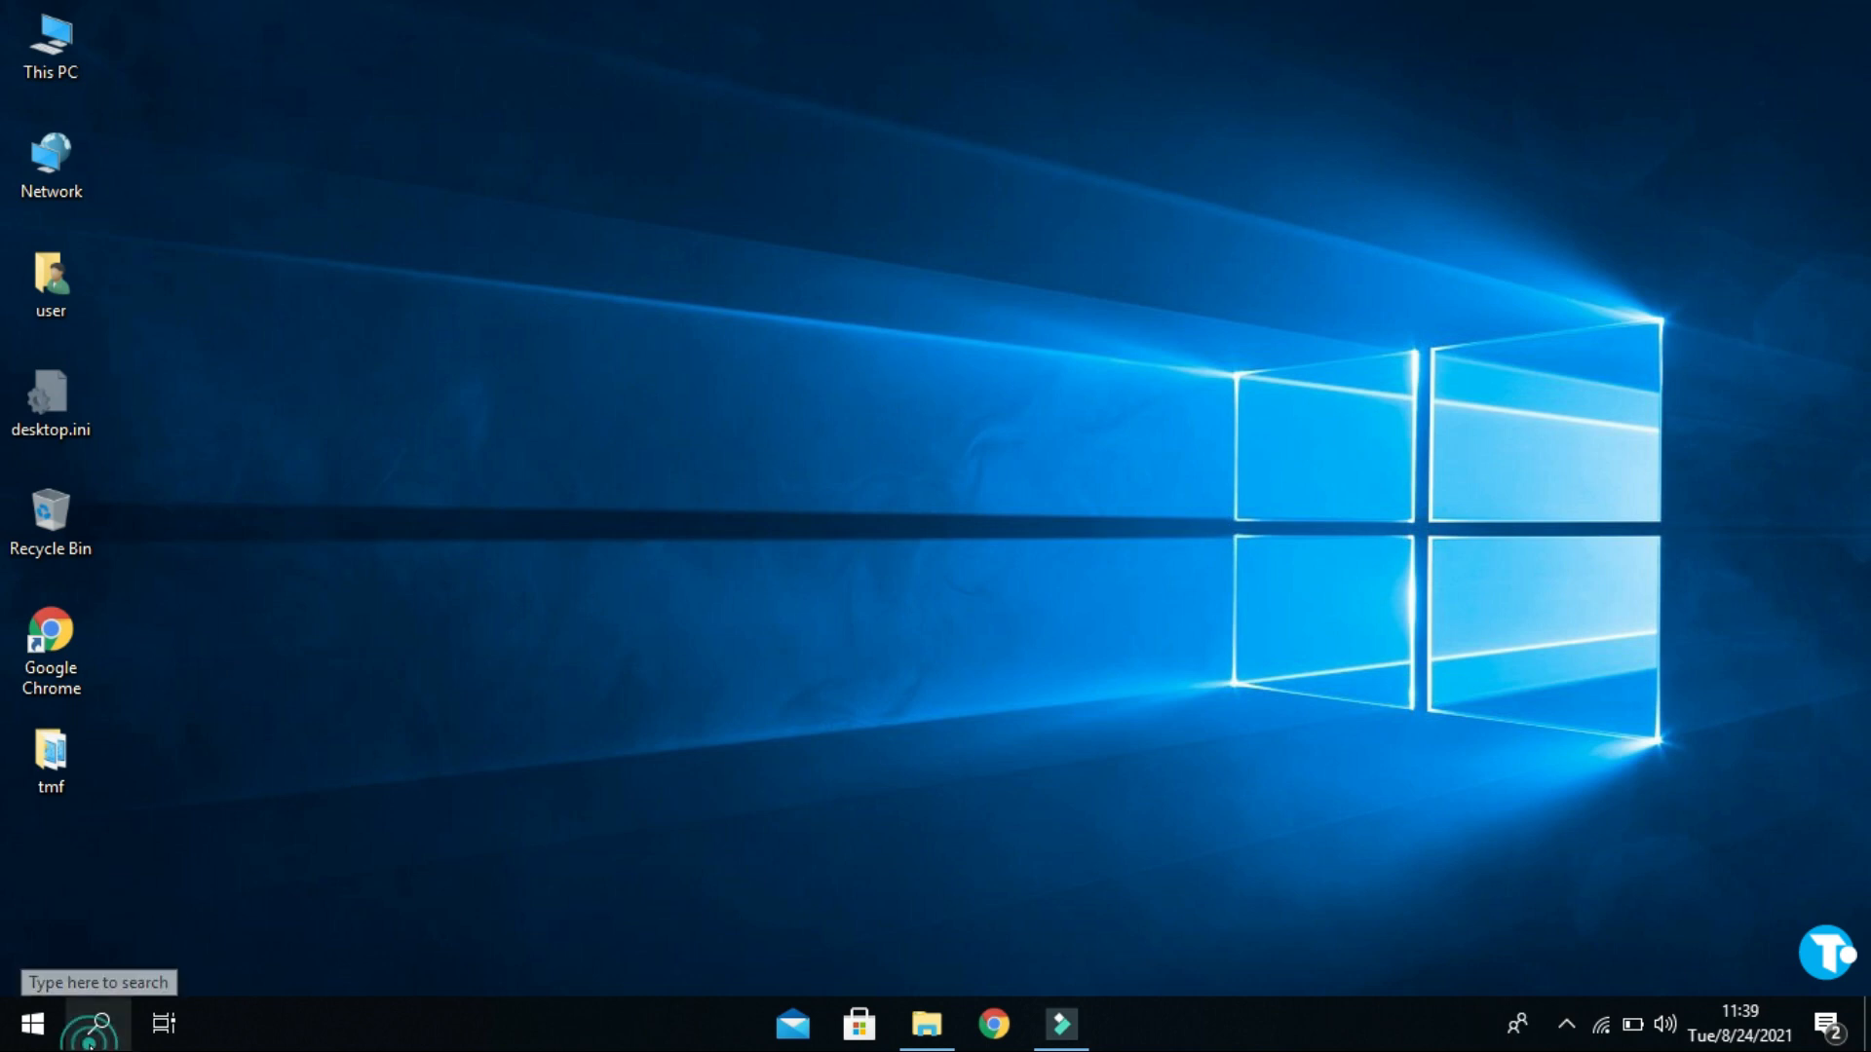
type("s")
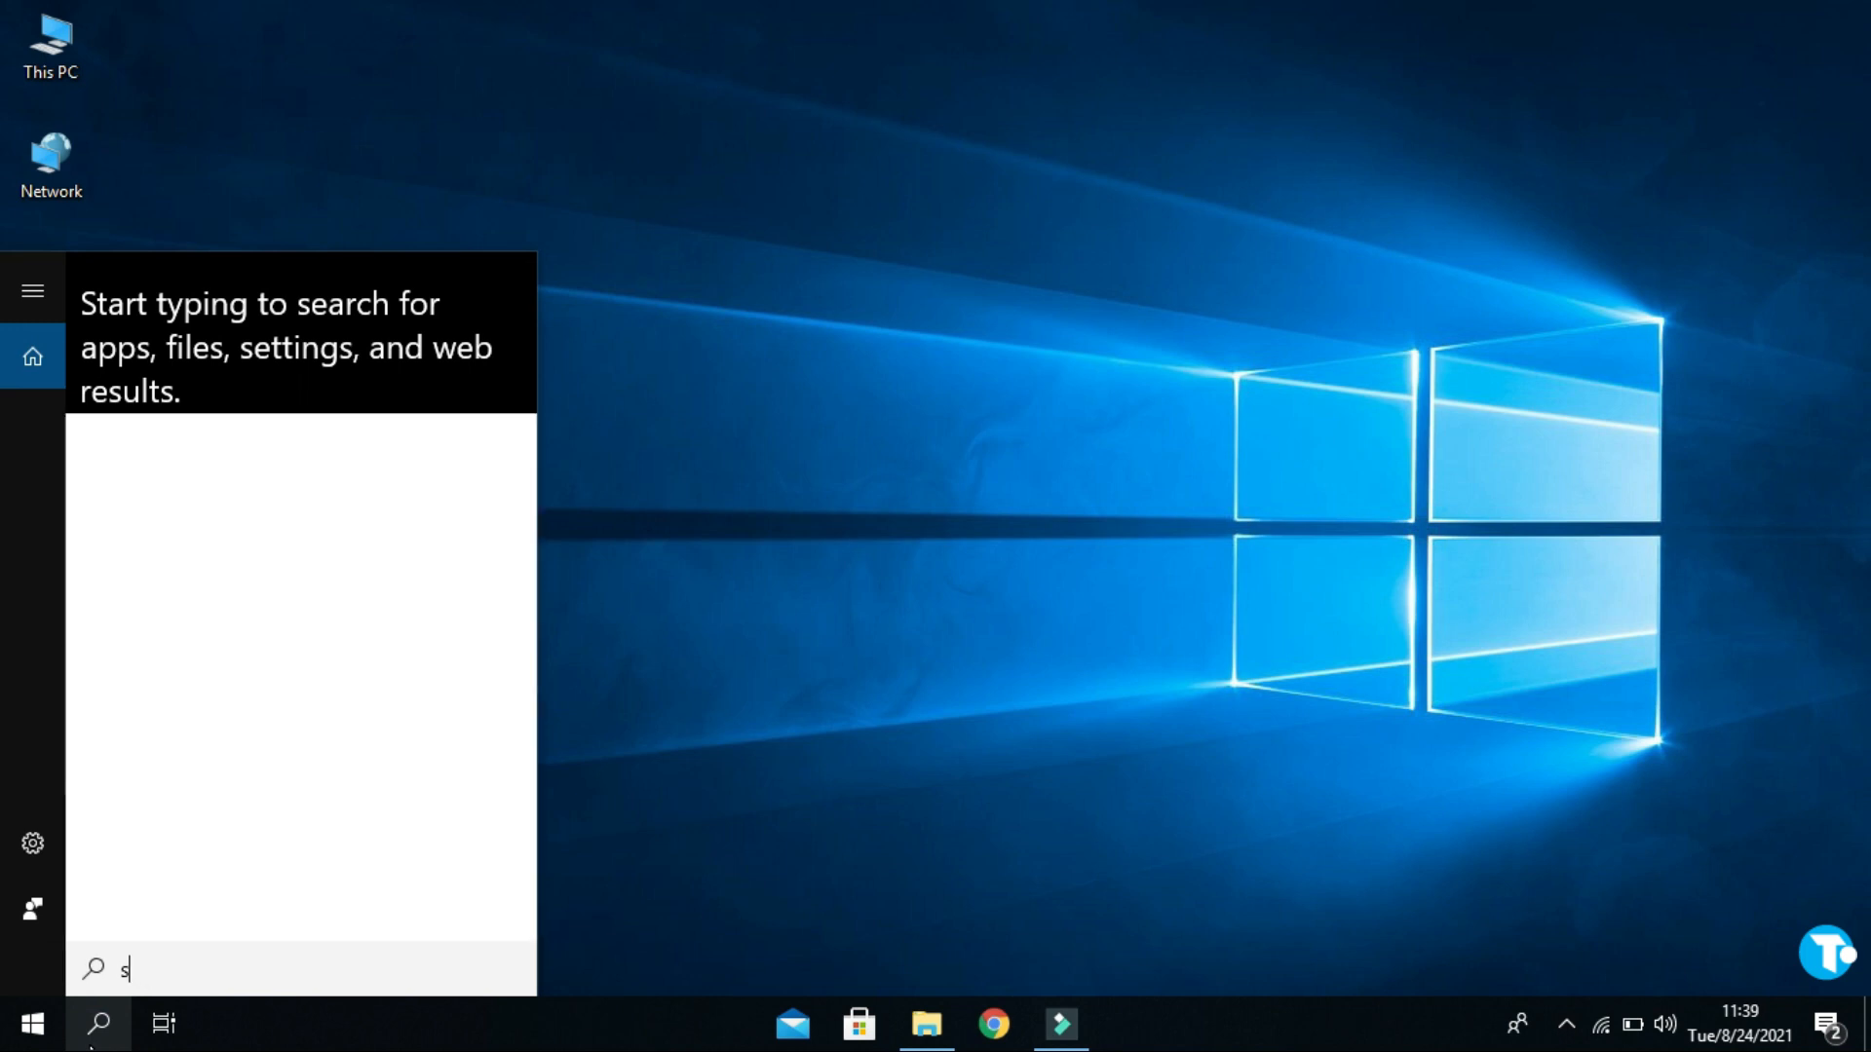
type("ettings")
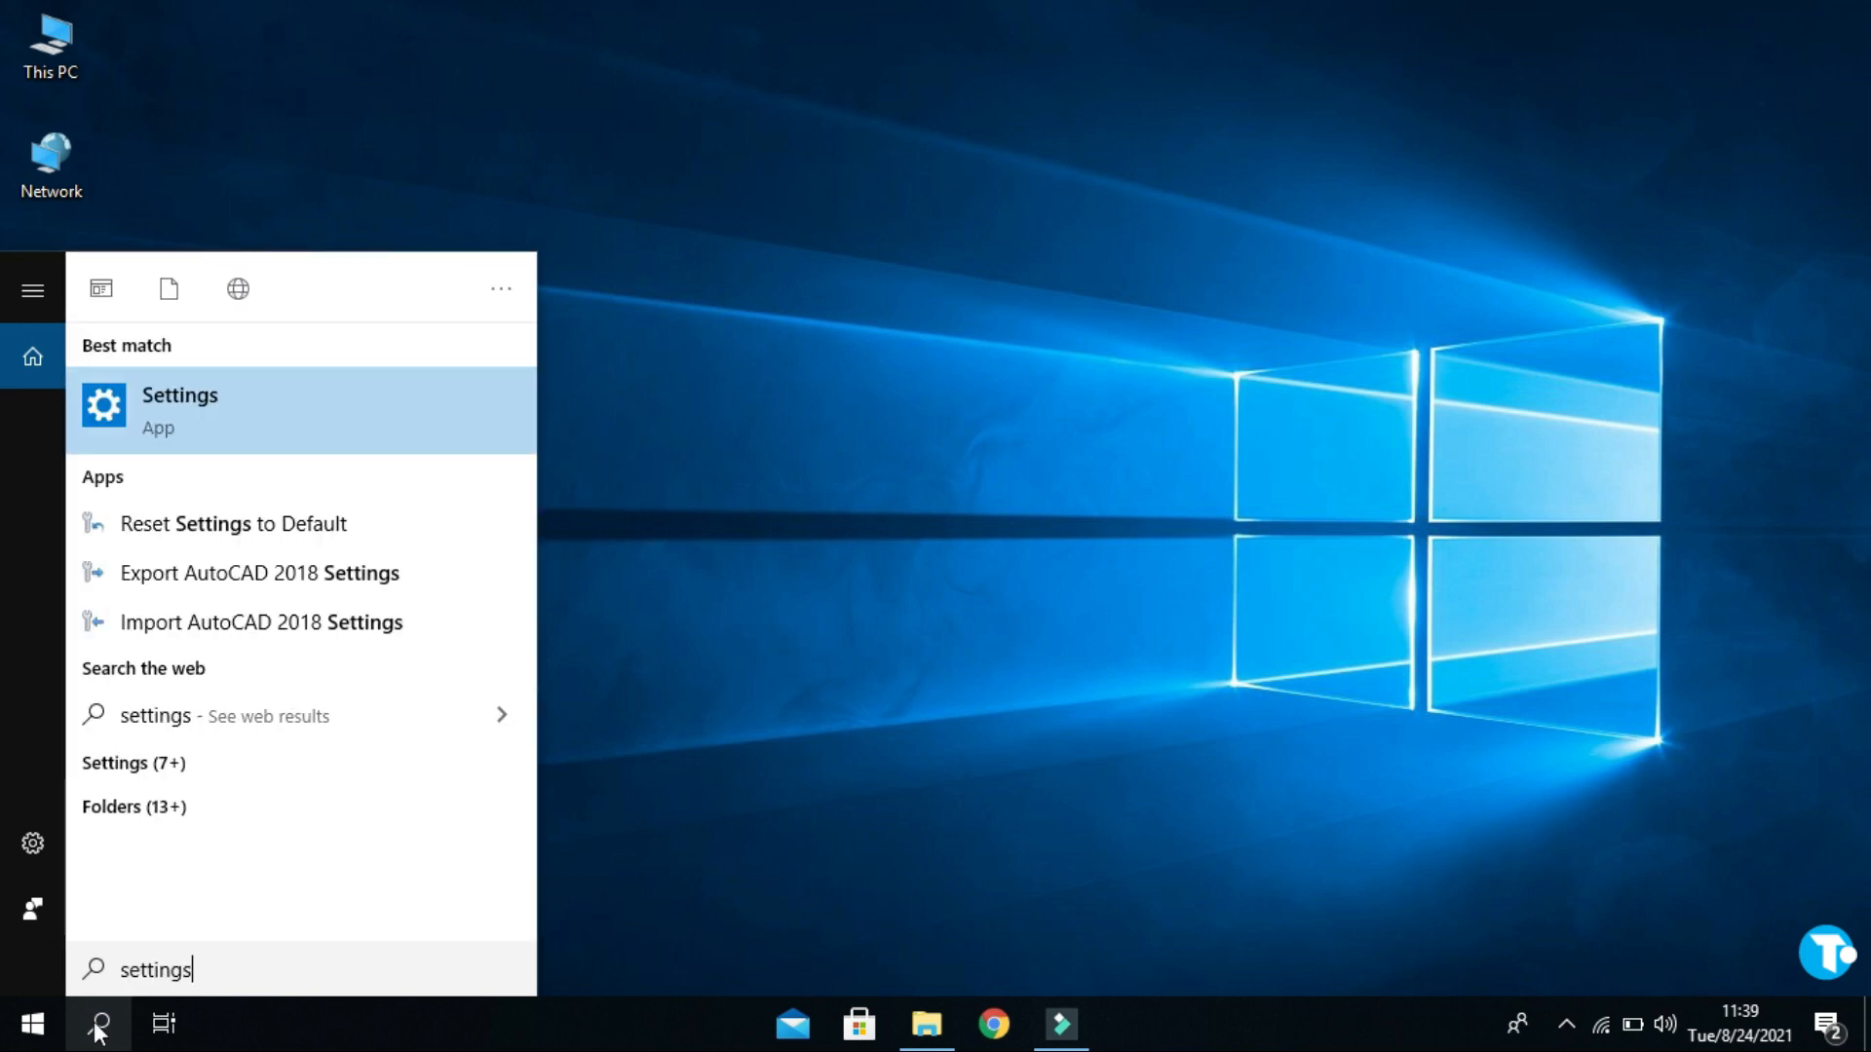
left_click(180, 409)
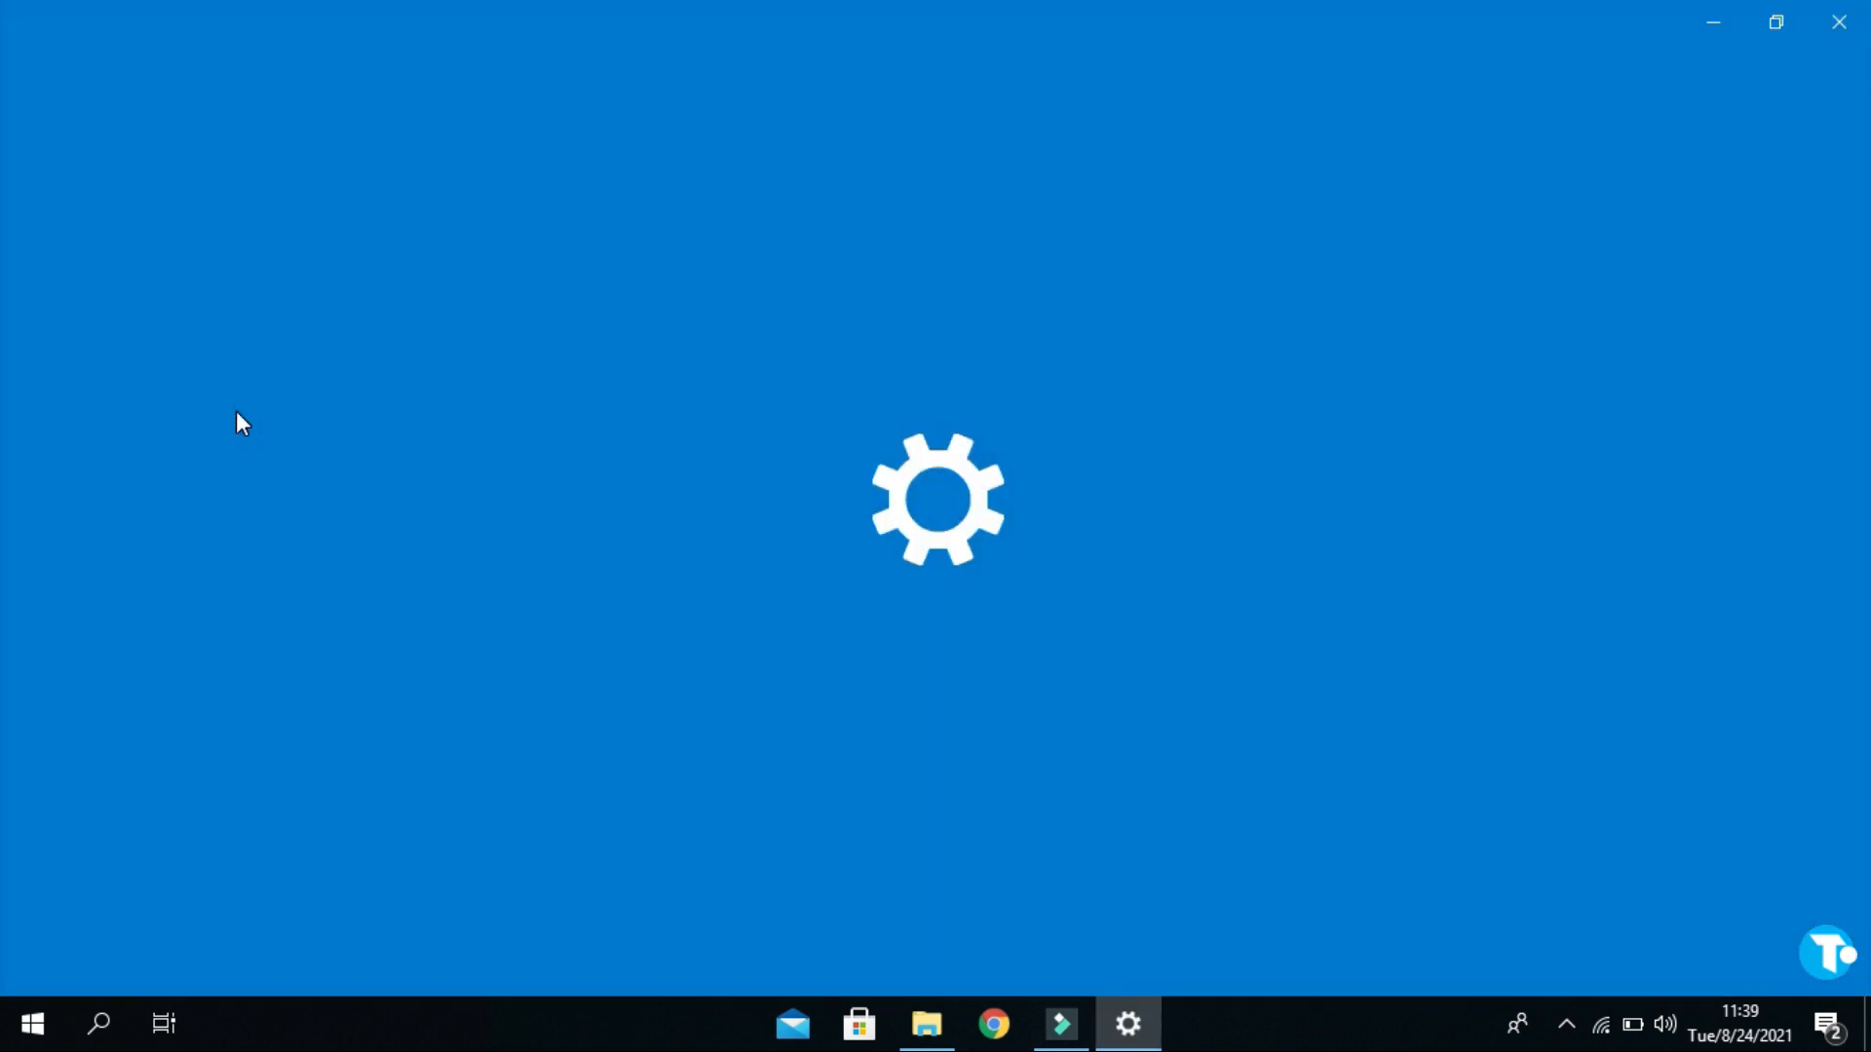
Step: Go to Windows Update and view the optional driver updates
left_click(1126, 1024)
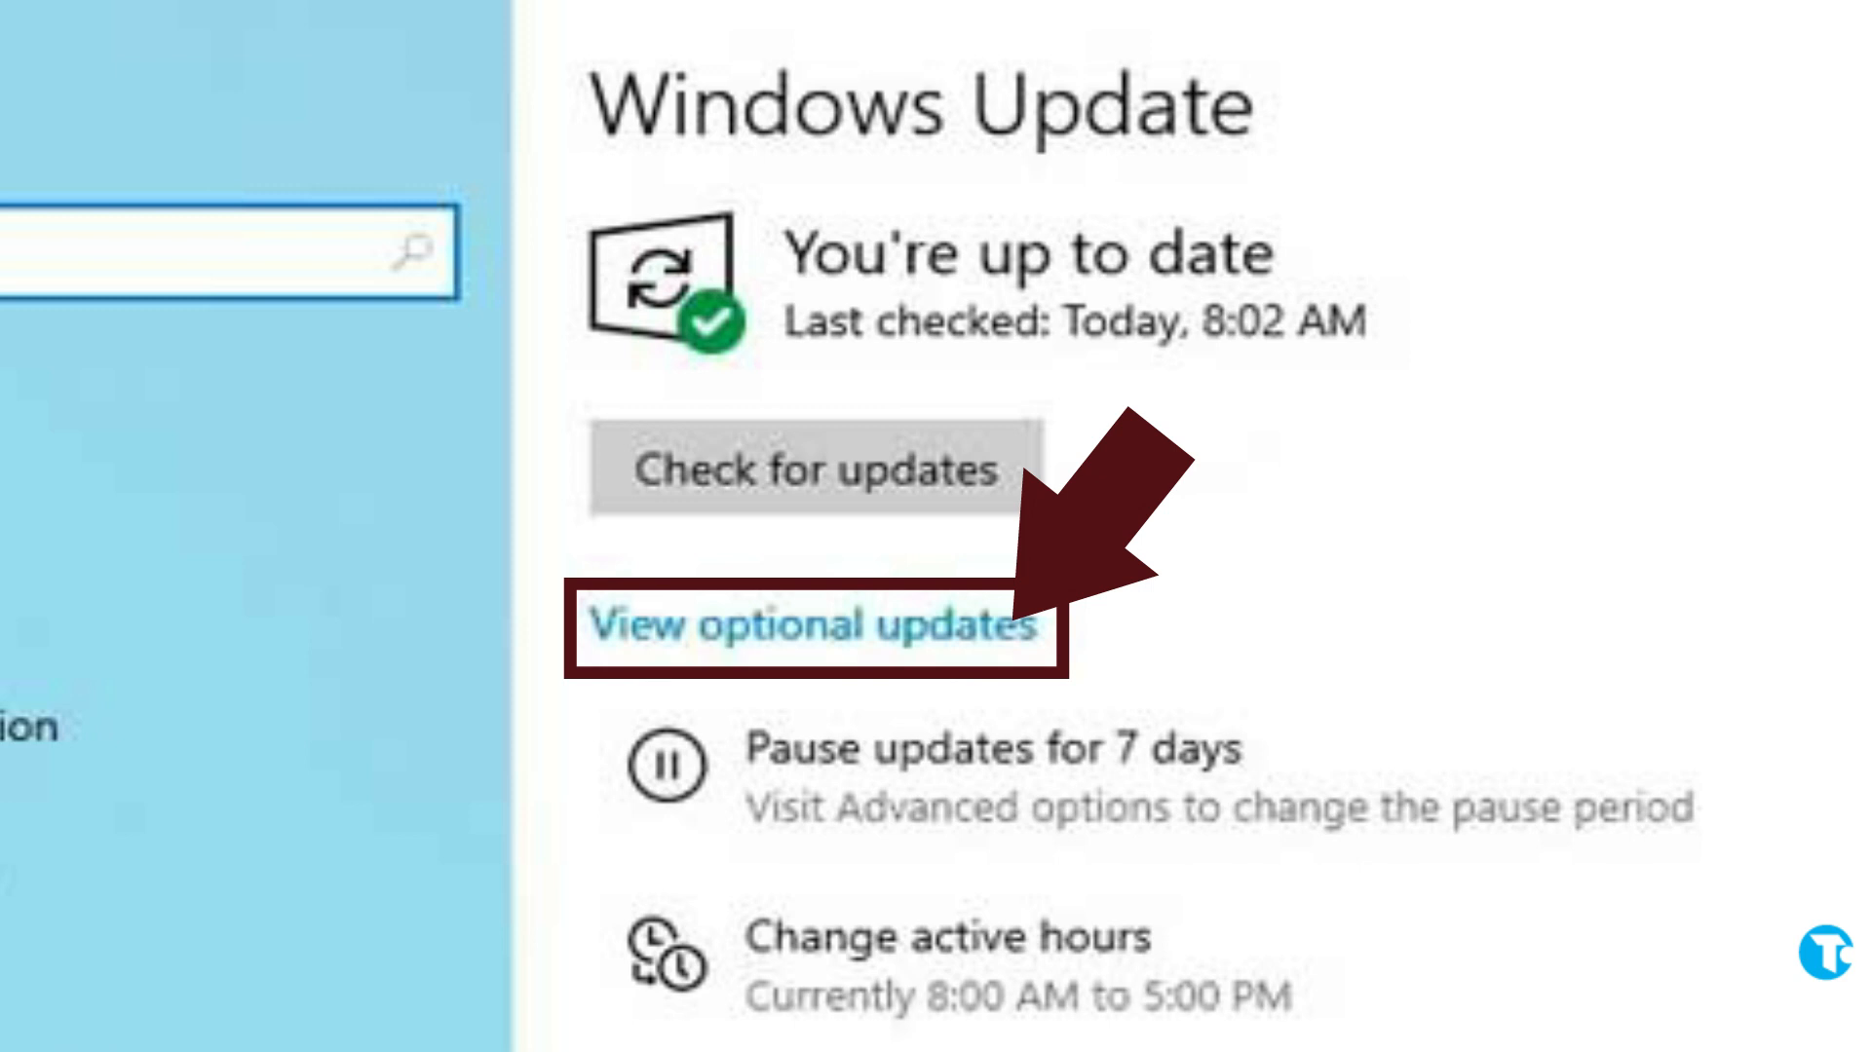
left_click(812, 625)
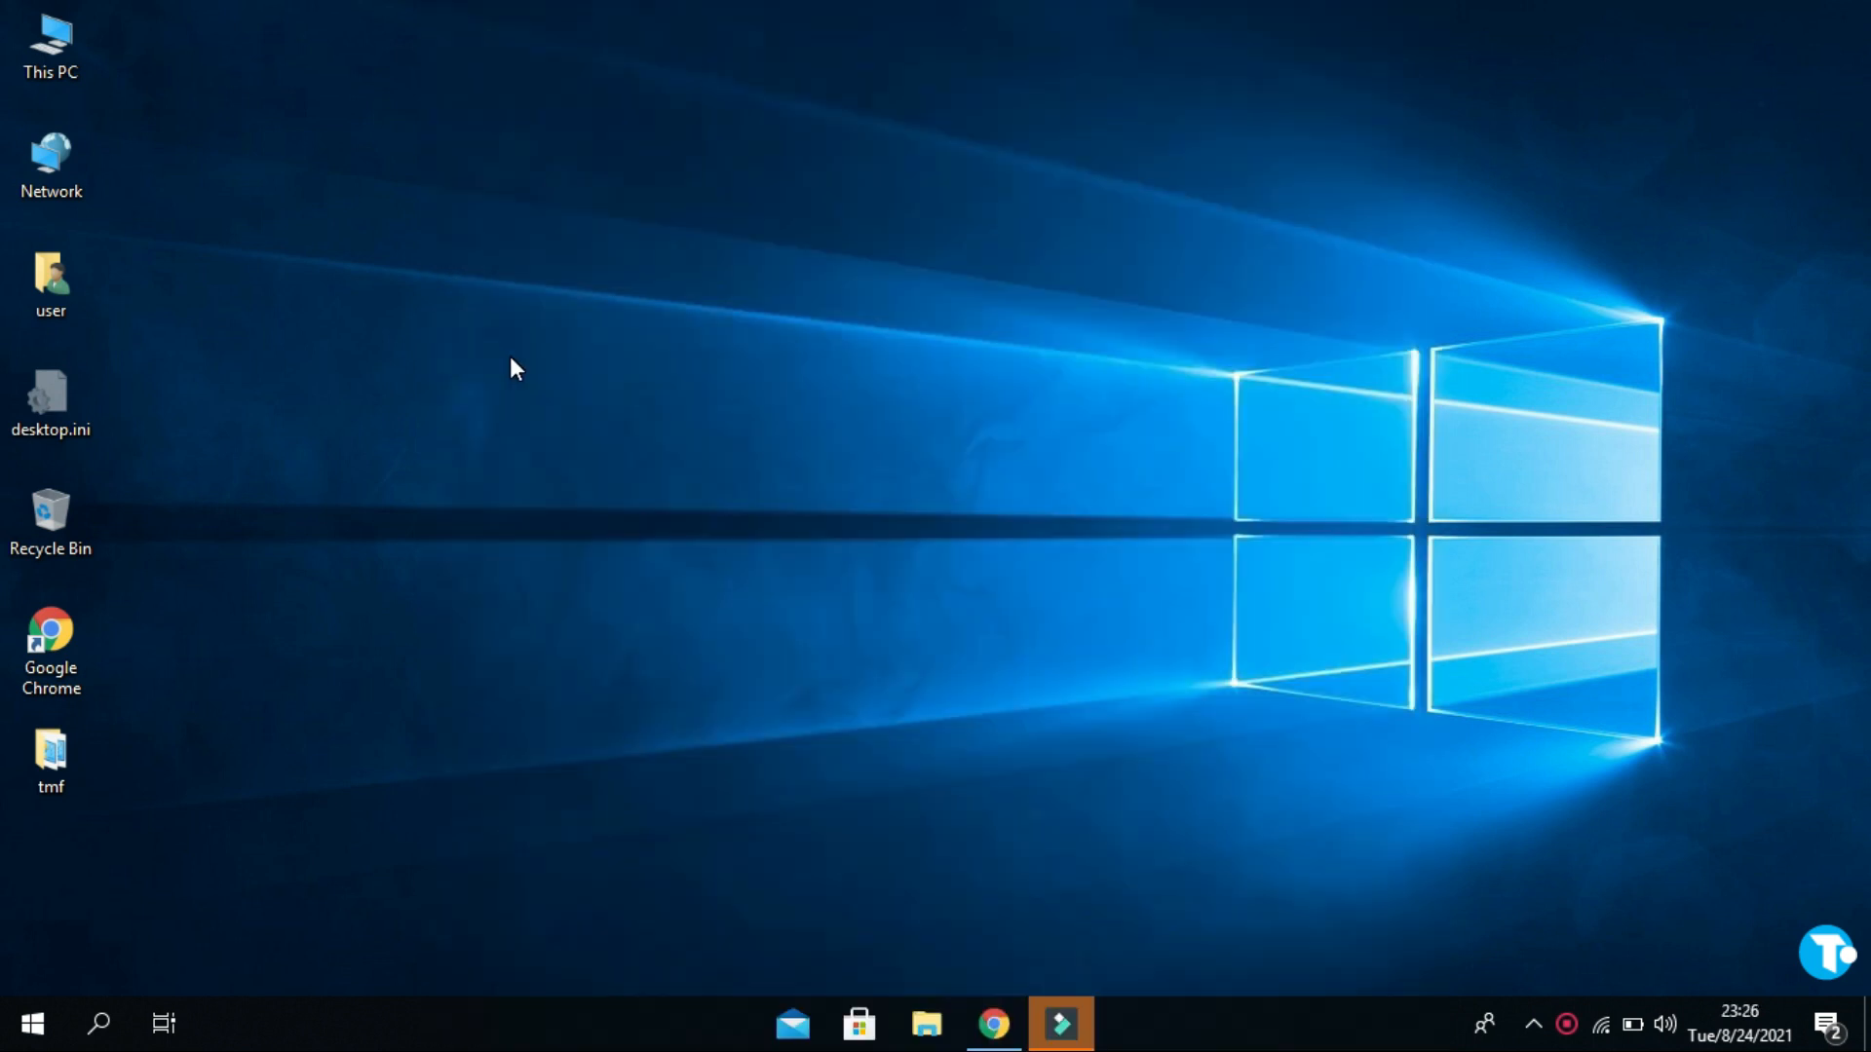
mouse_move(265, 886)
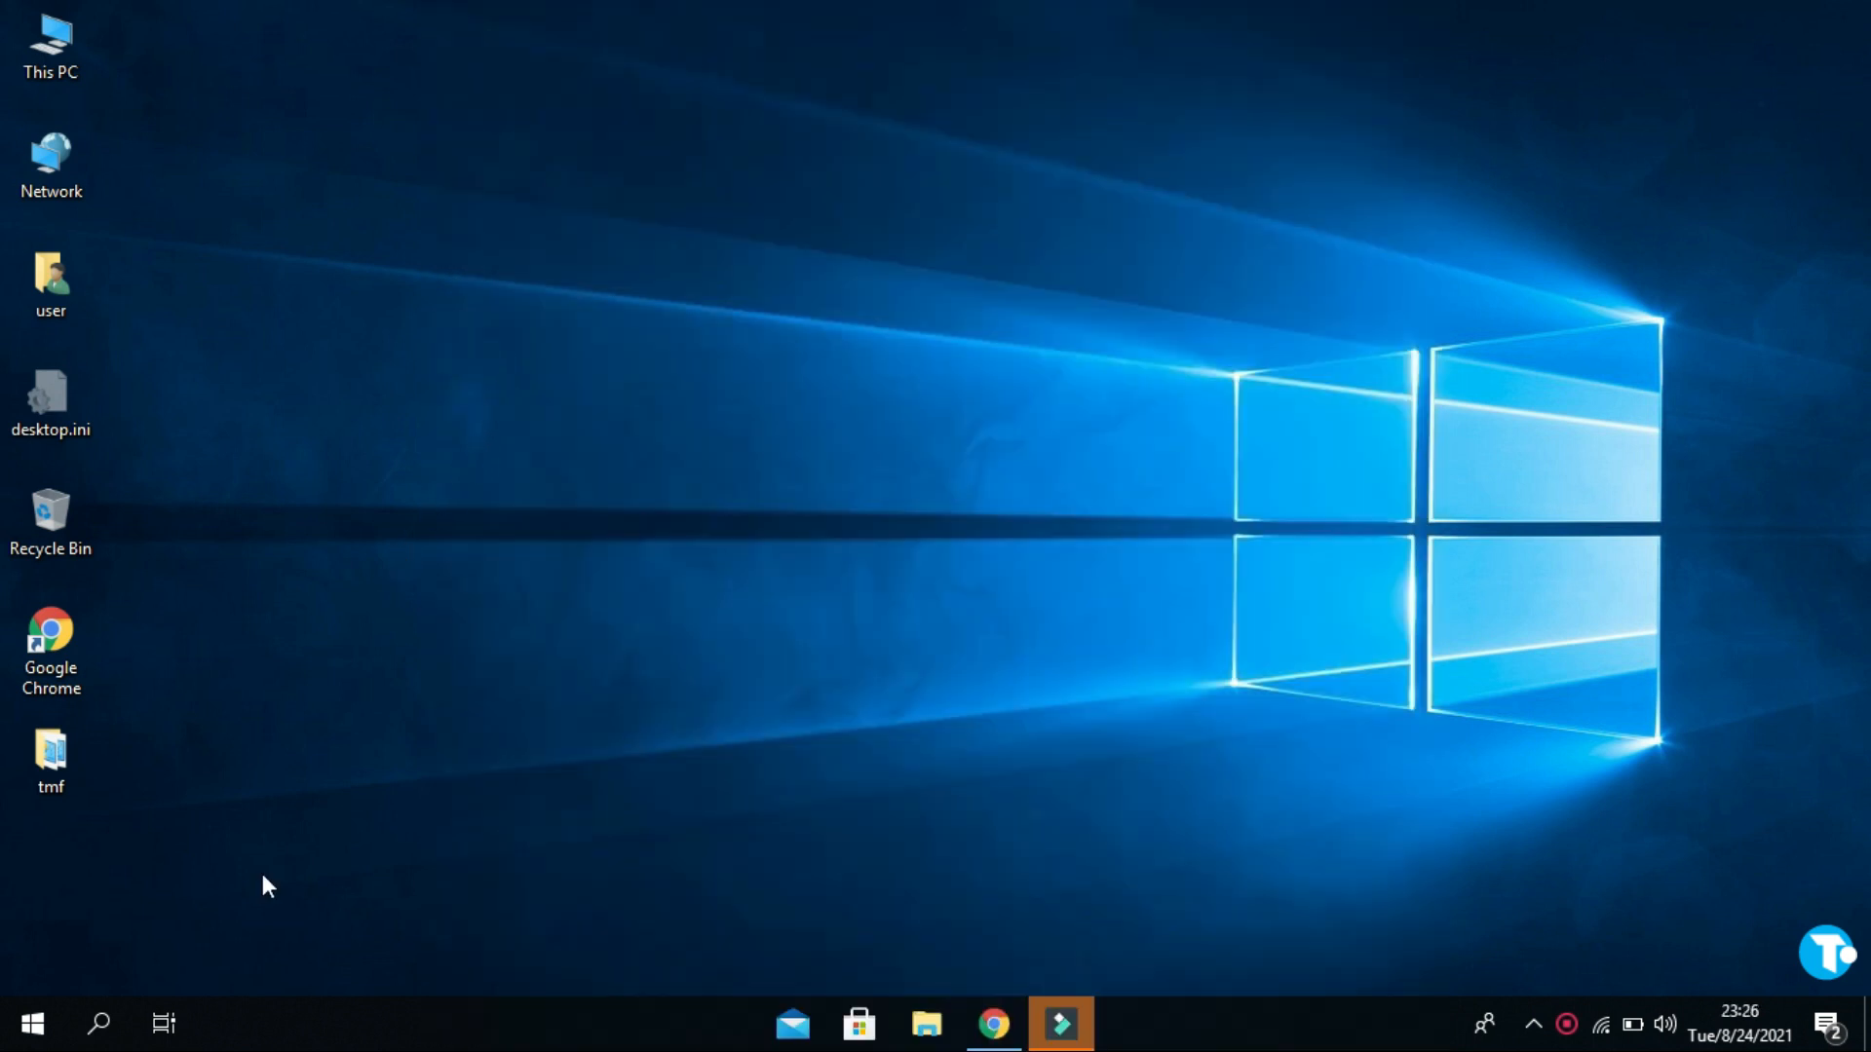
Step: Search for Device Manager and open it
left_click(97, 1024)
type("device manager")
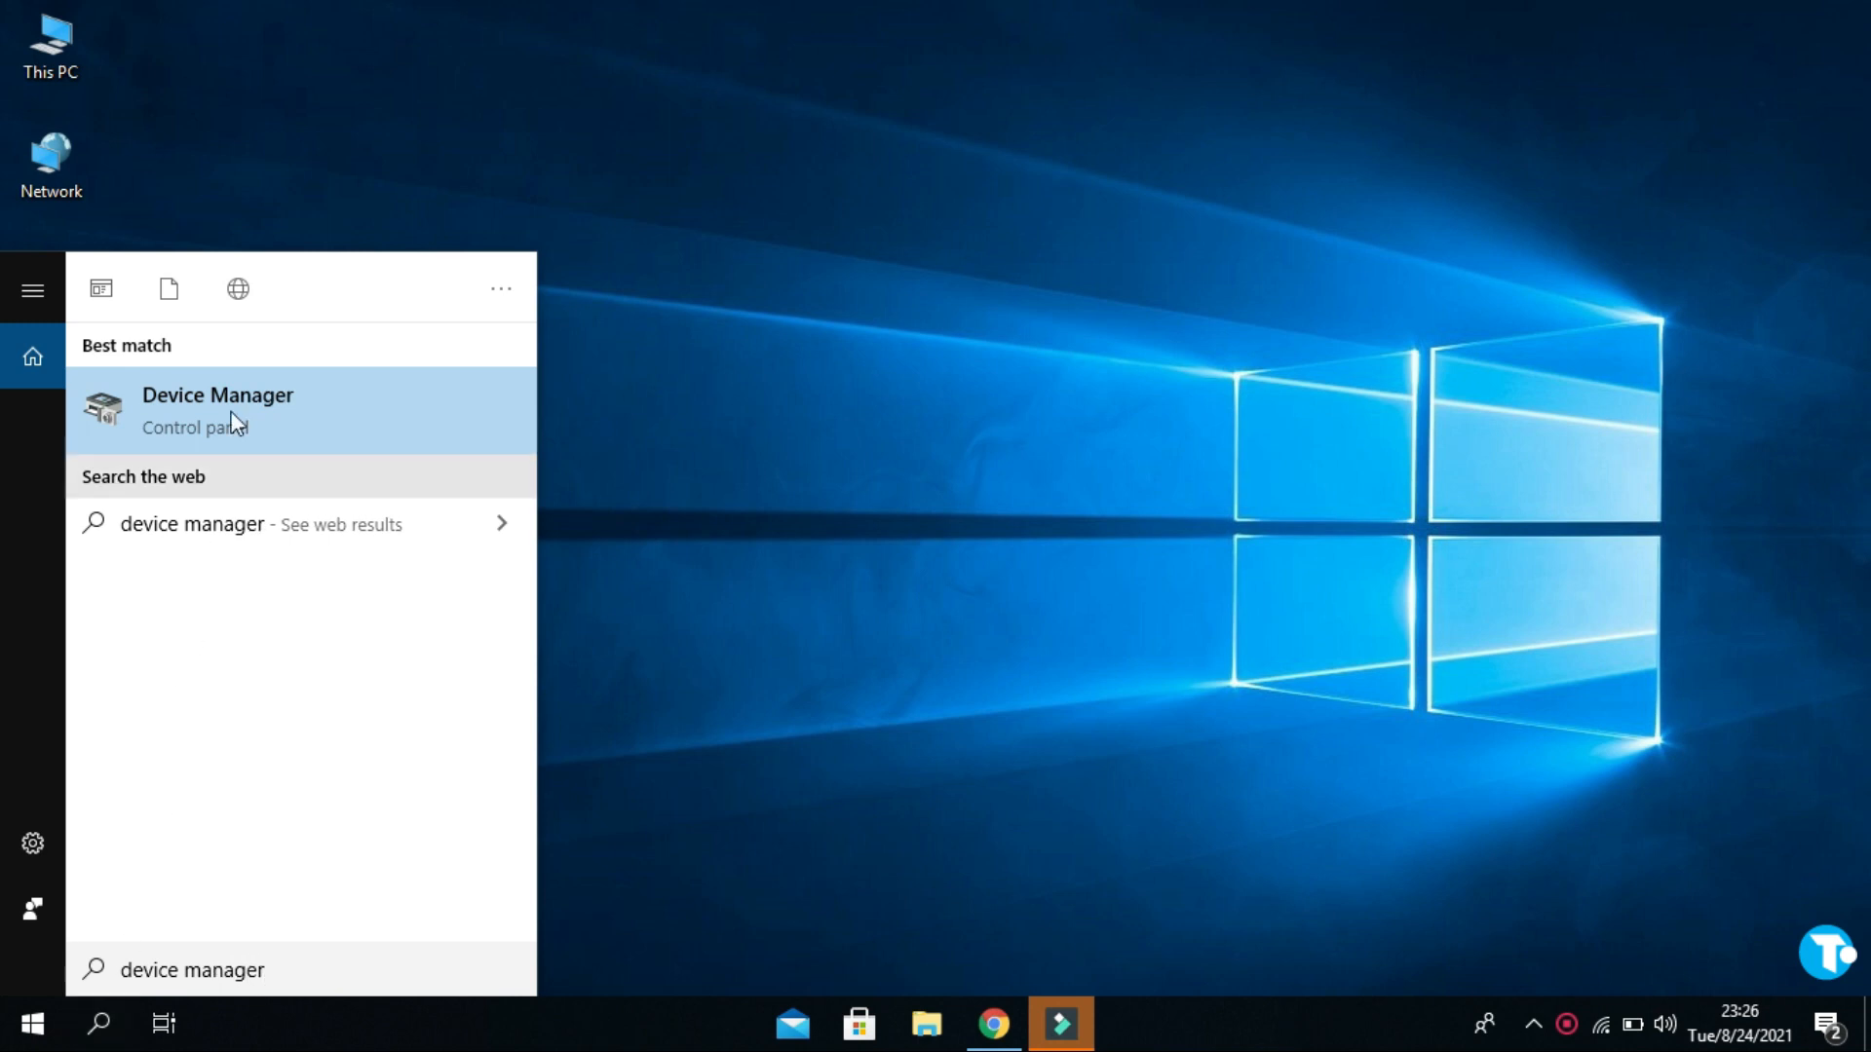
left_click(219, 410)
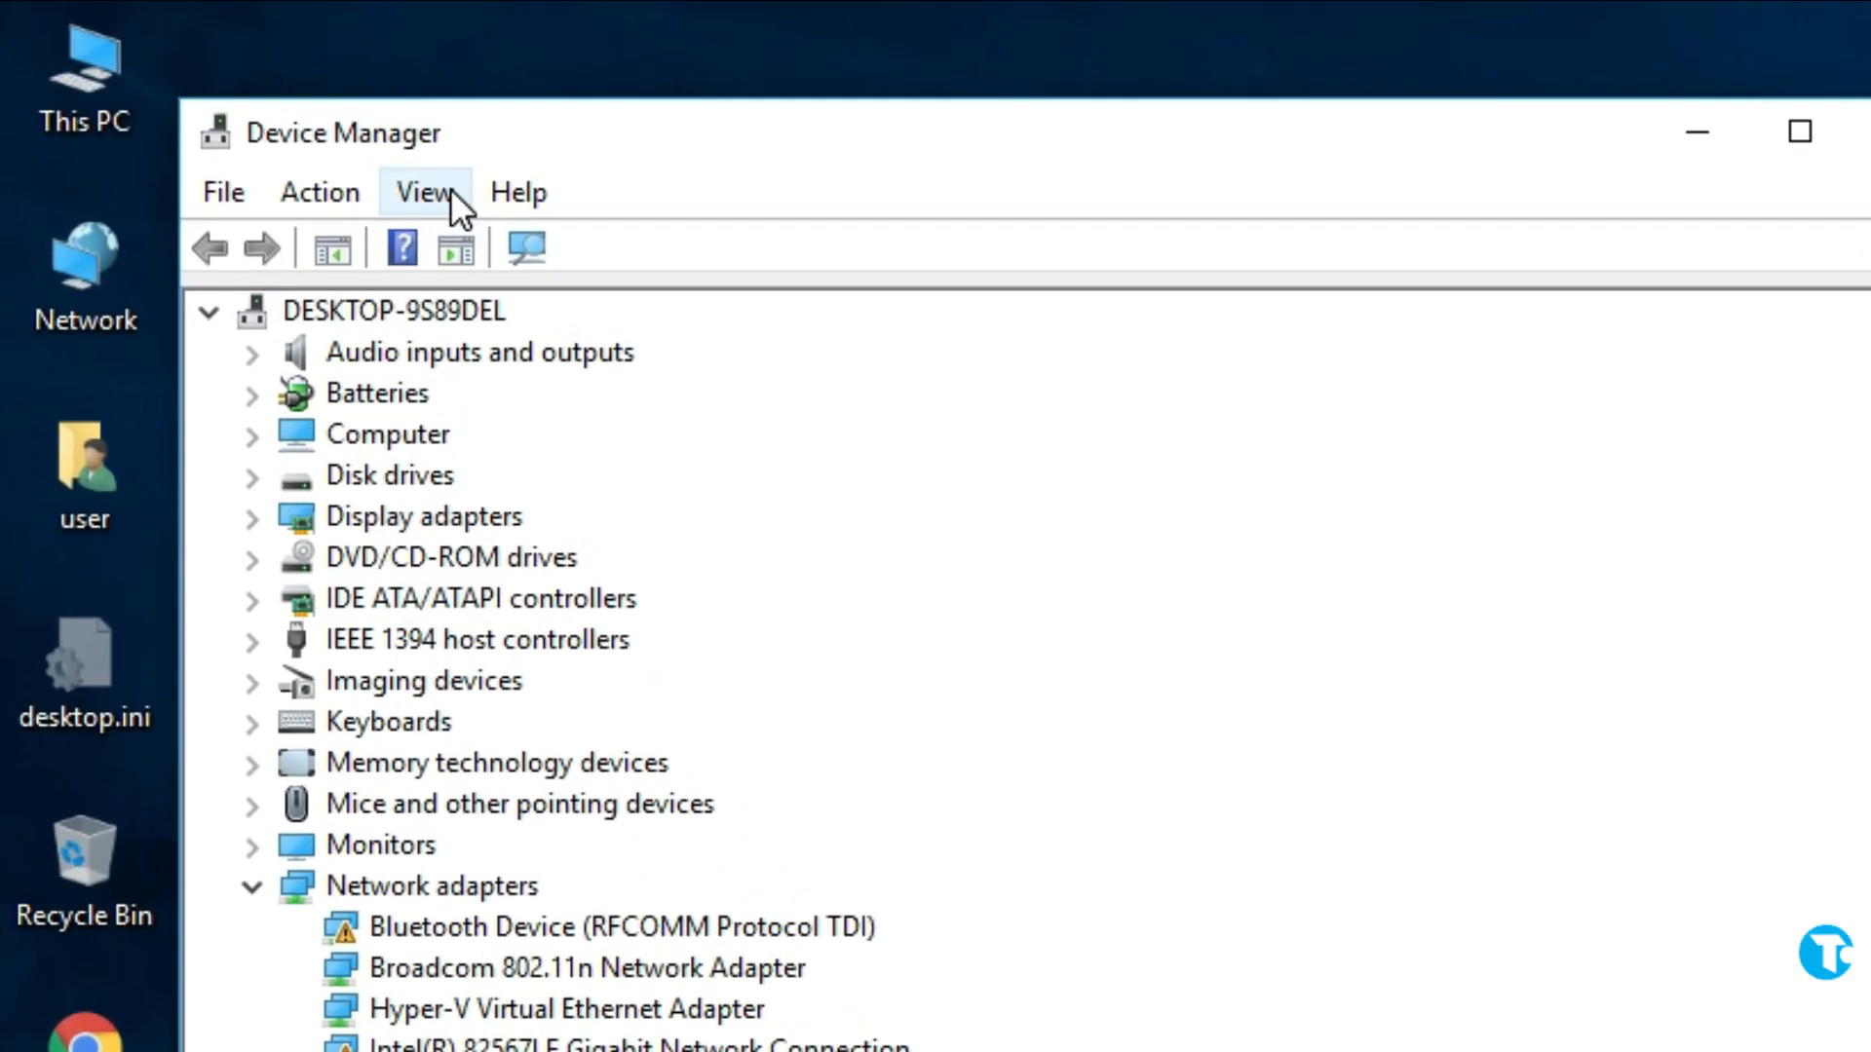
Step: Show hidden devices and expand the Bluetooth category
left_click(424, 192)
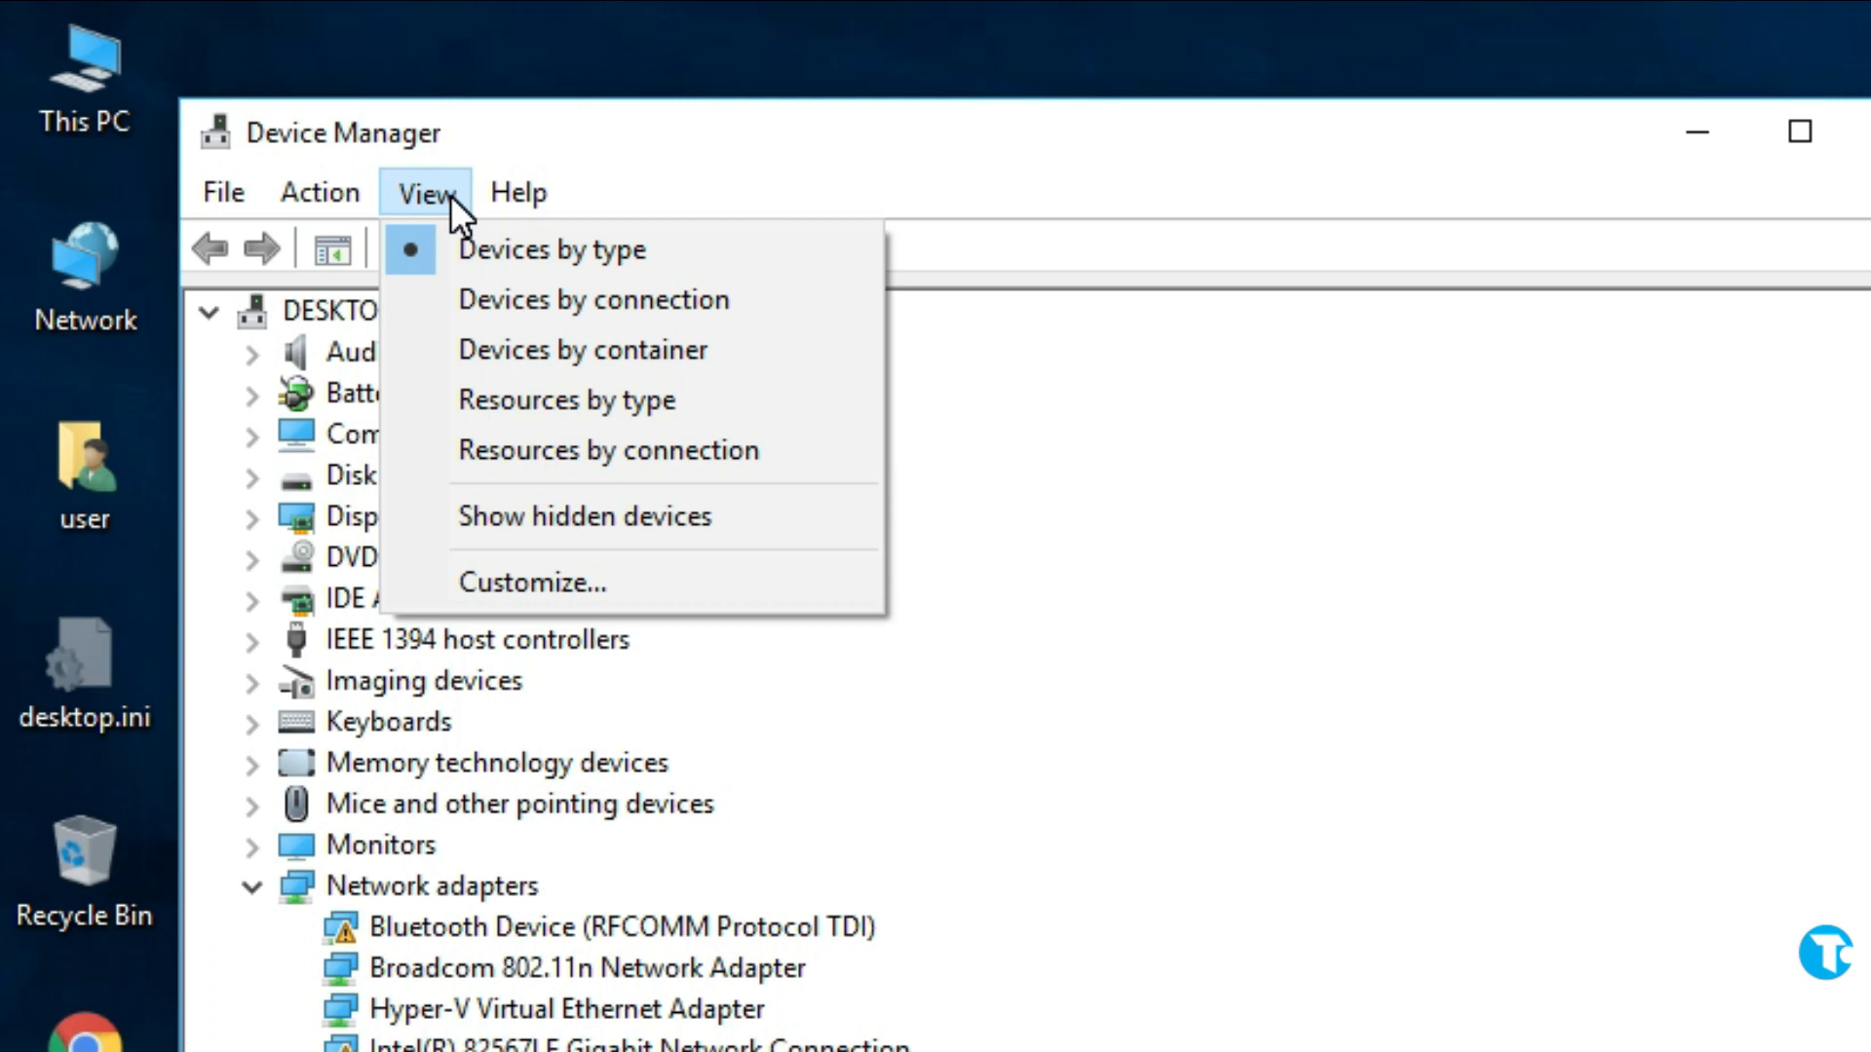
mouse_move(593, 515)
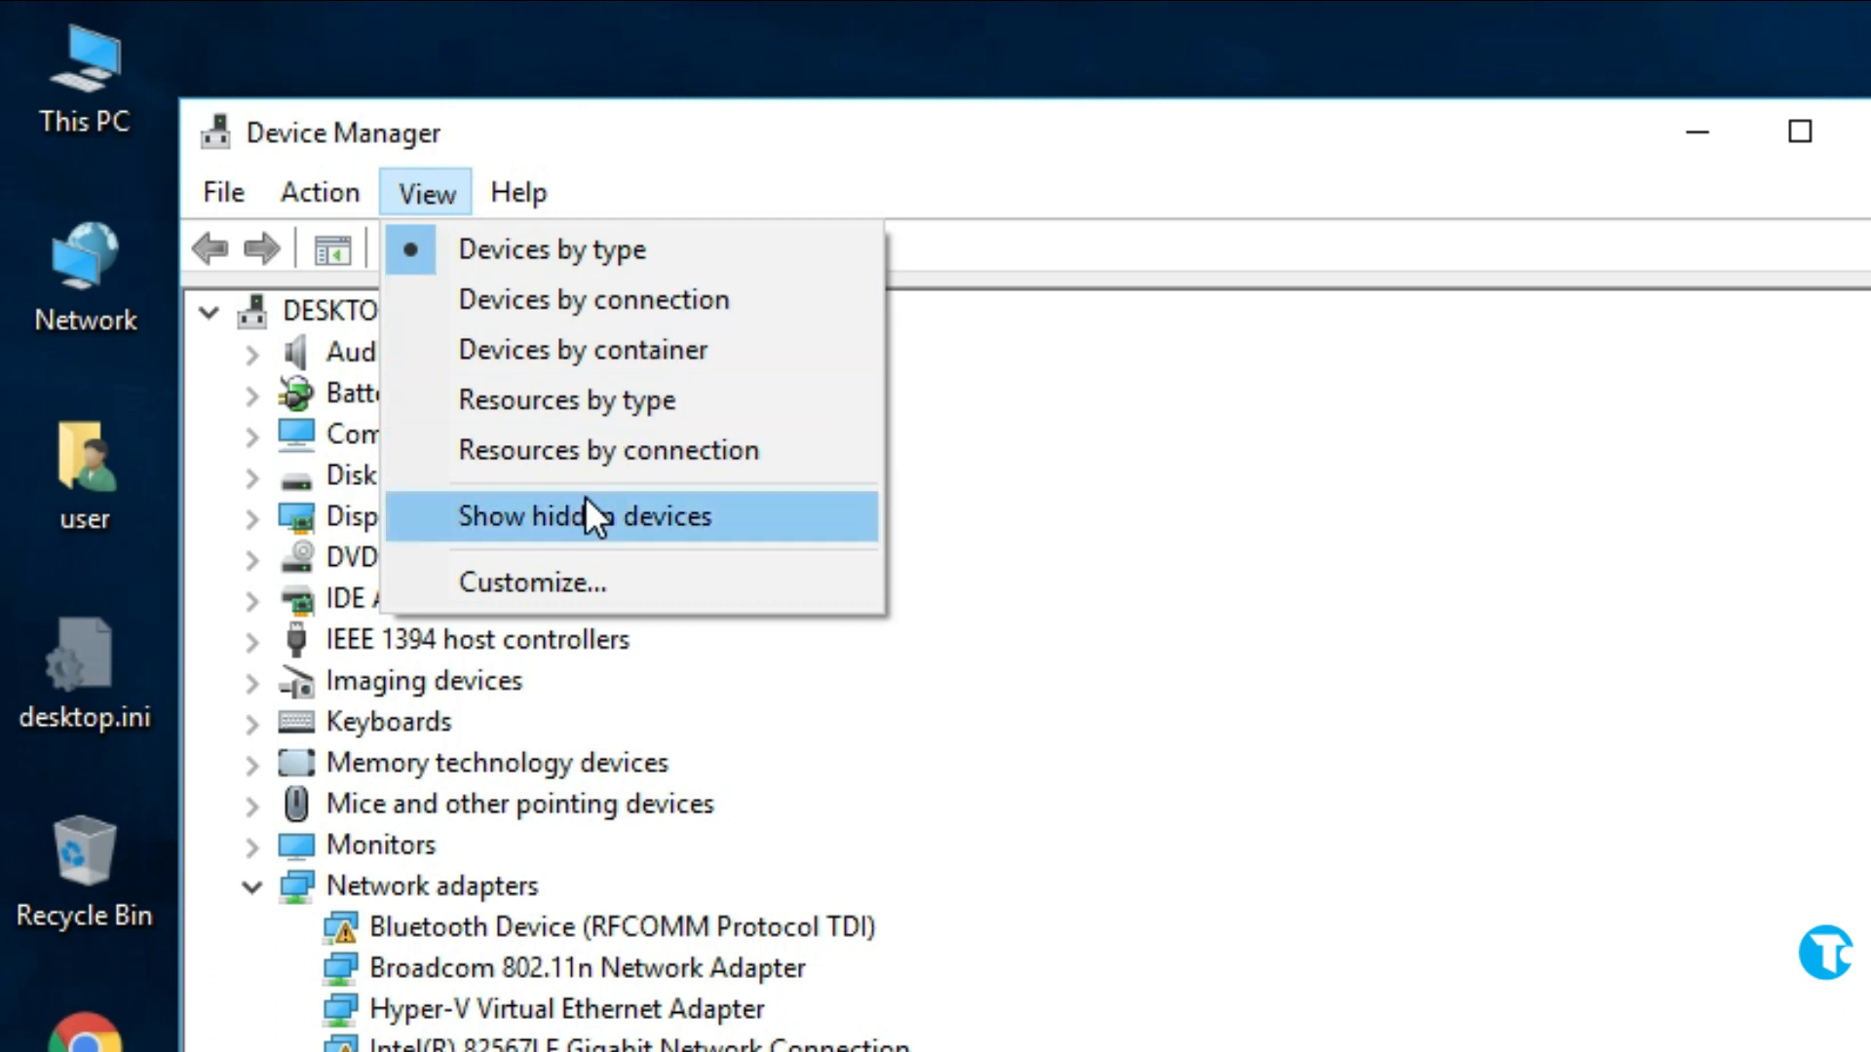
left_click(583, 516)
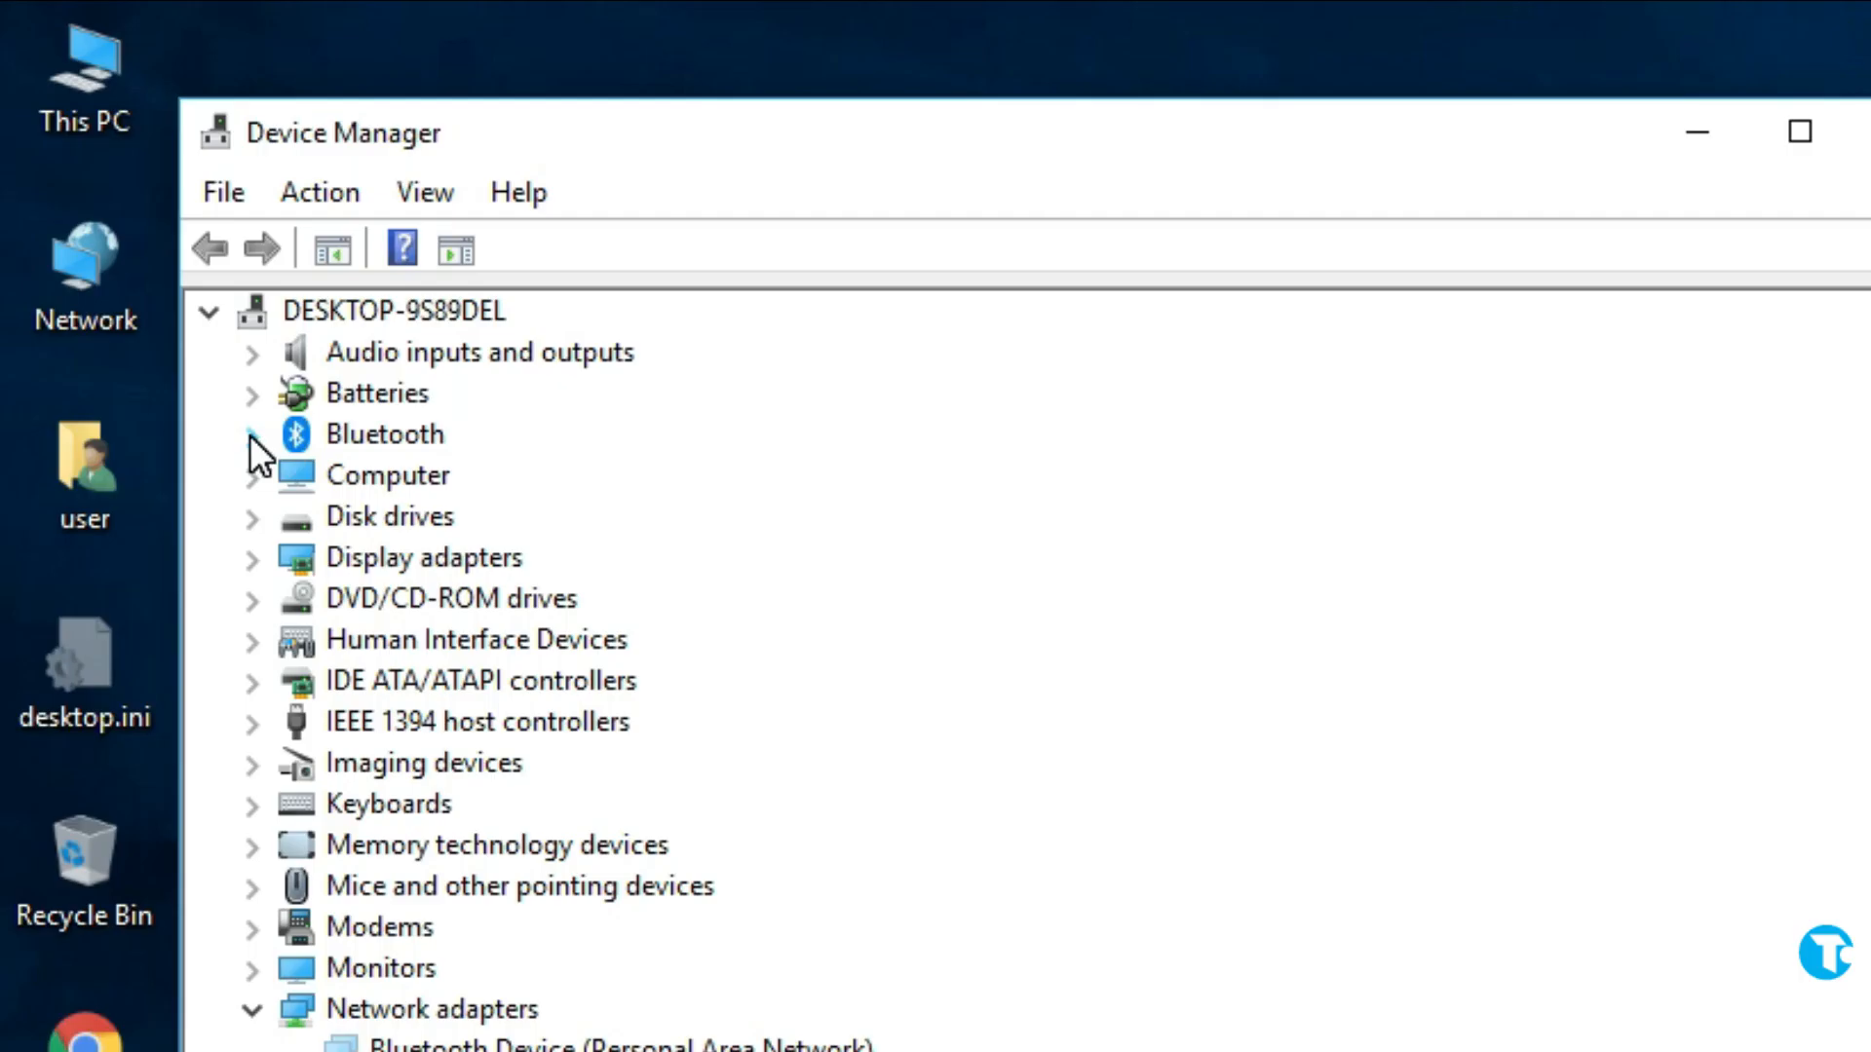
left_click(251, 432)
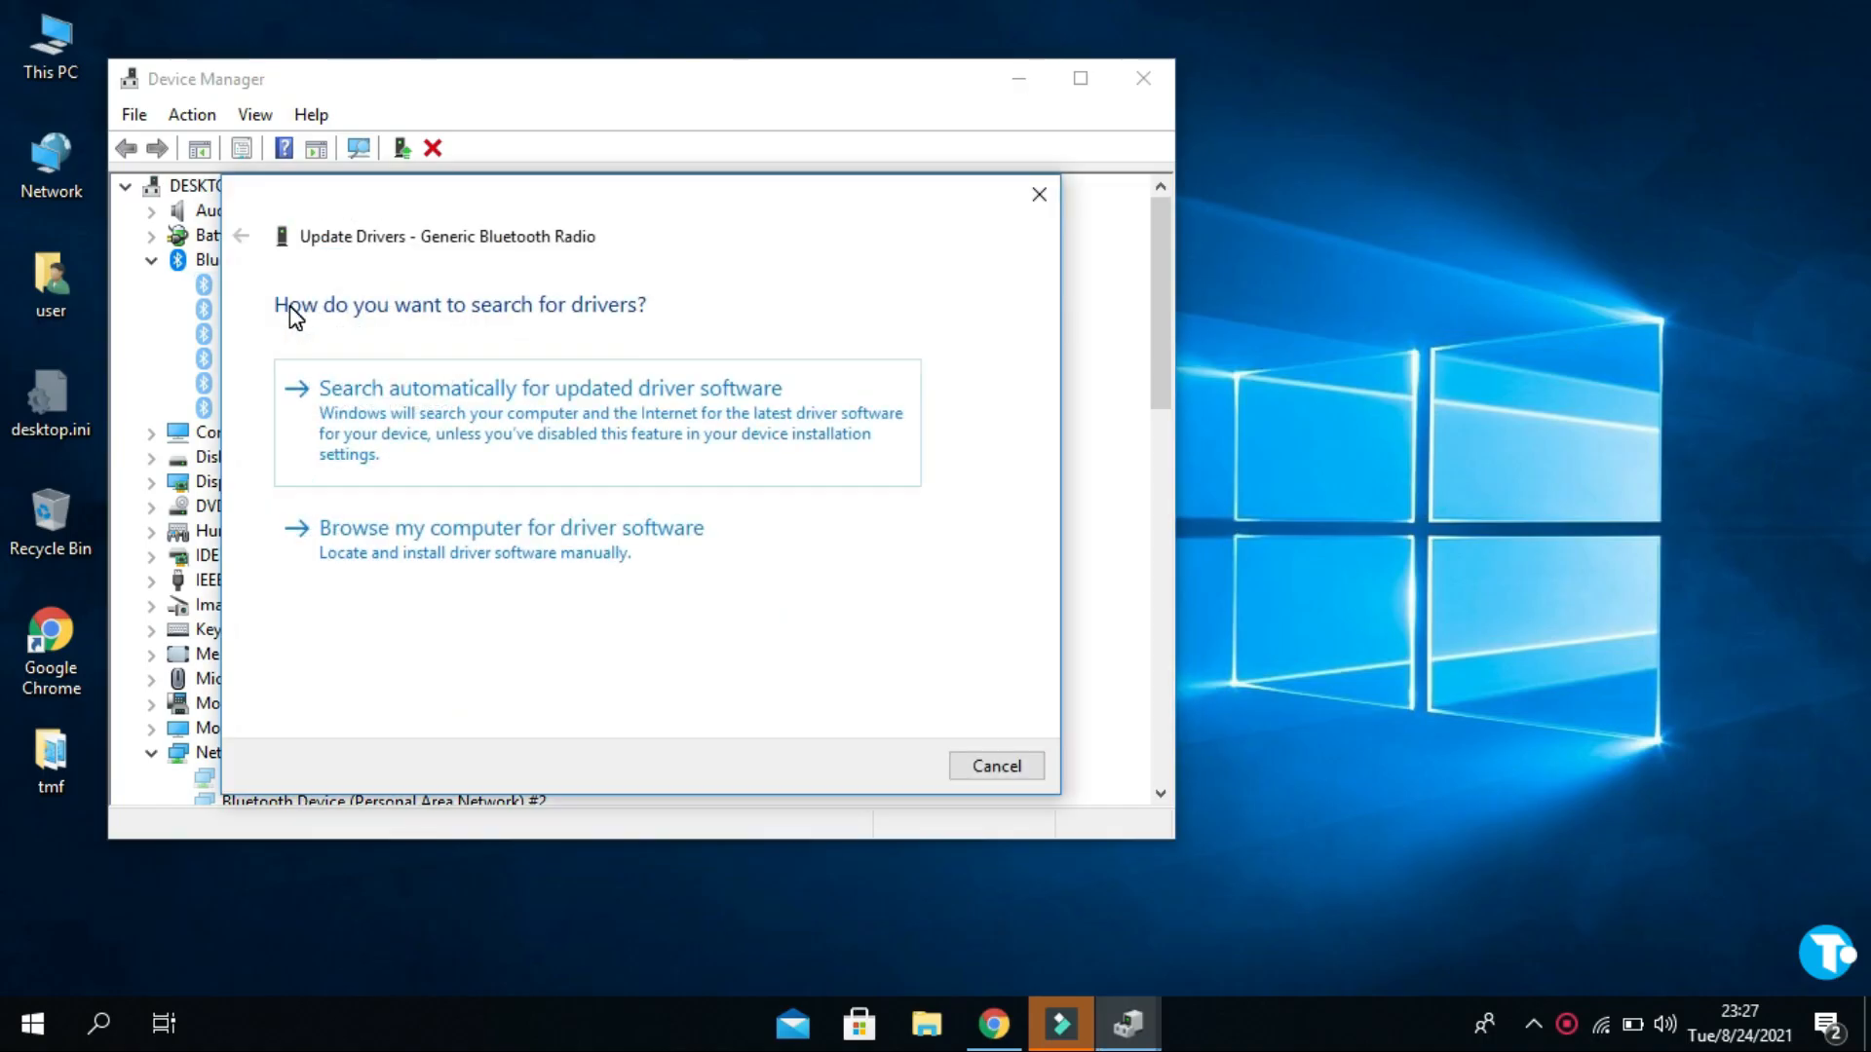
mouse_move(632, 462)
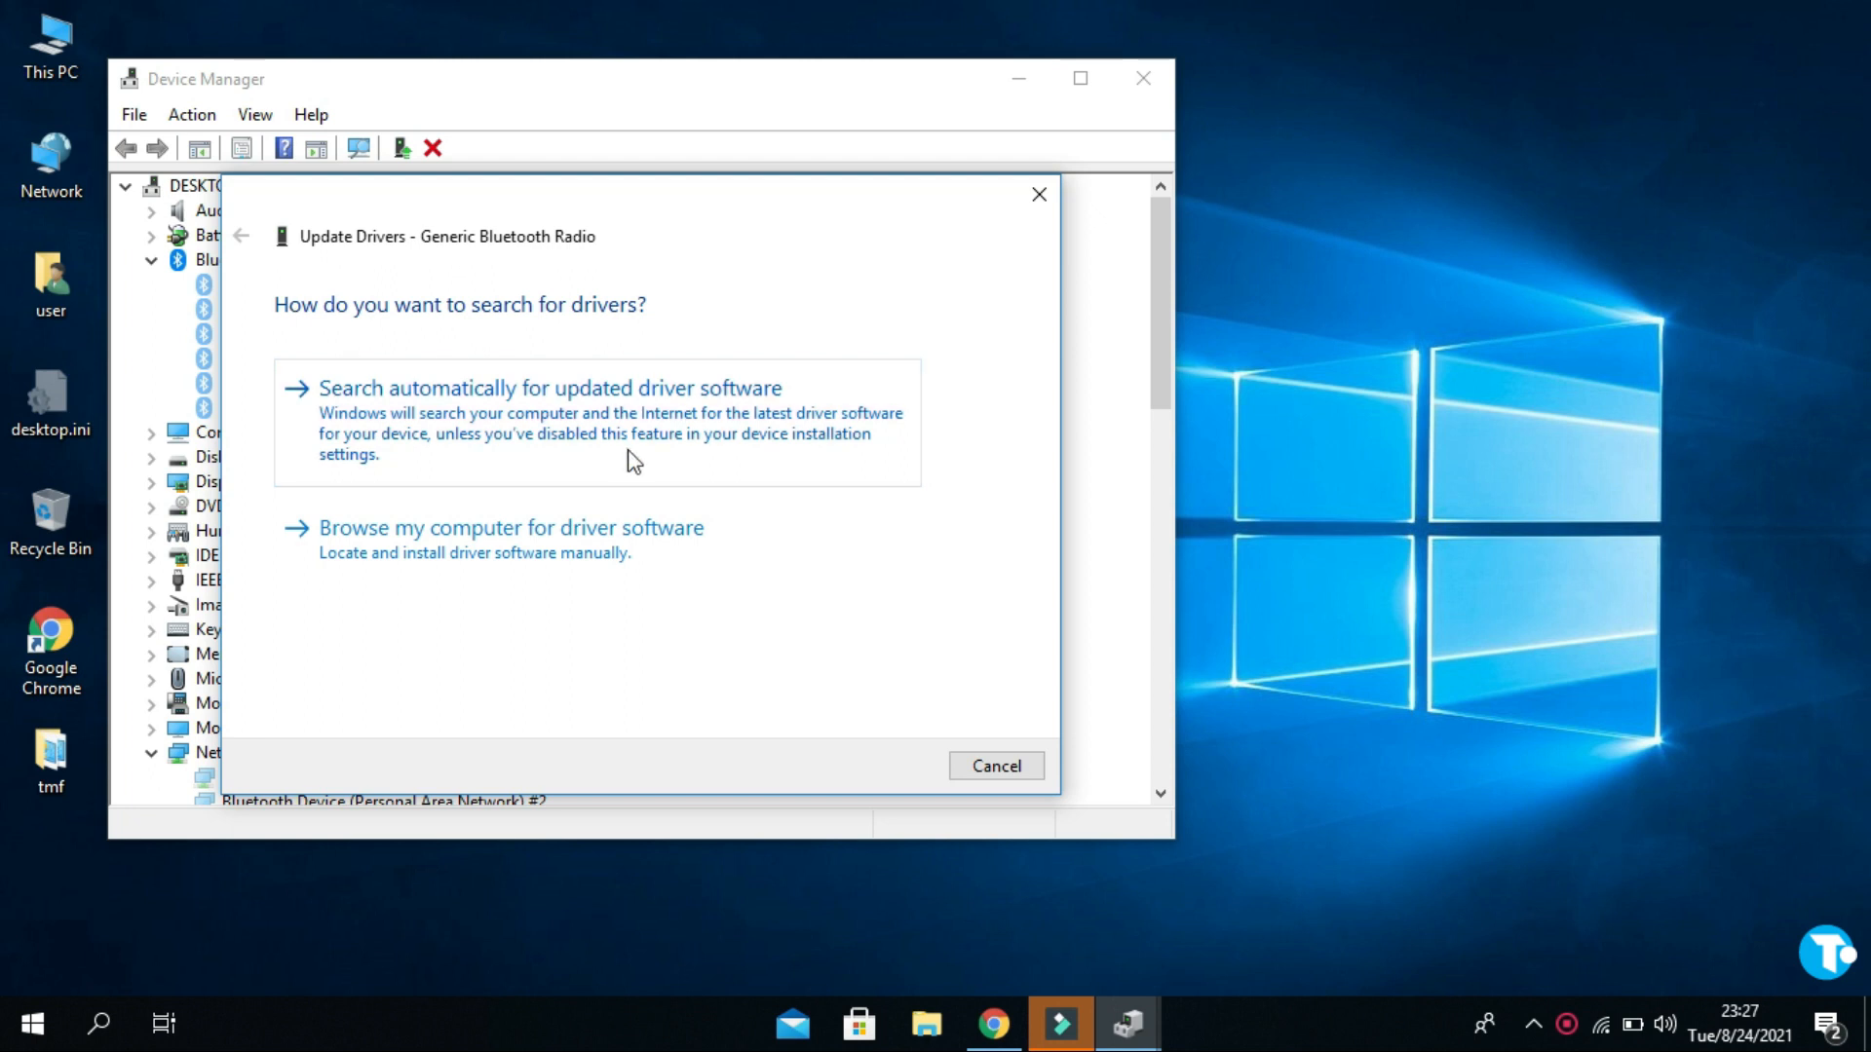
Step: Search automatically for drivers for Generic Bluetooth Radio and Microsoft Bluetooth Enumerator
left_click(549, 387)
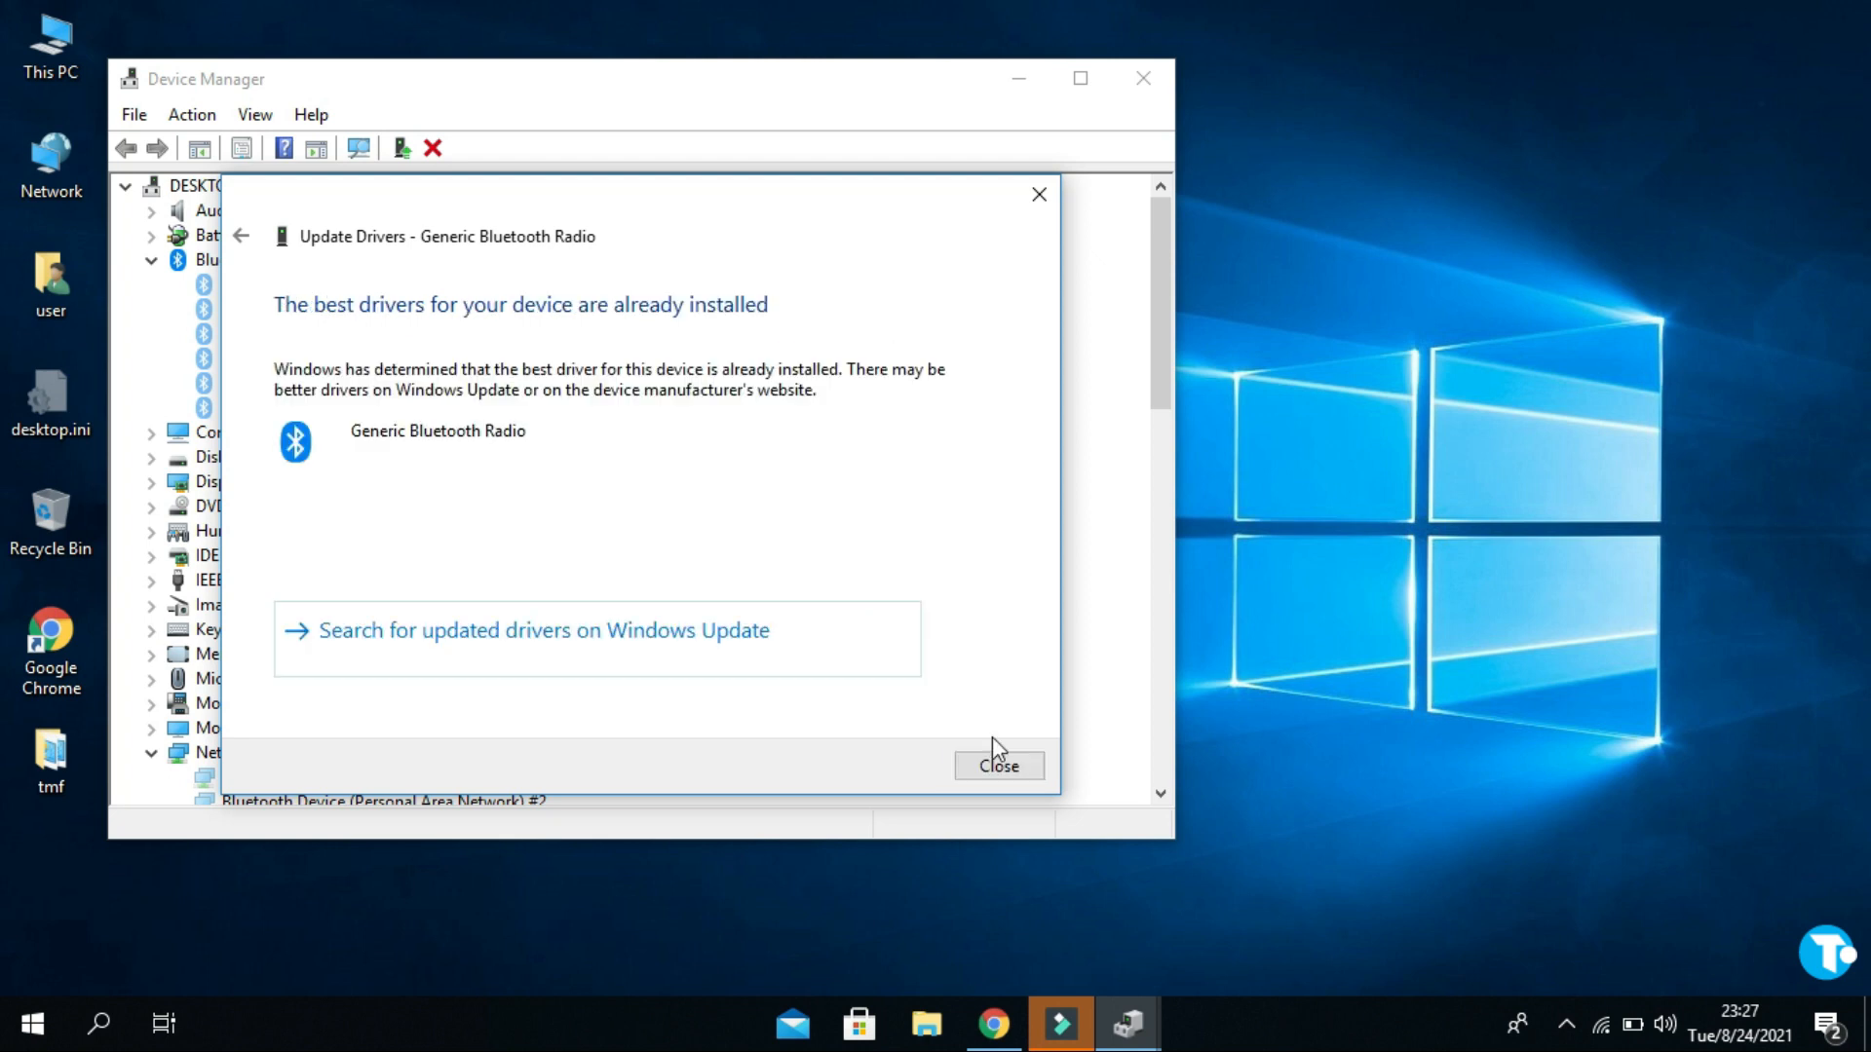
left_click(998, 766)
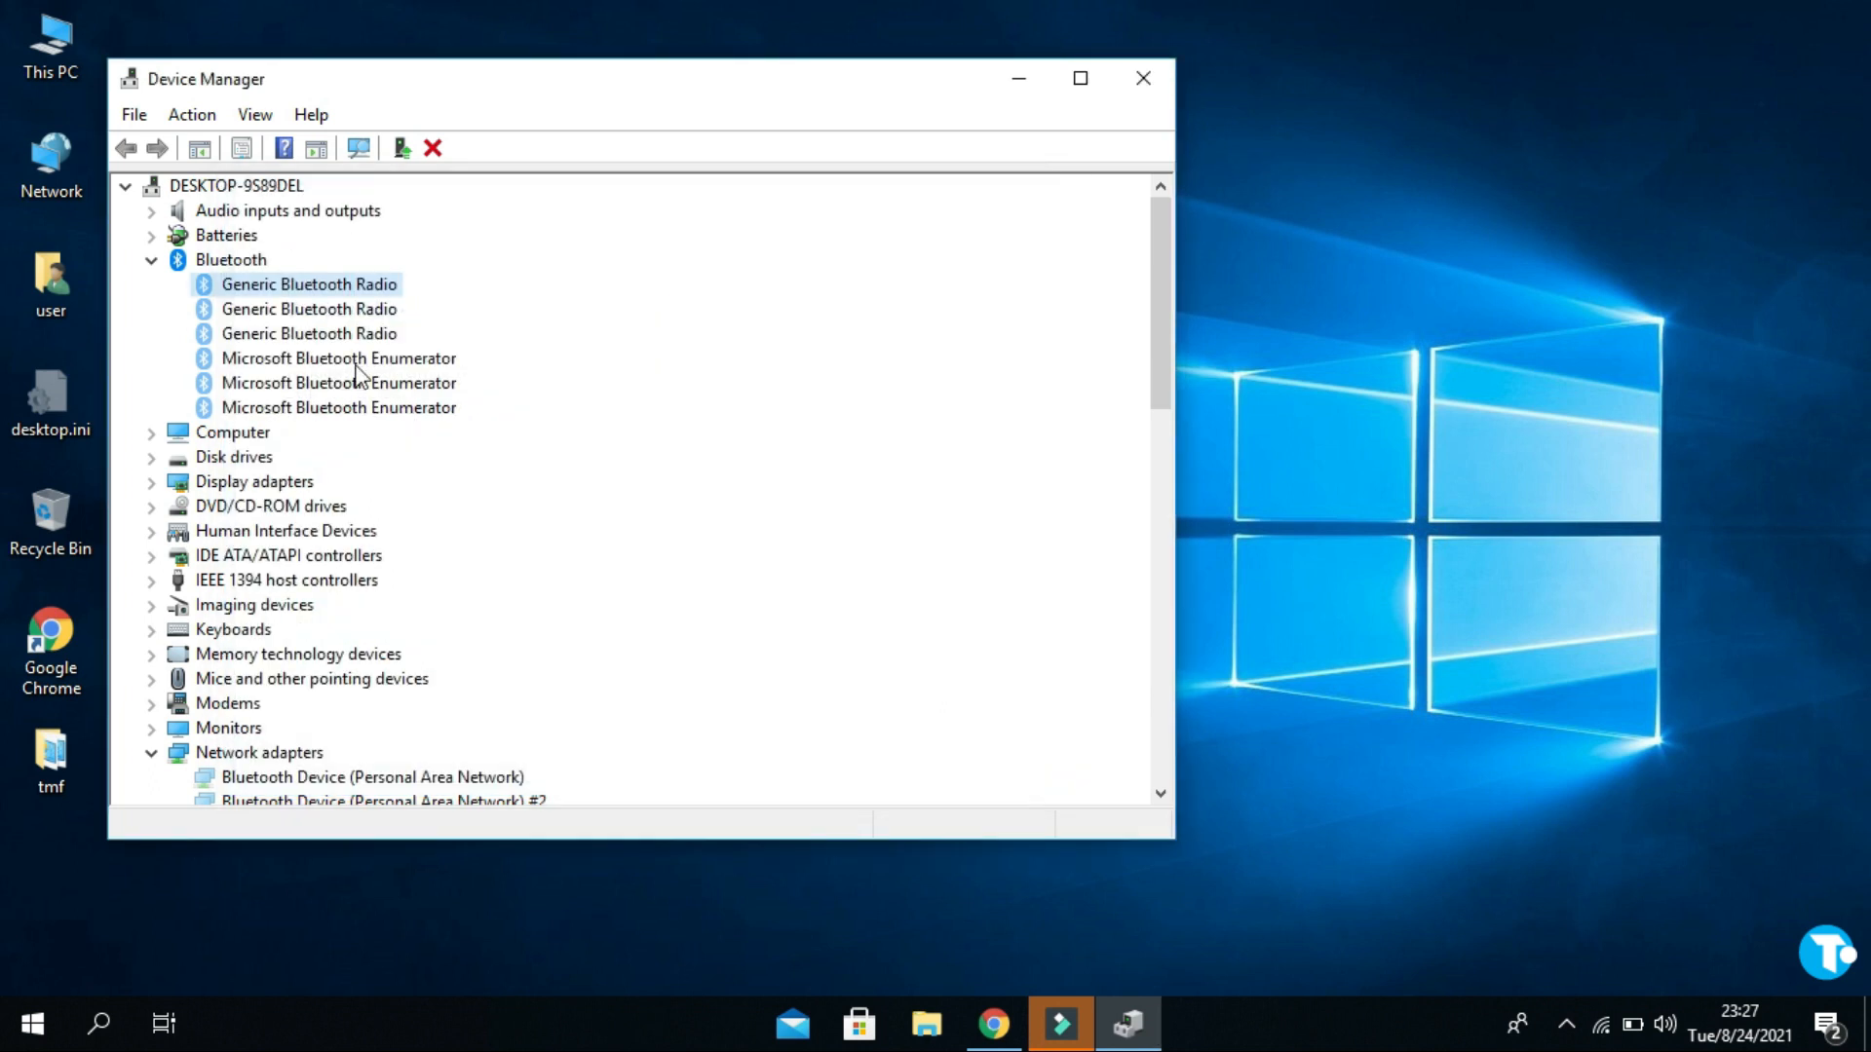
mouse_move(272, 307)
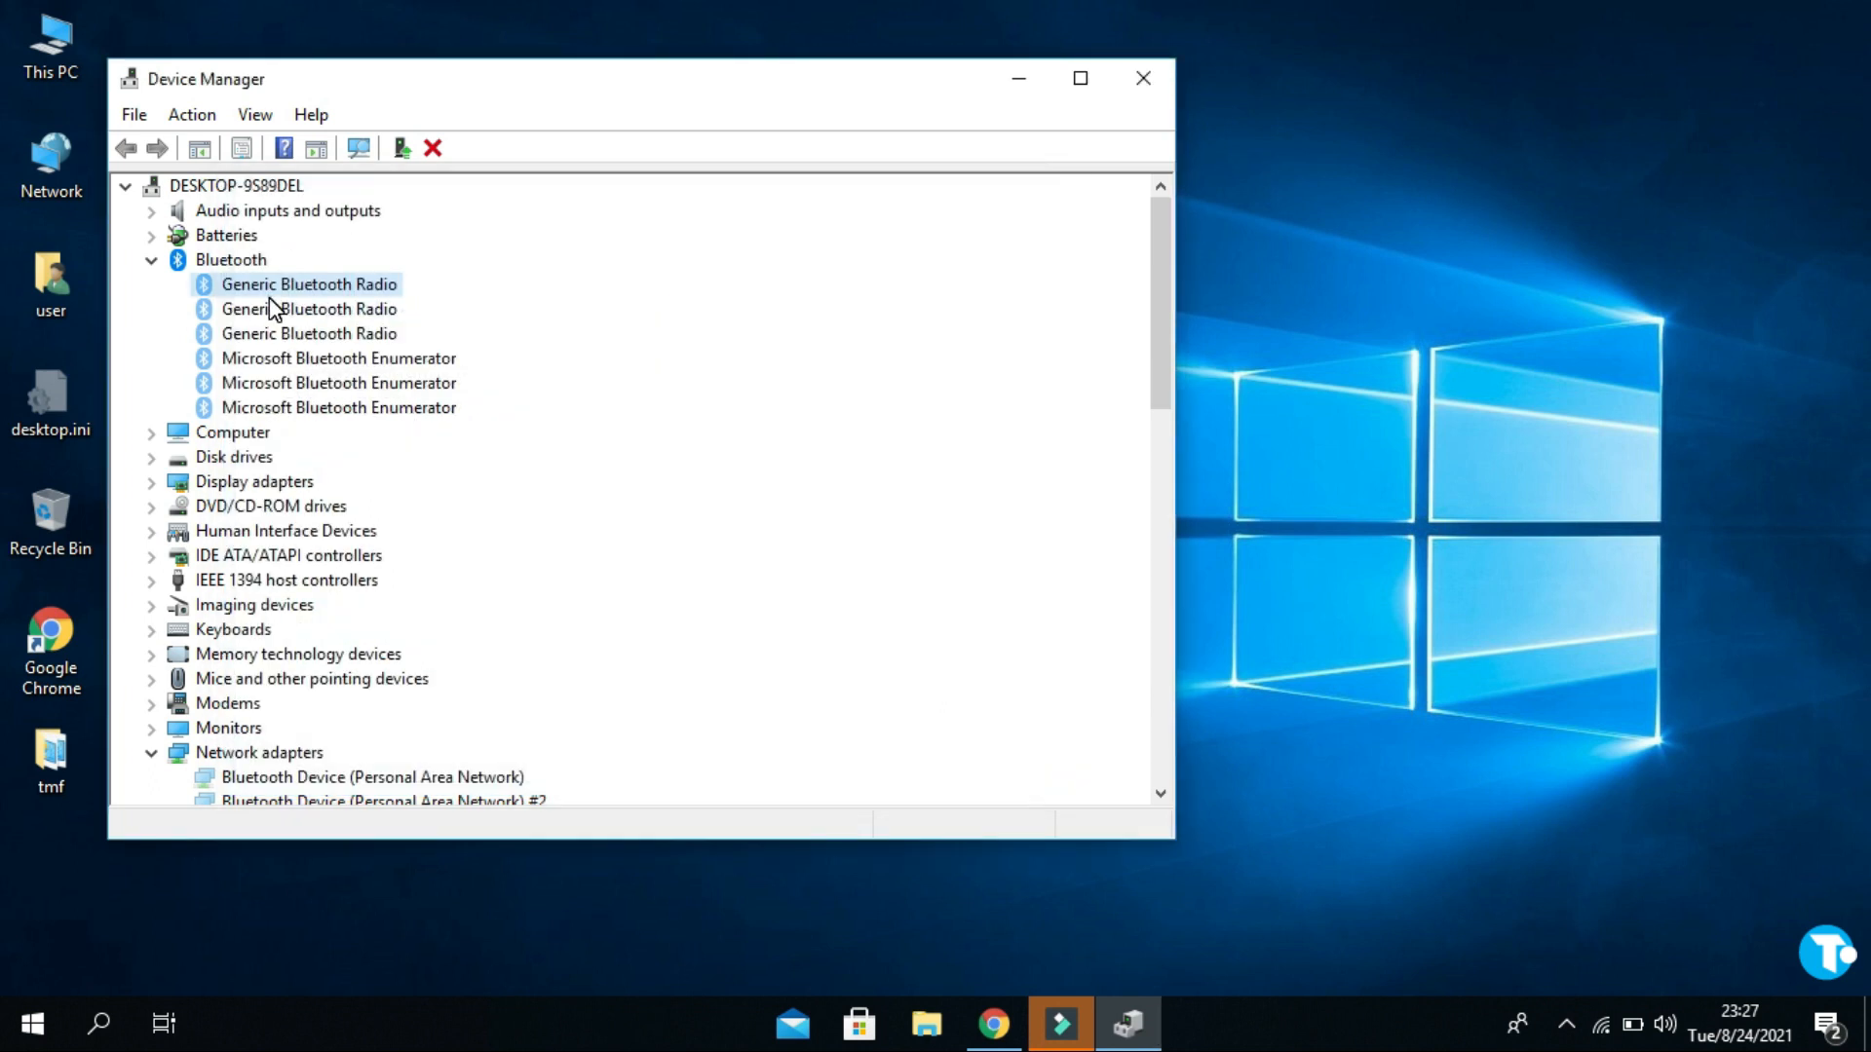
left_click(308, 309)
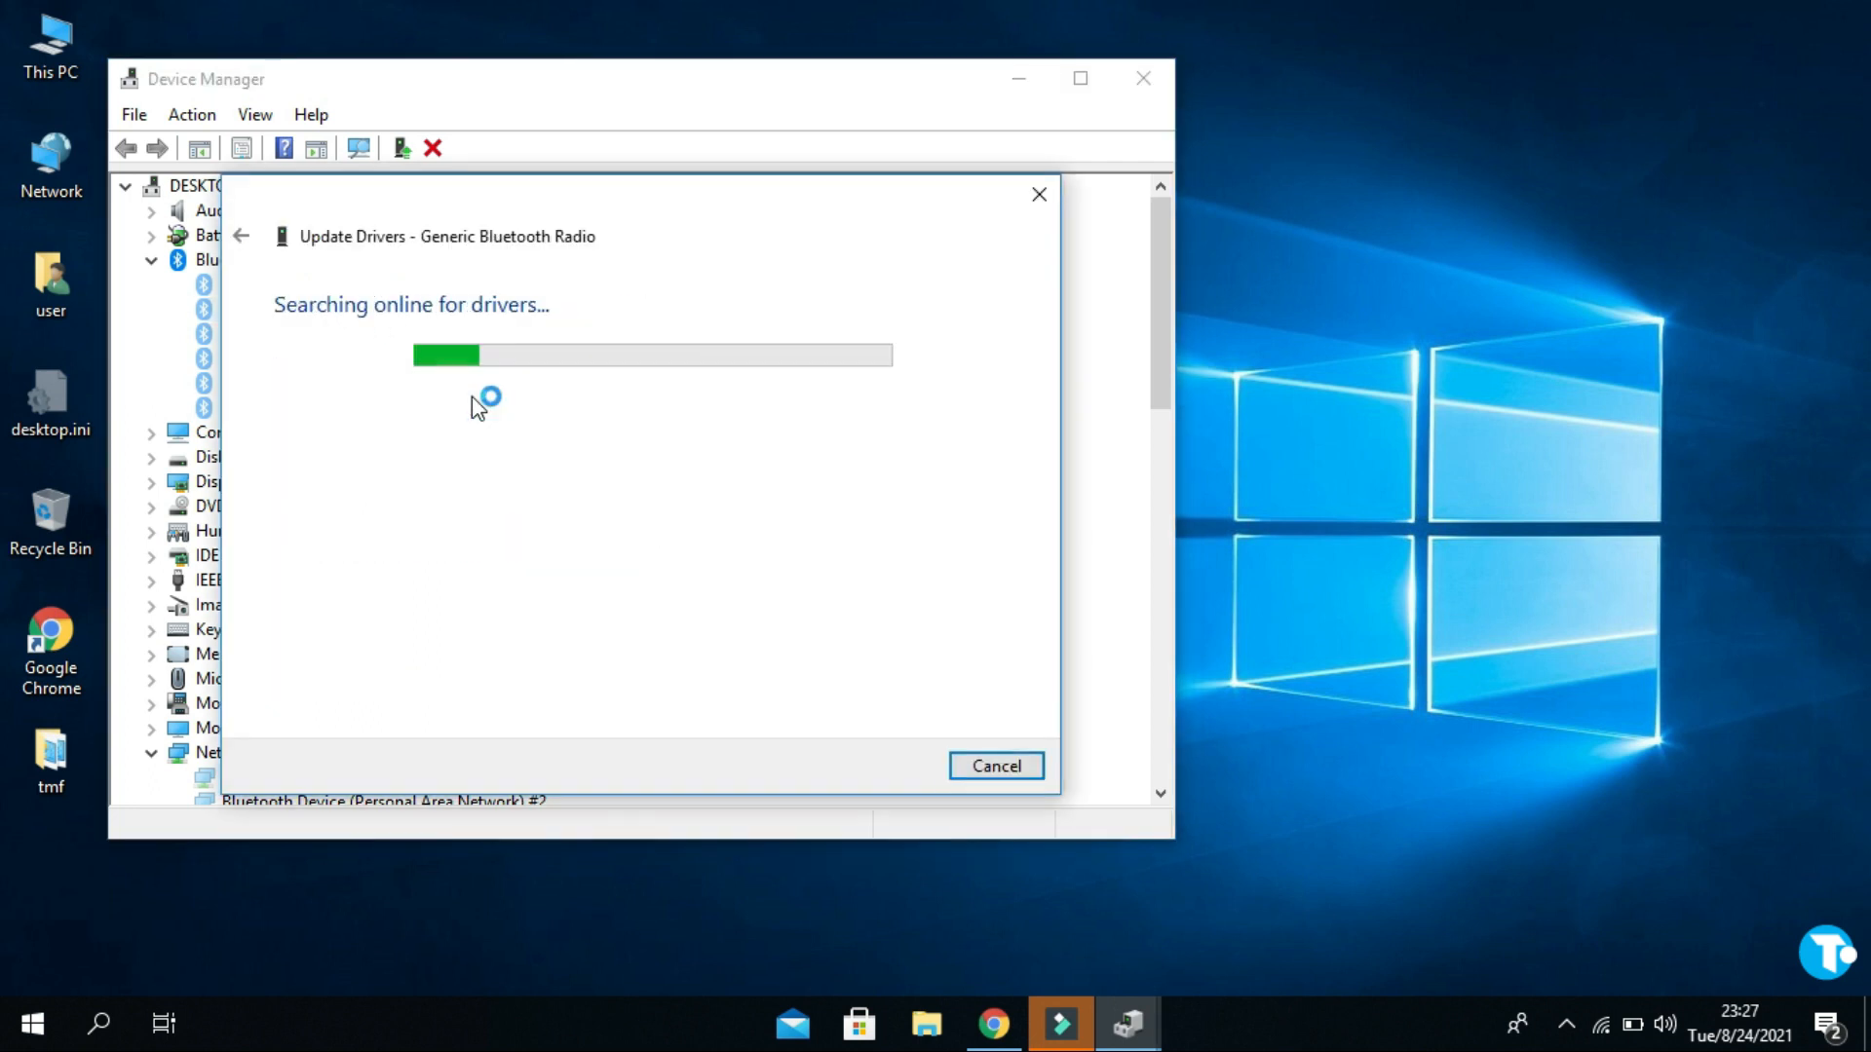
left_click(995, 764)
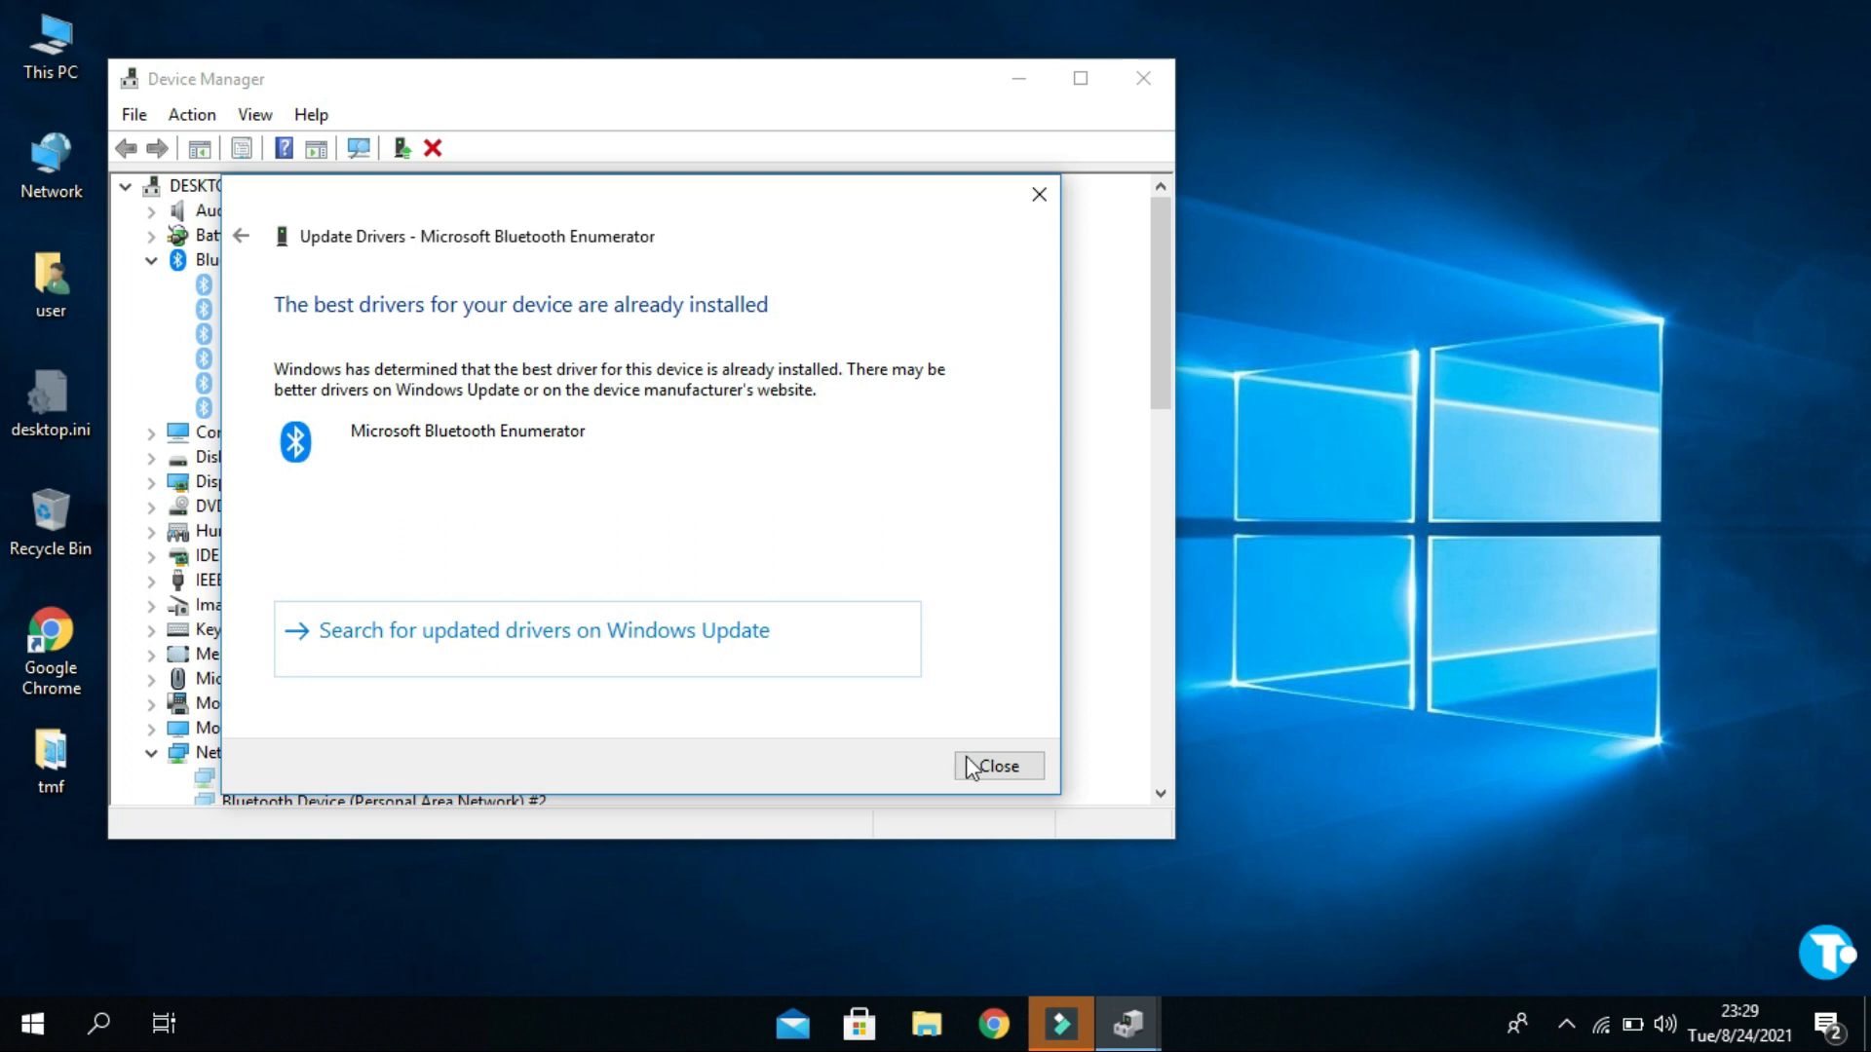
left_click(542, 631)
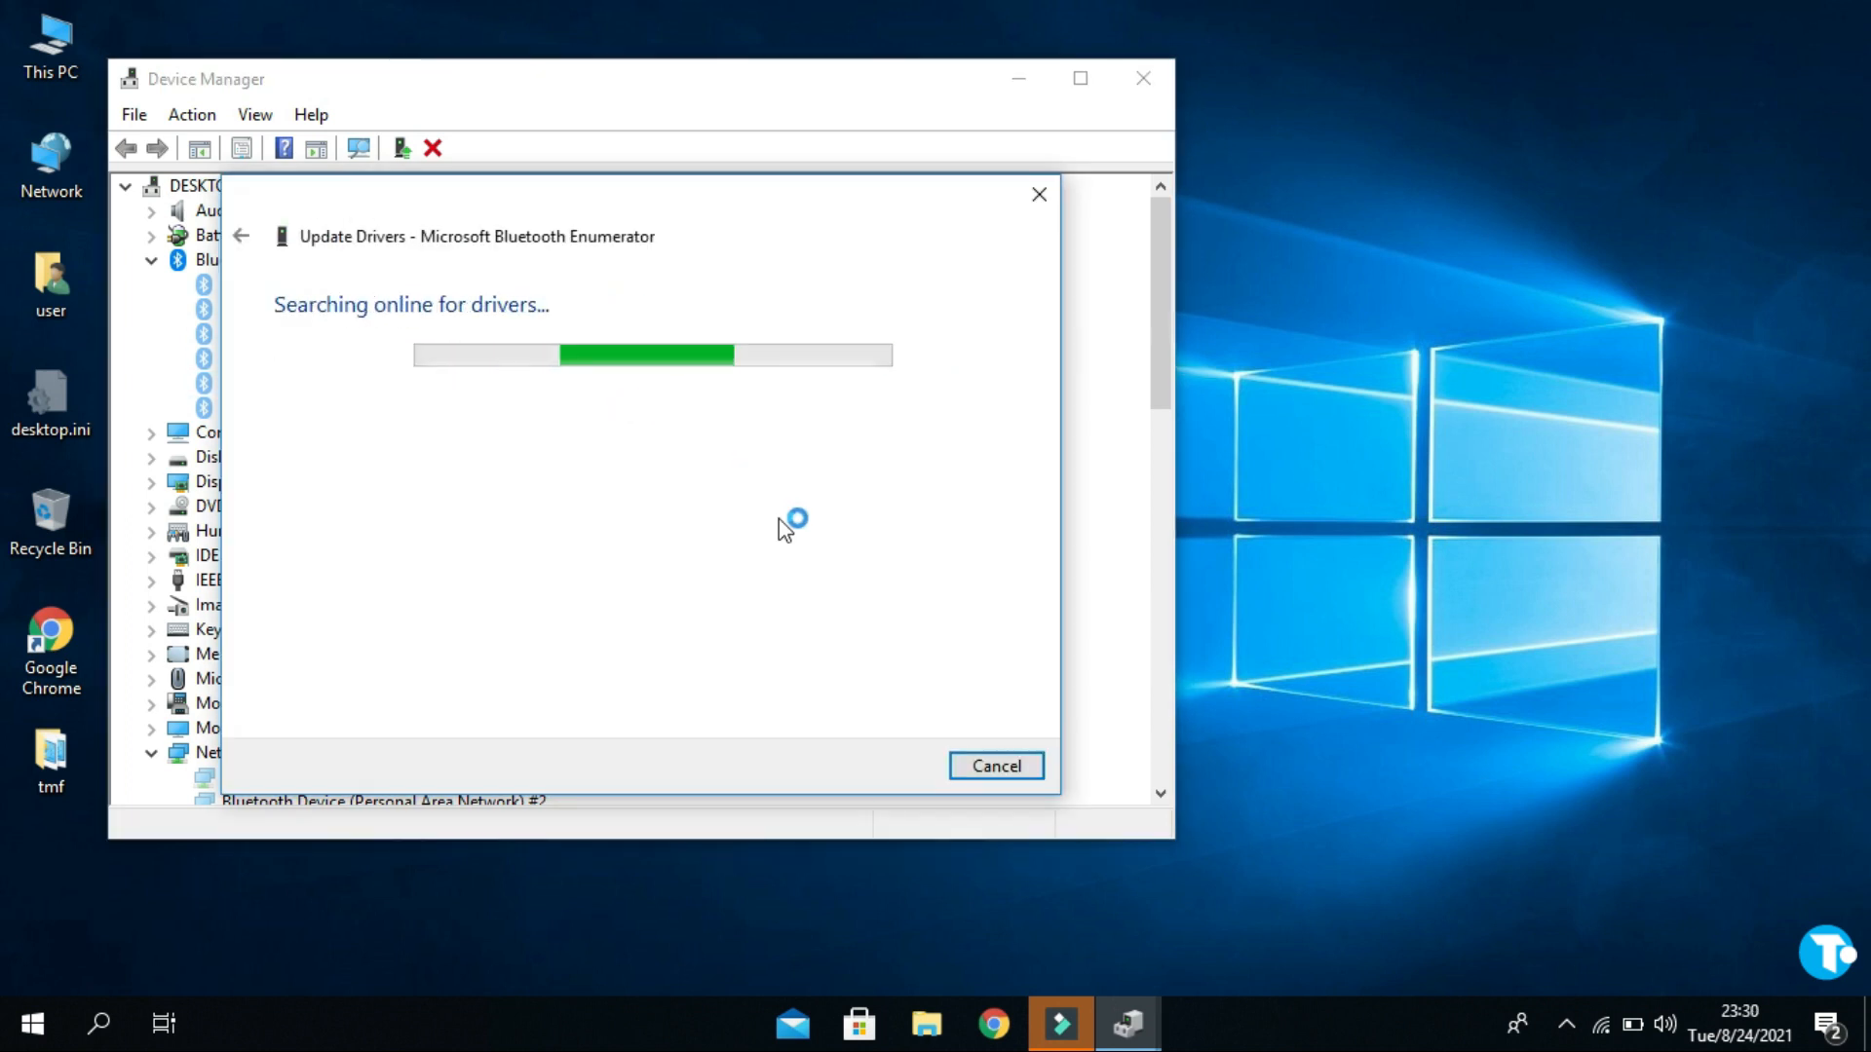
mouse_move(596, 489)
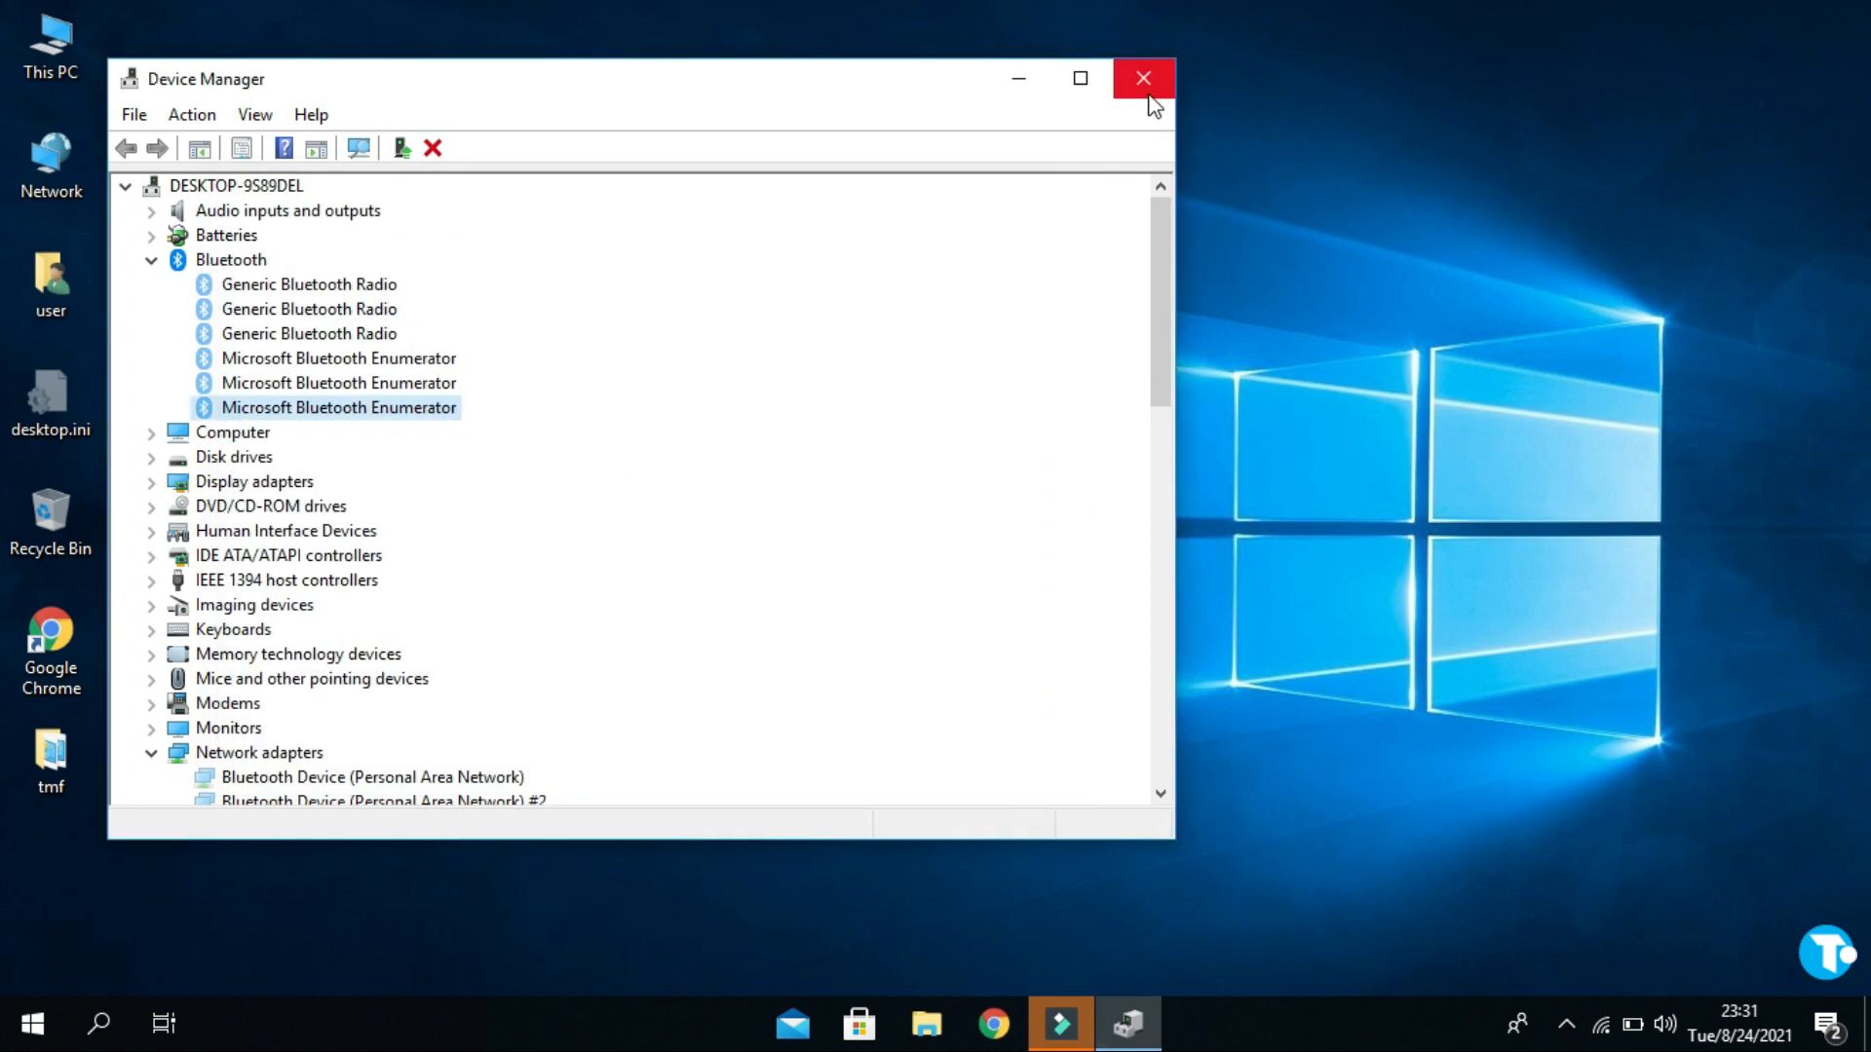
Step: Close Device Manager and search 'blueto' to open Bluetooth & other devices settings
left_click(1142, 78)
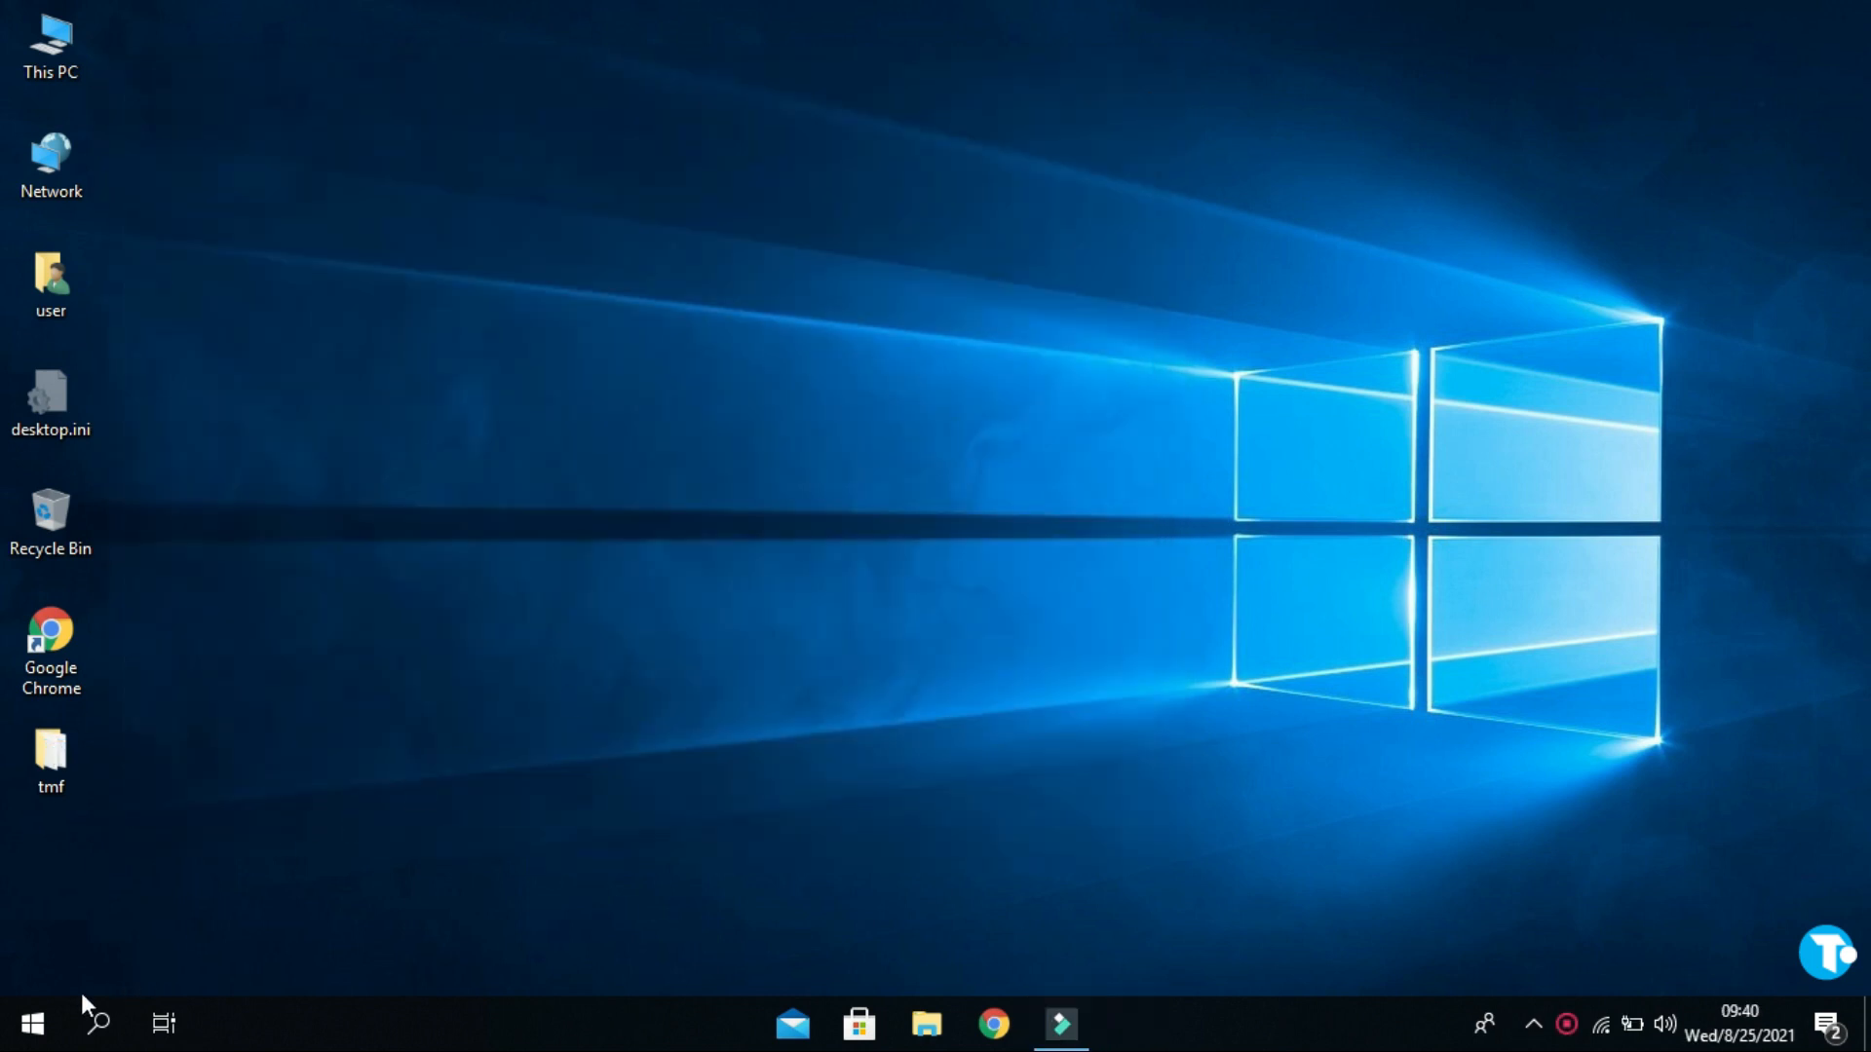
left_click(95, 1022)
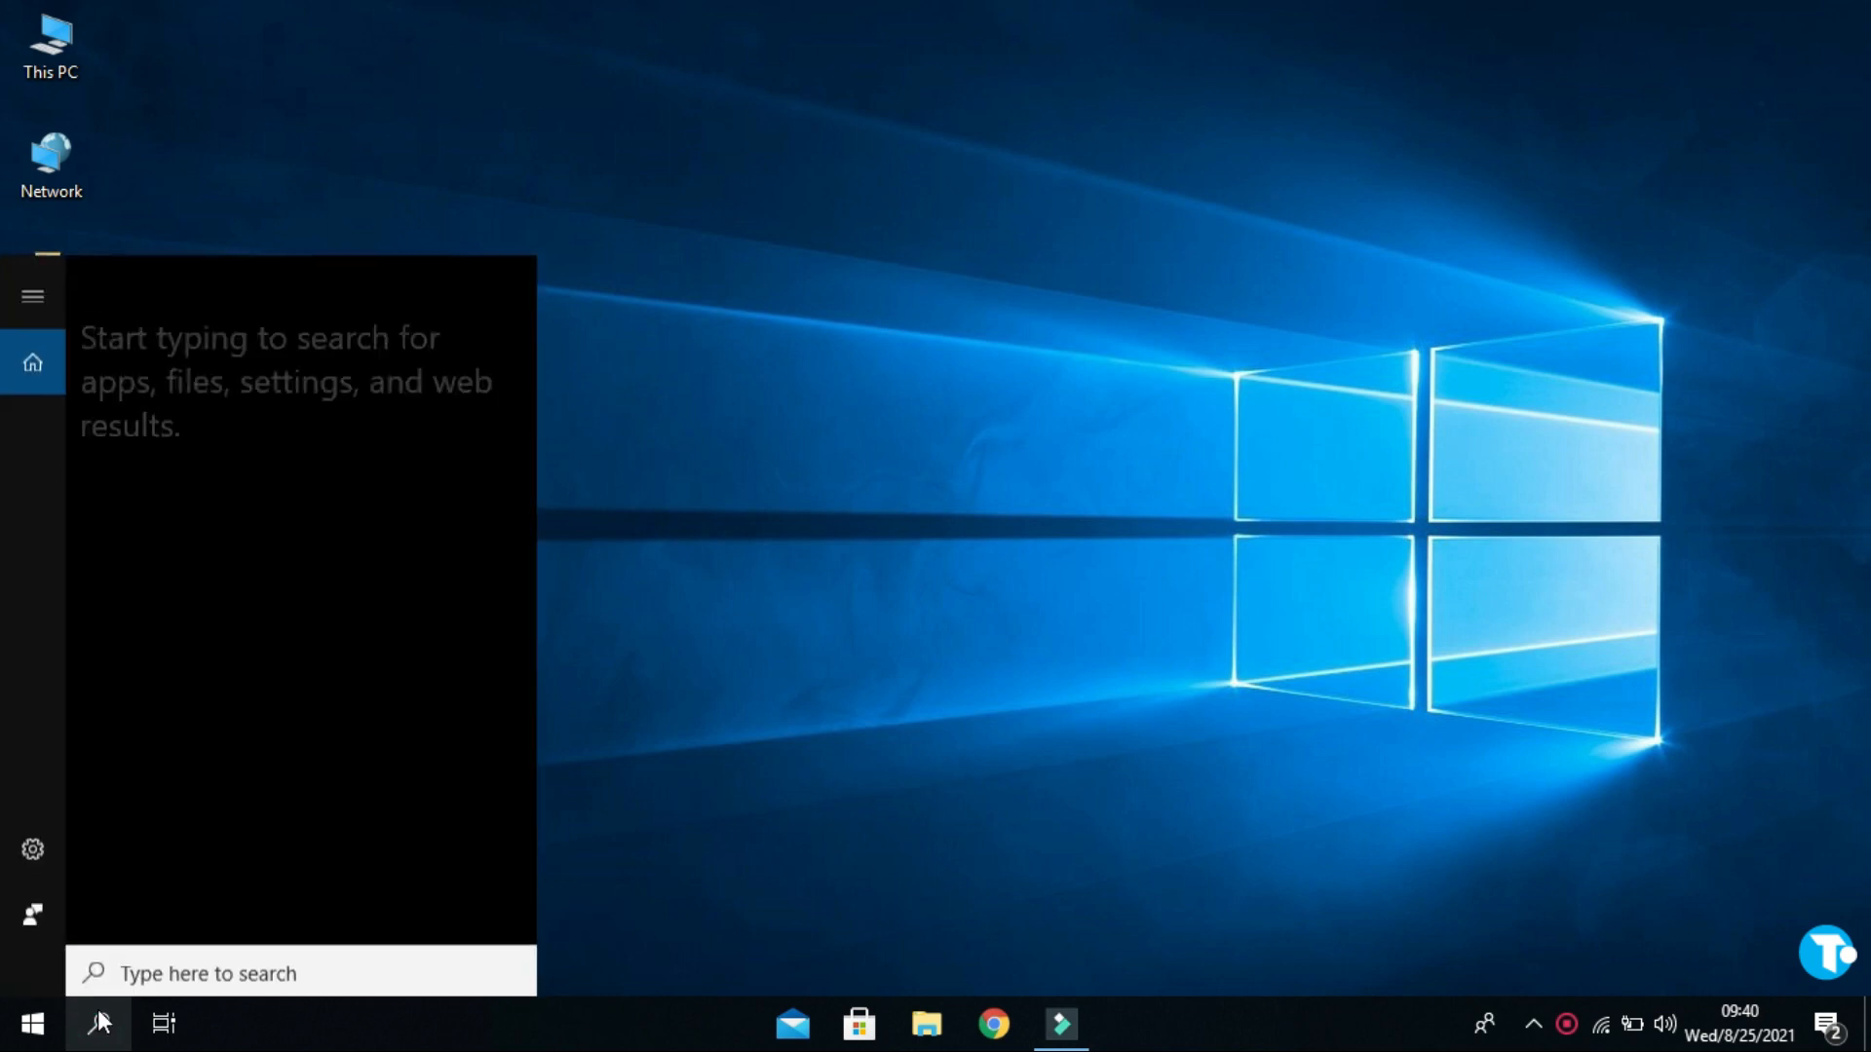
type("bluetooth")
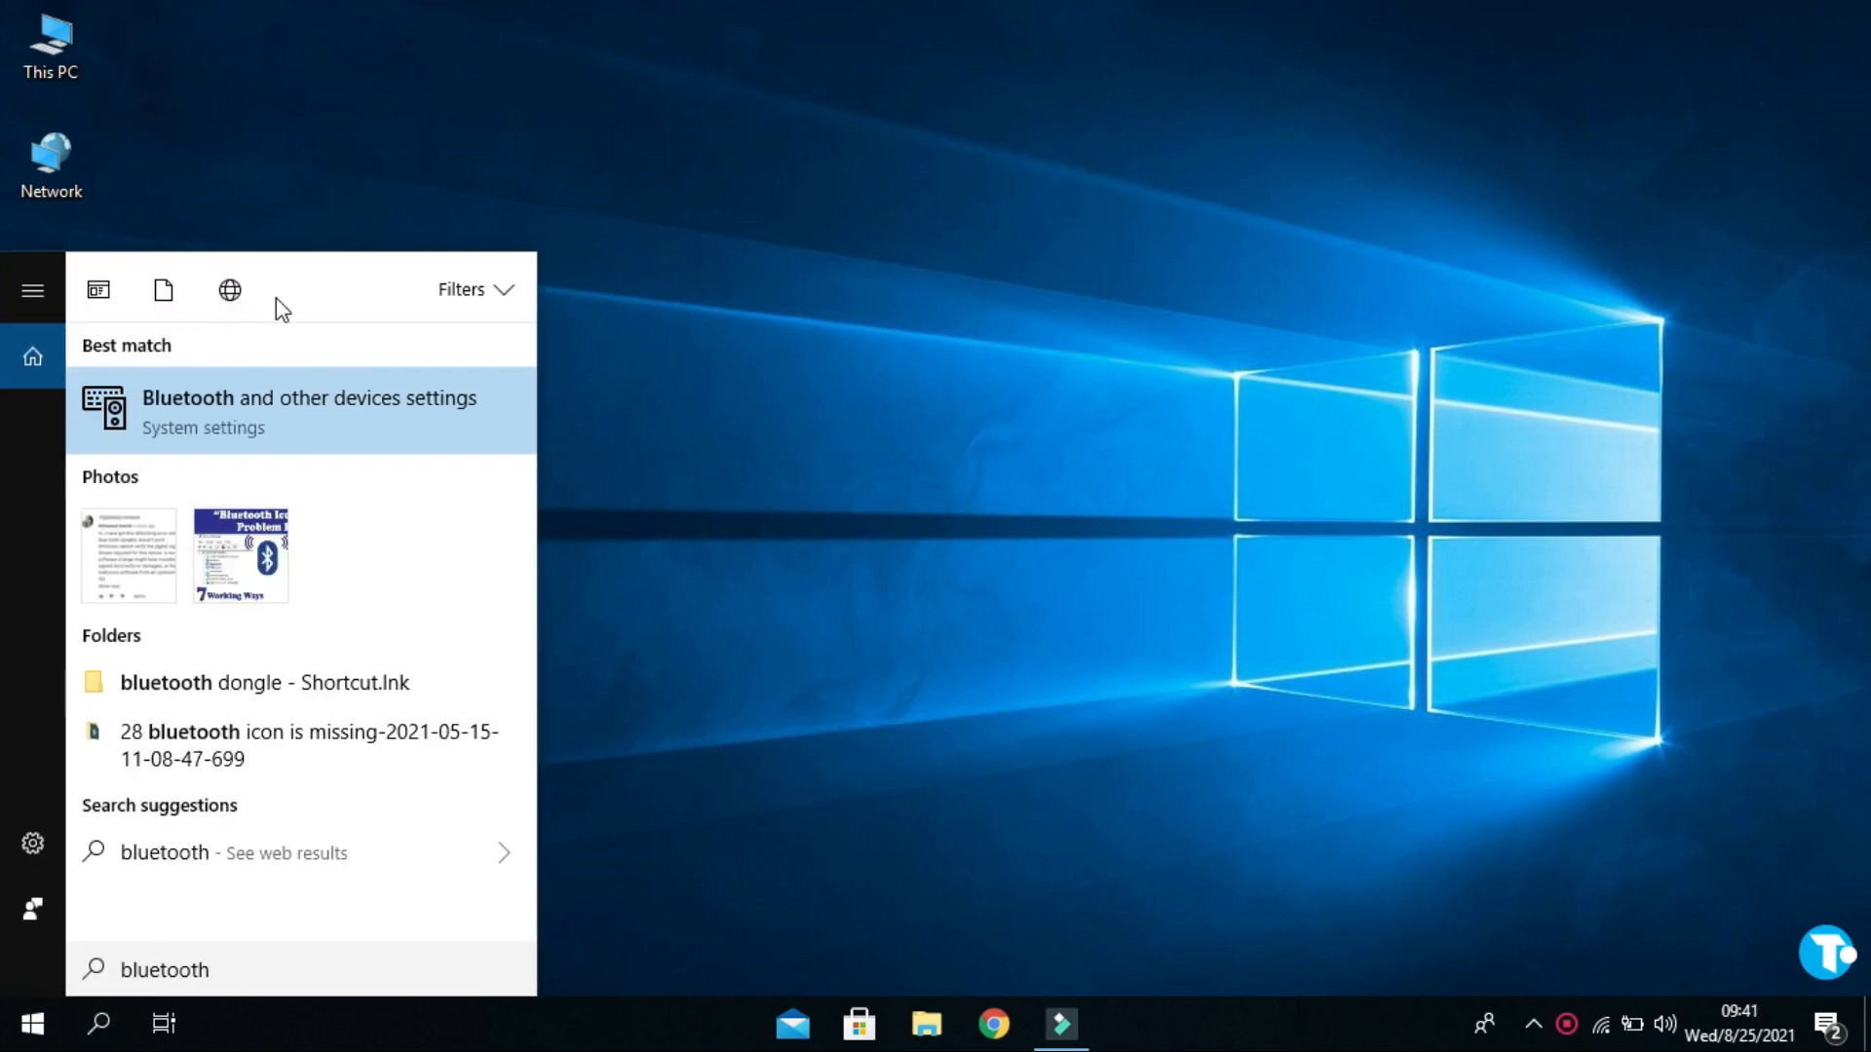
mouse_move(294, 411)
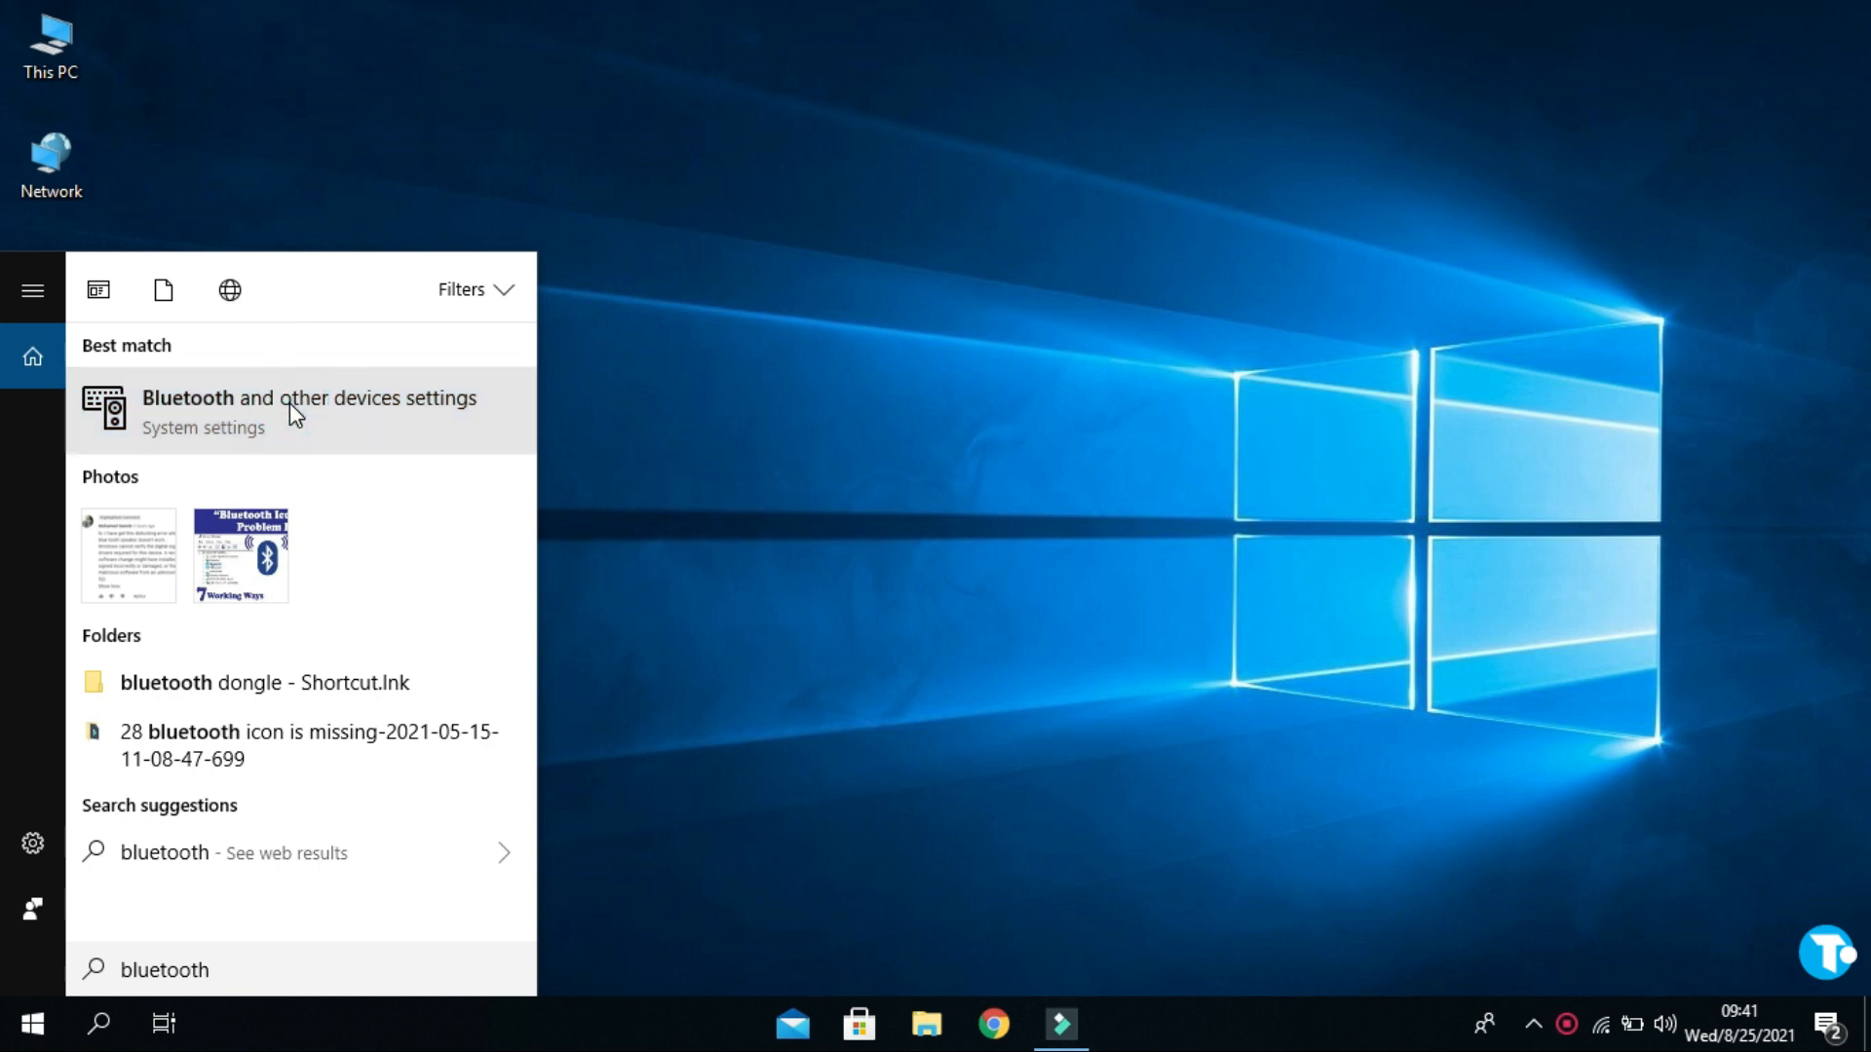
left_click(308, 411)
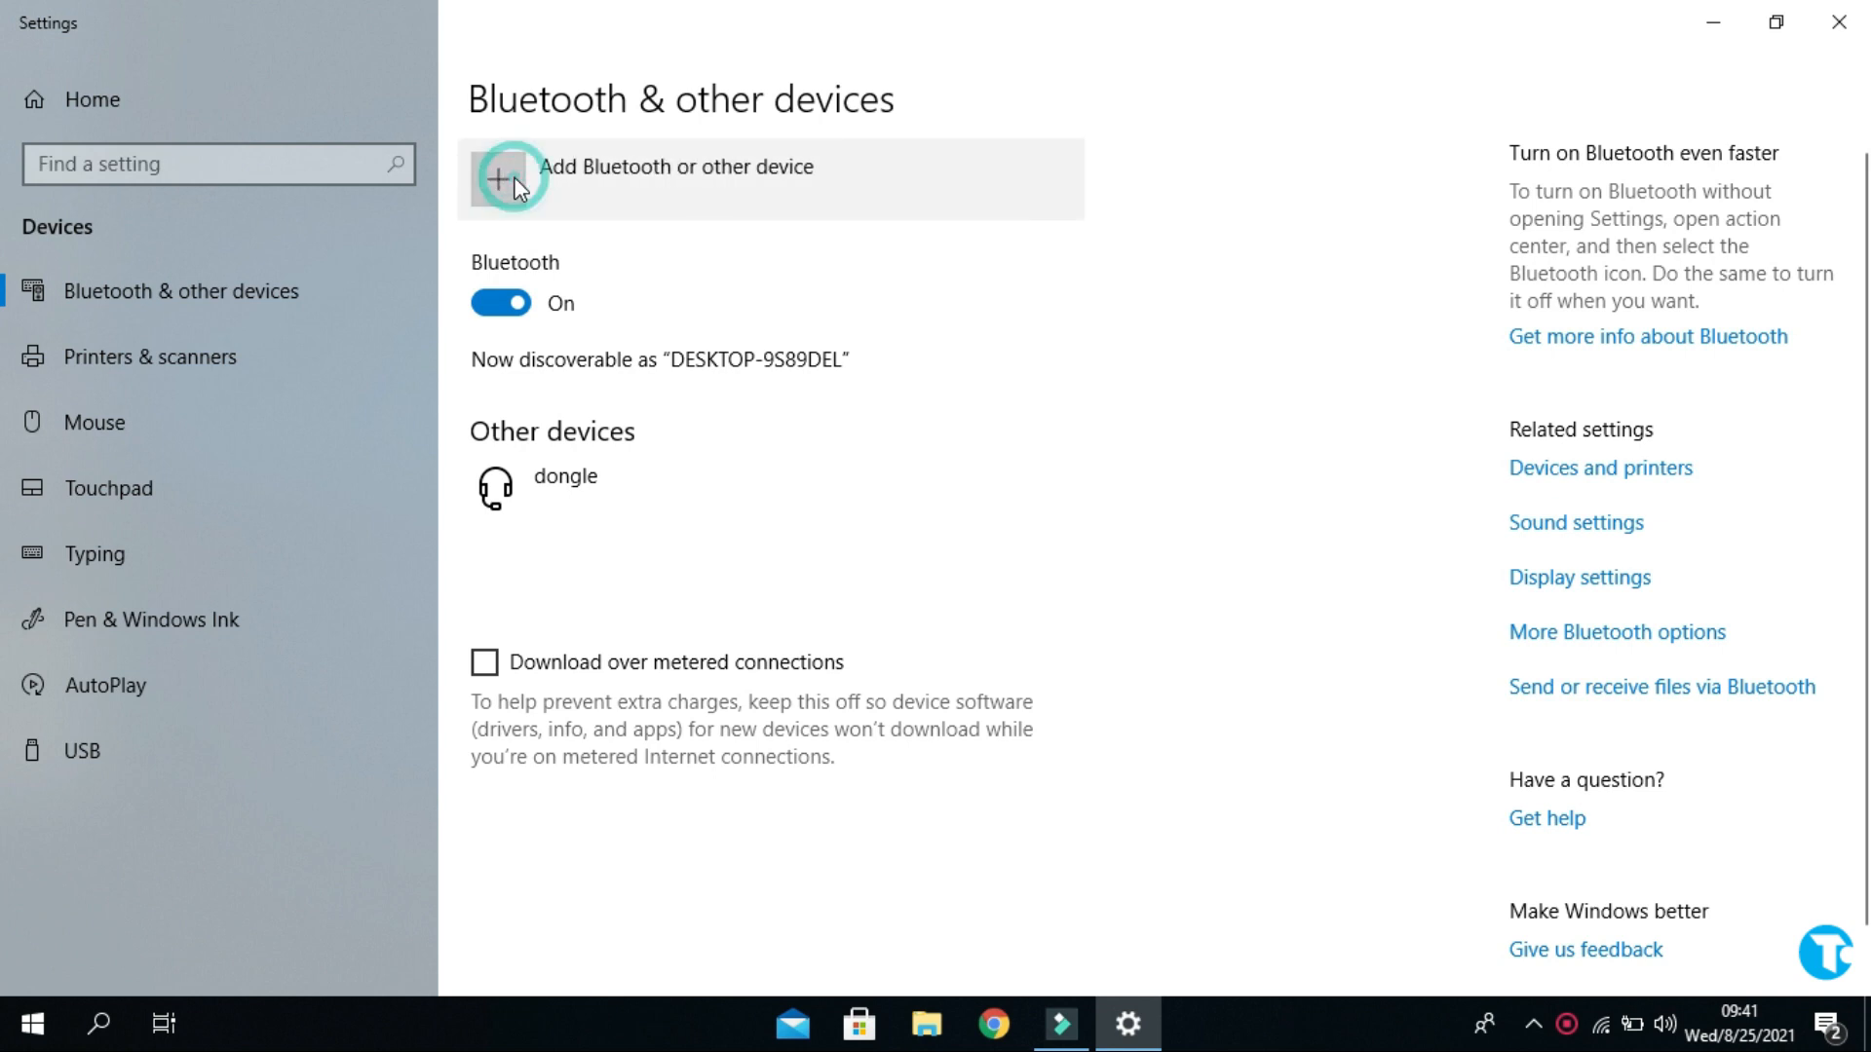
Step: Add BT_SPEAKER as a new Bluetooth device and finish setup
left_click(510, 178)
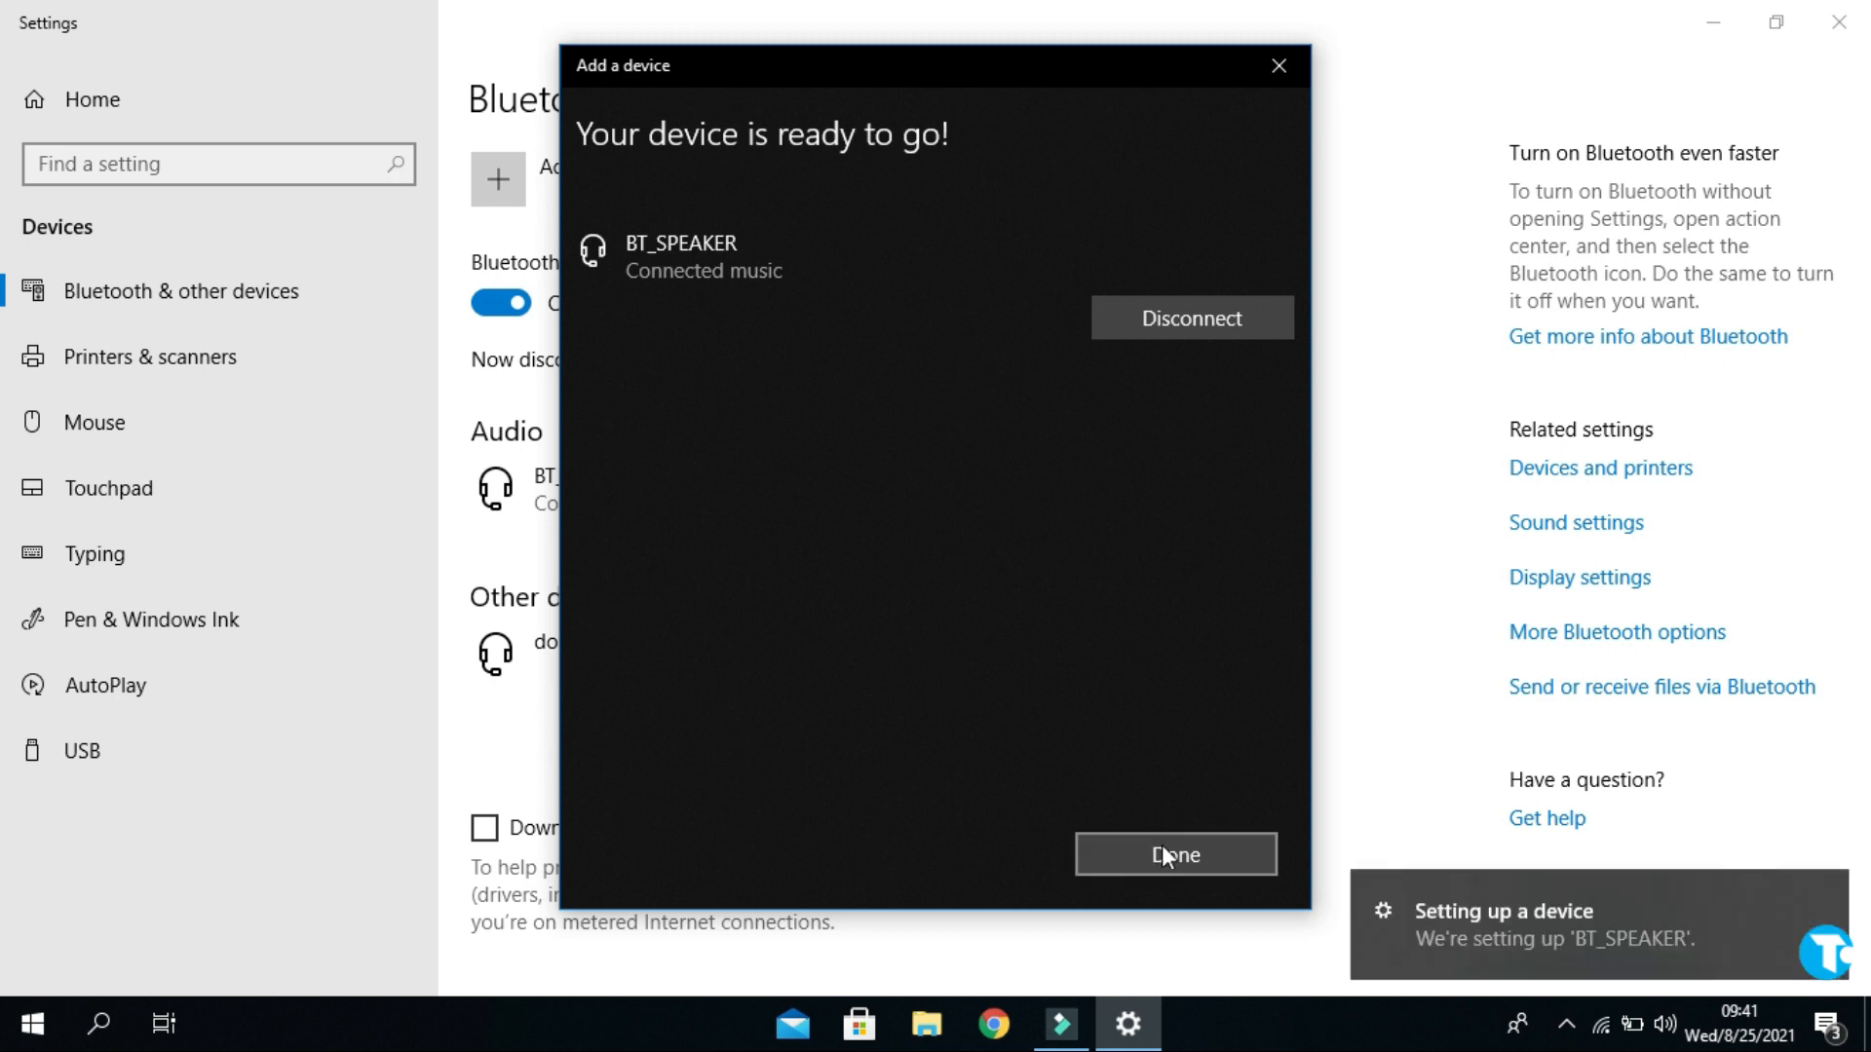
mouse_move(1361, 929)
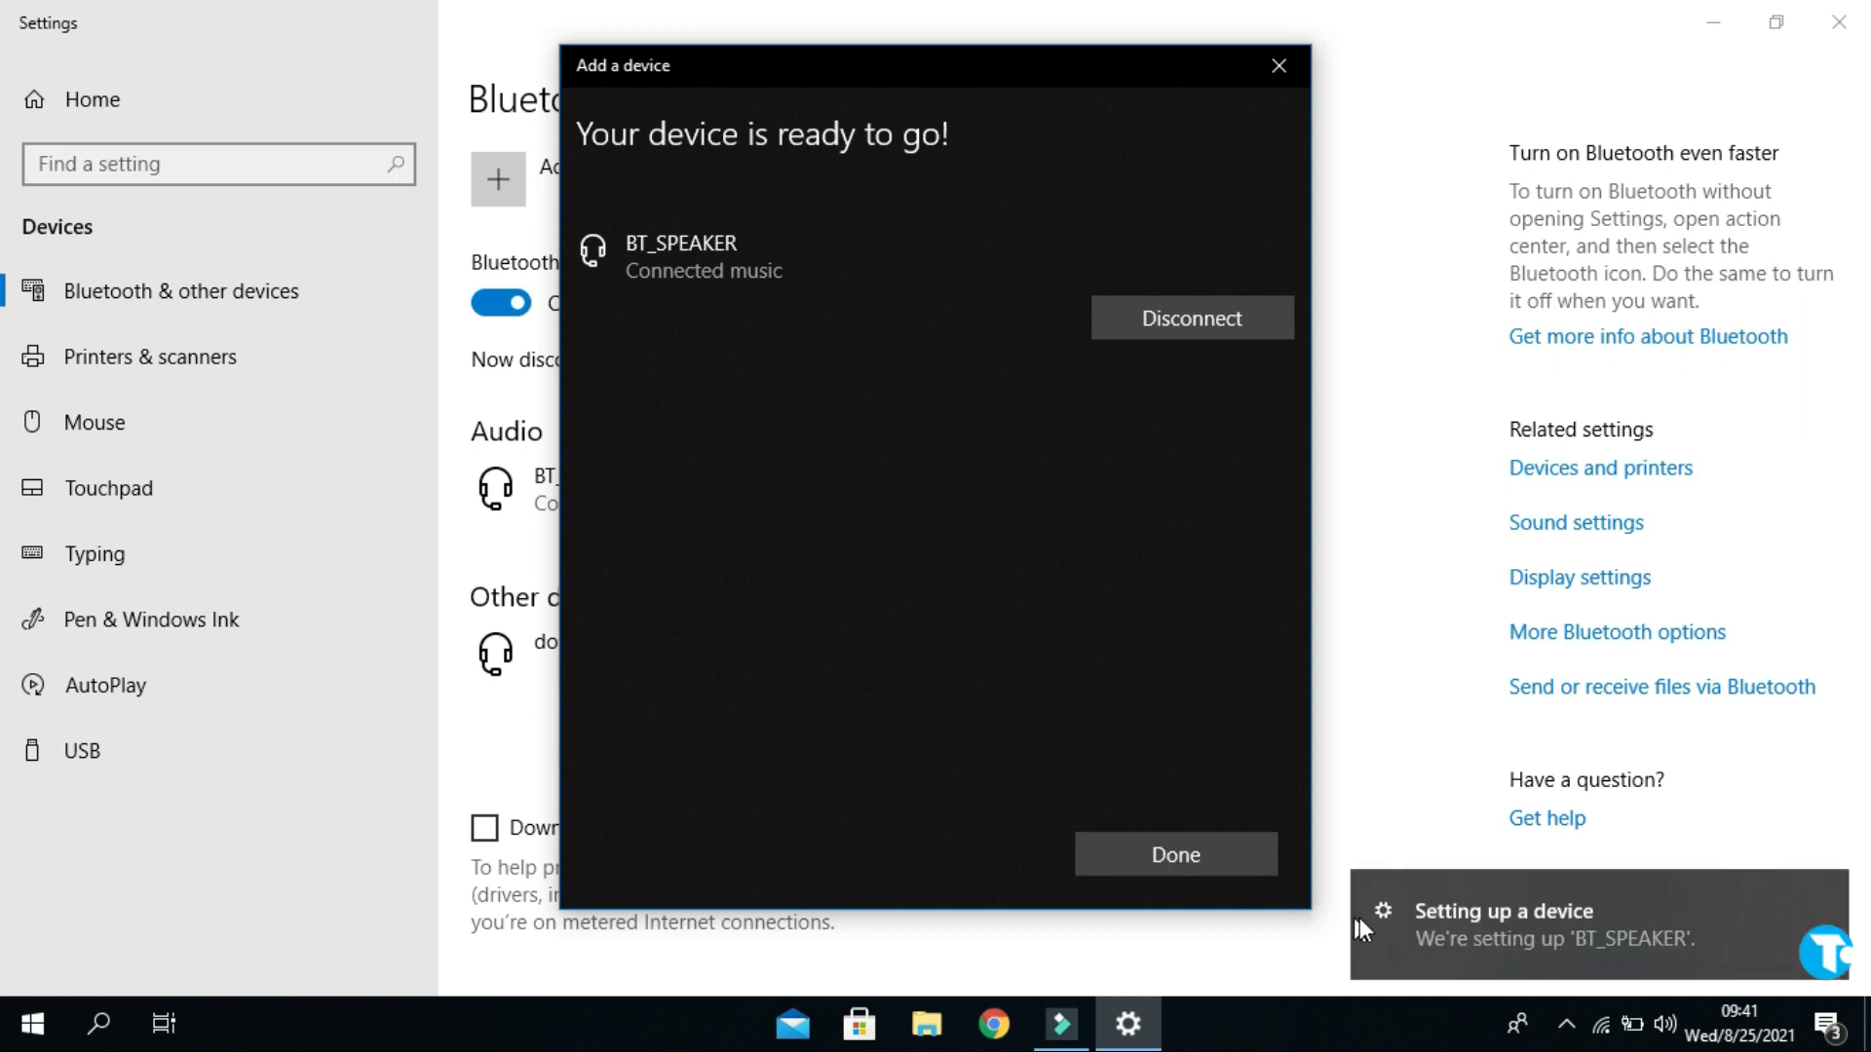
left_click(1171, 855)
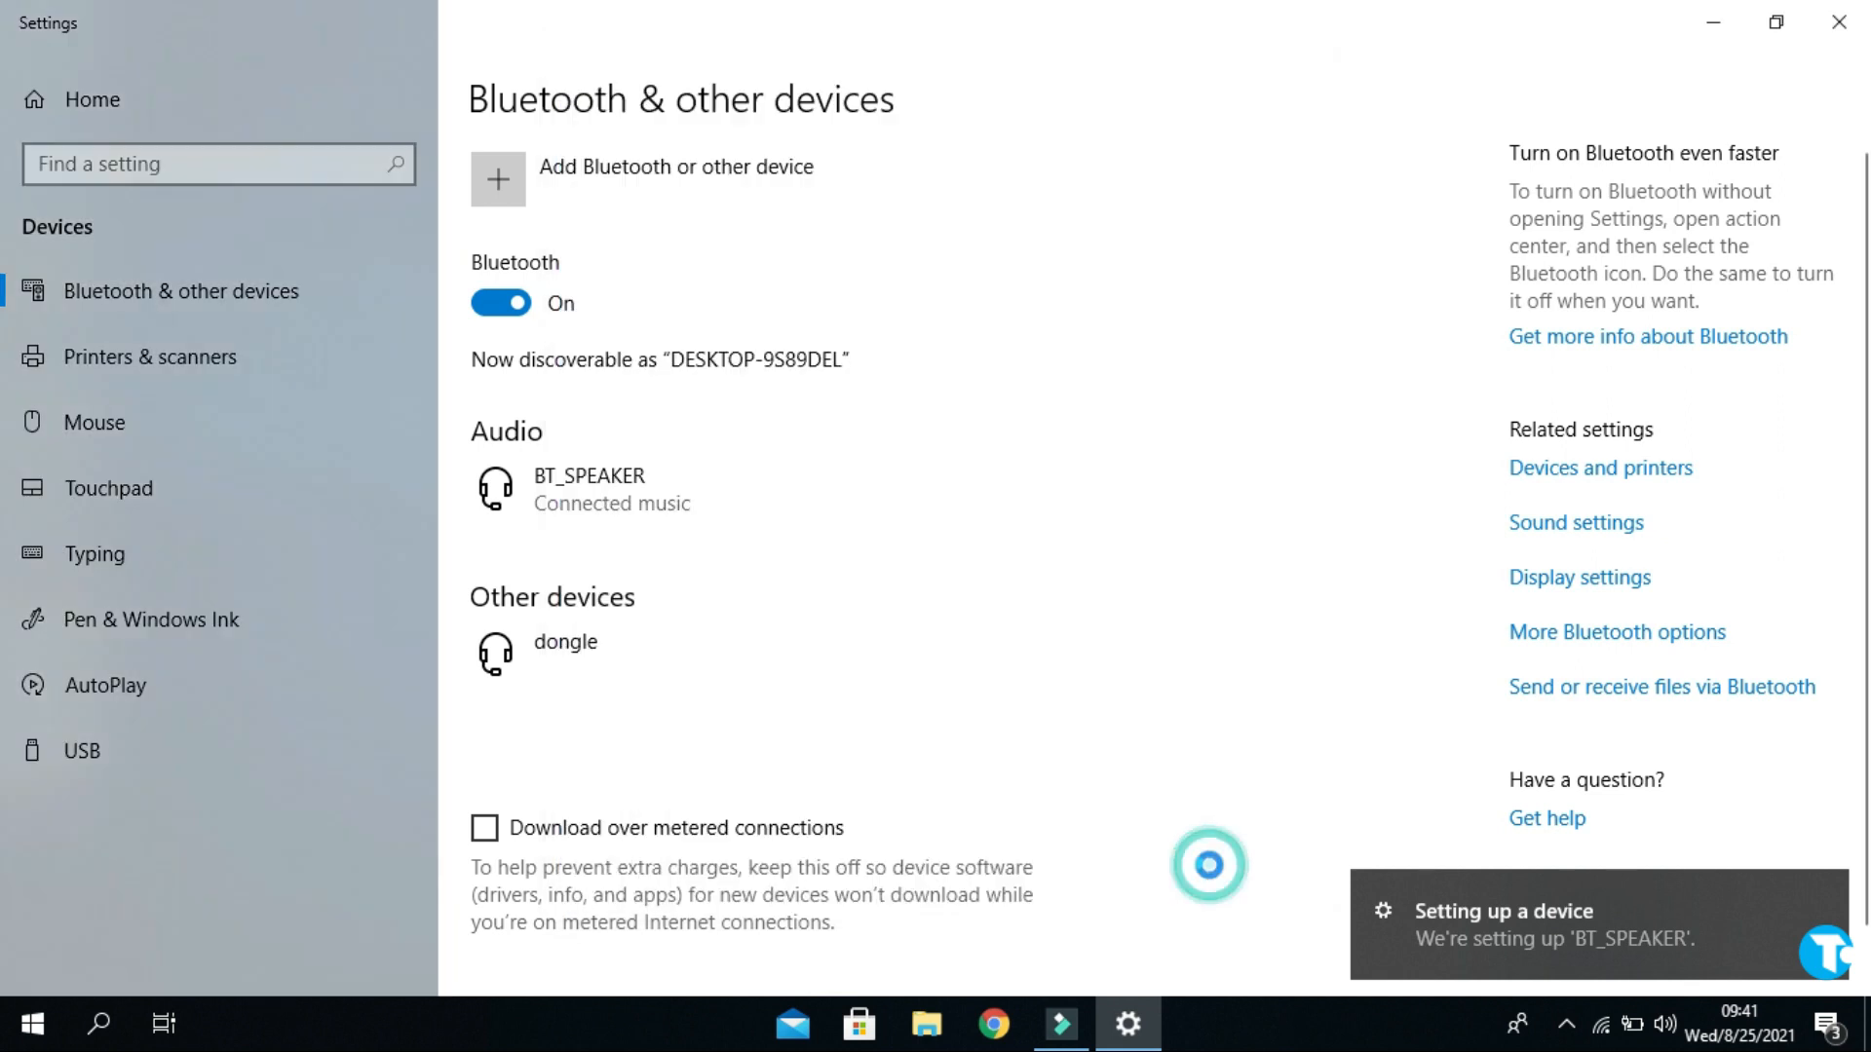